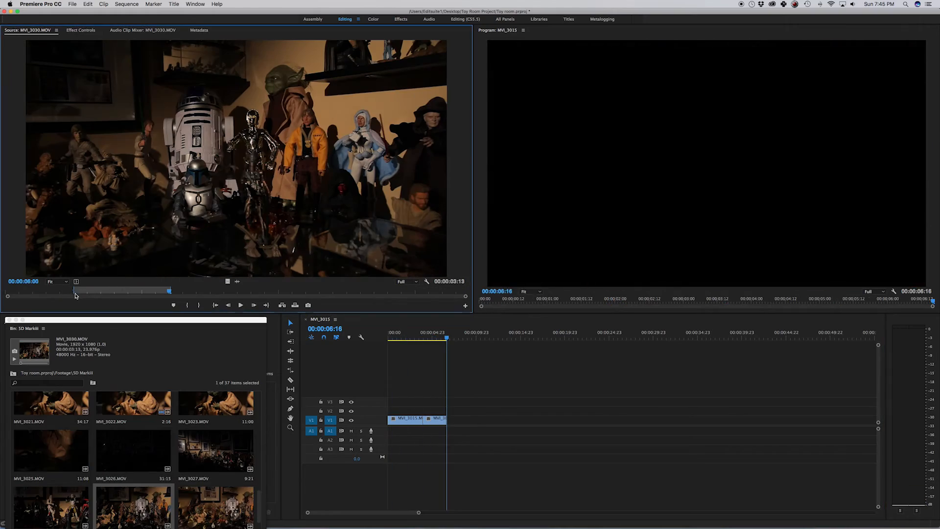
- Open the Adobe Premiere Pro CC 2017 folder inside Applications
click(159, 319)
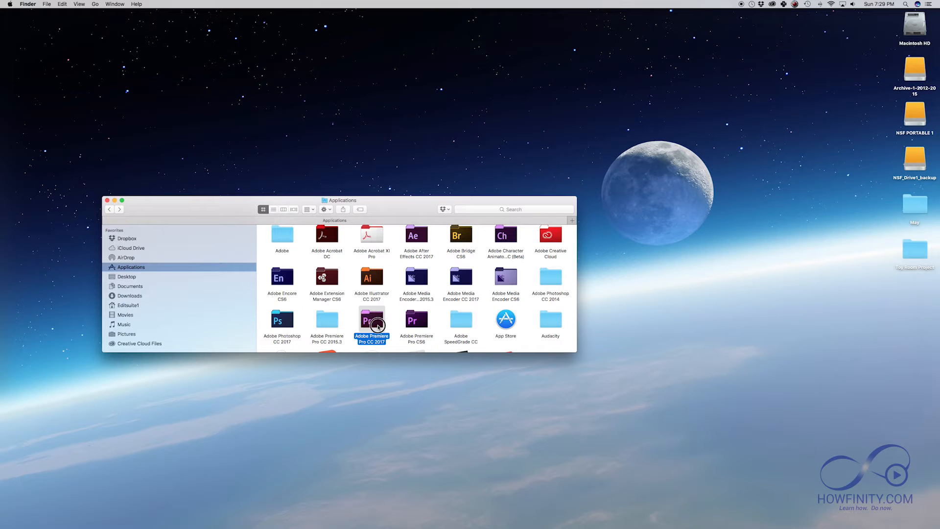
double_click(370, 320)
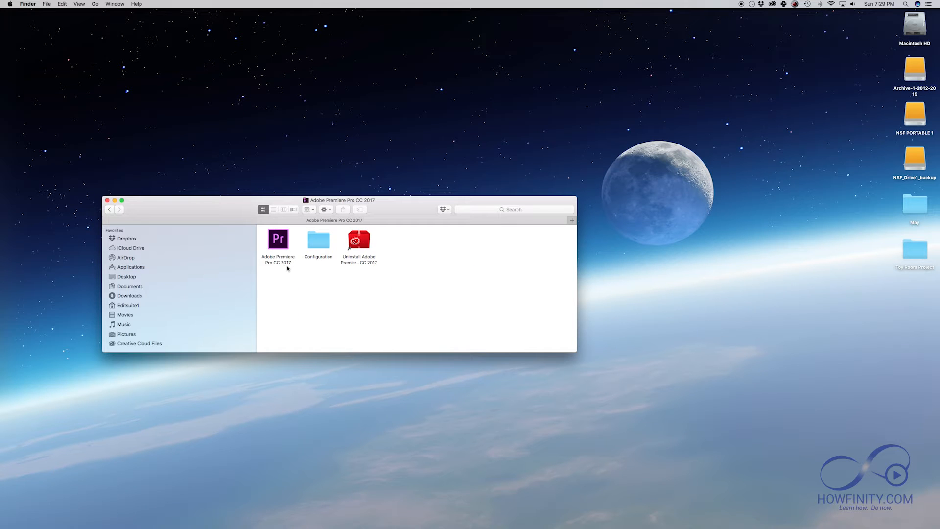
mouse_move(414, 514)
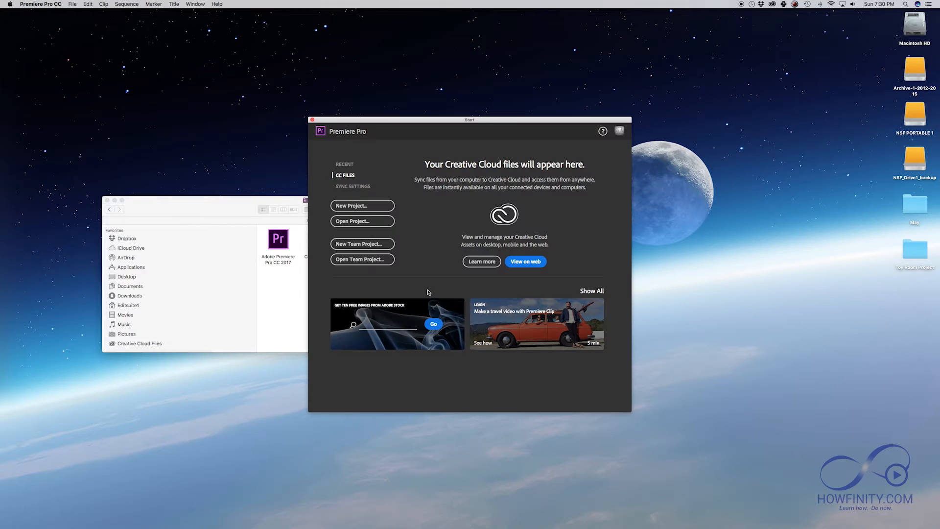
mouse_move(417, 236)
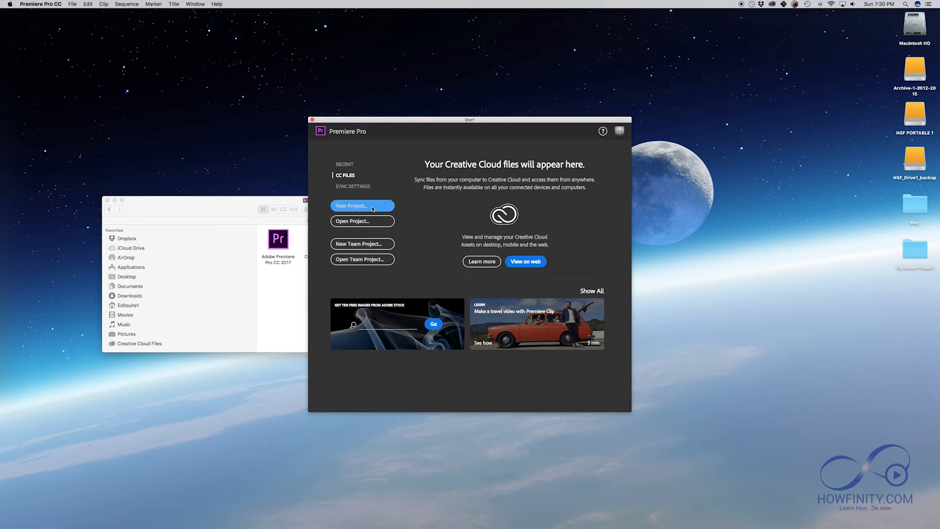
- Create a new project named 'Toy room' in Desktop > Toy Room Project
click(362, 206)
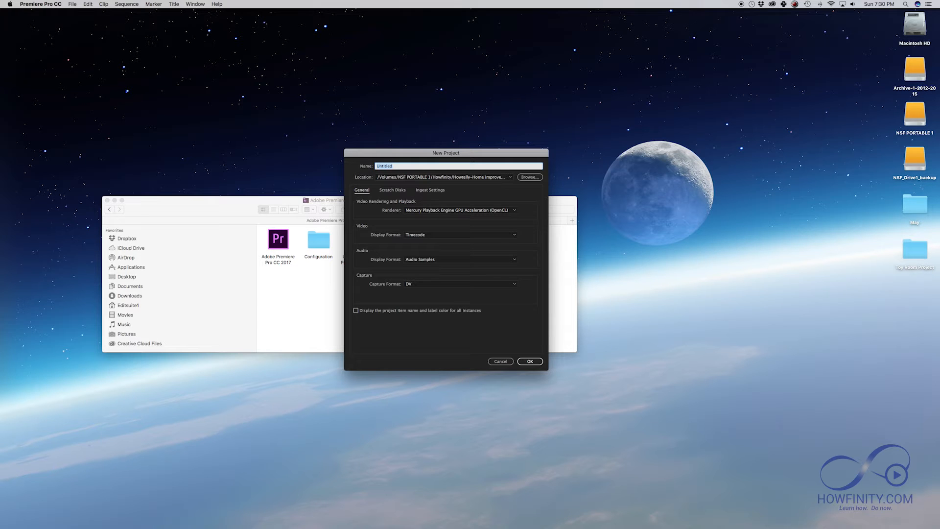
text(Toy room)
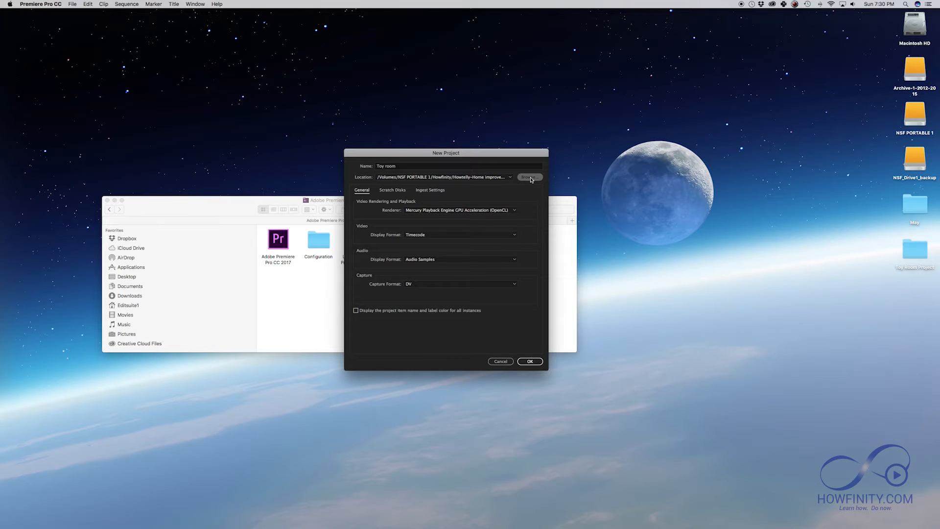
click(529, 177)
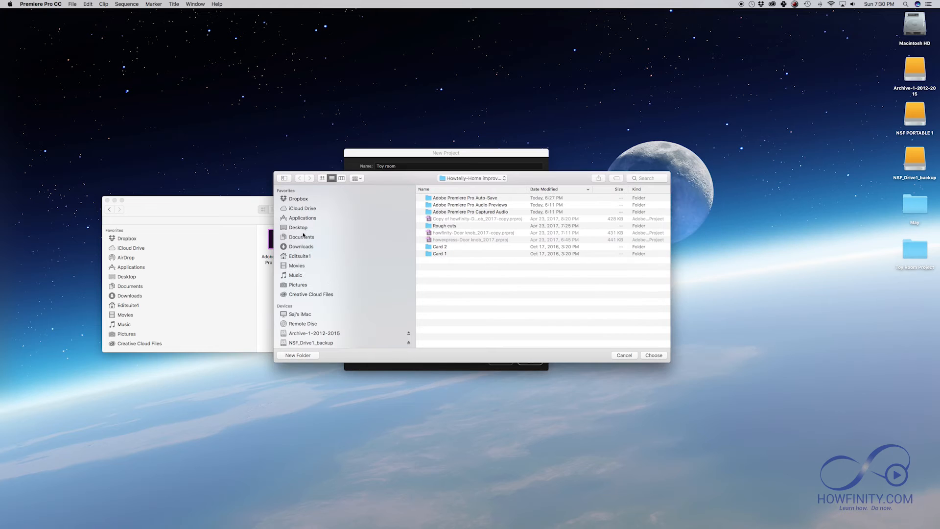
click(298, 227)
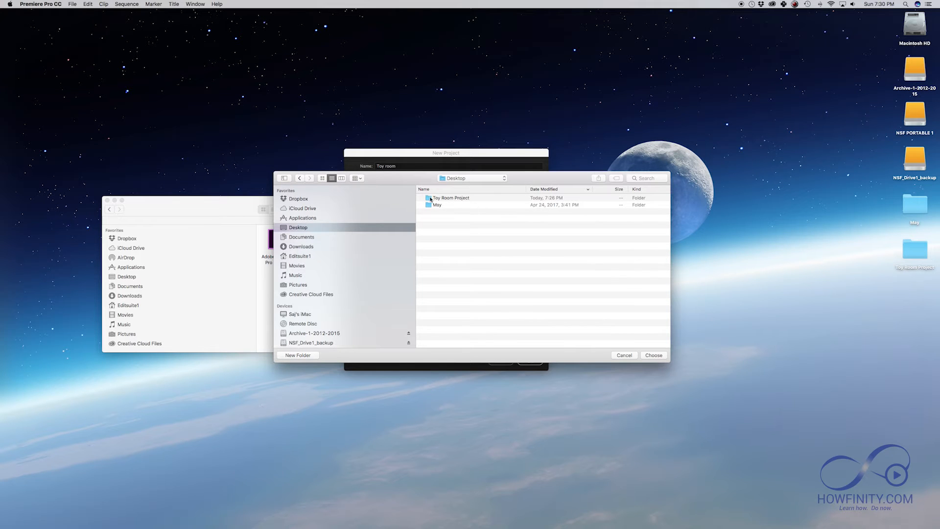
double_click(450, 198)
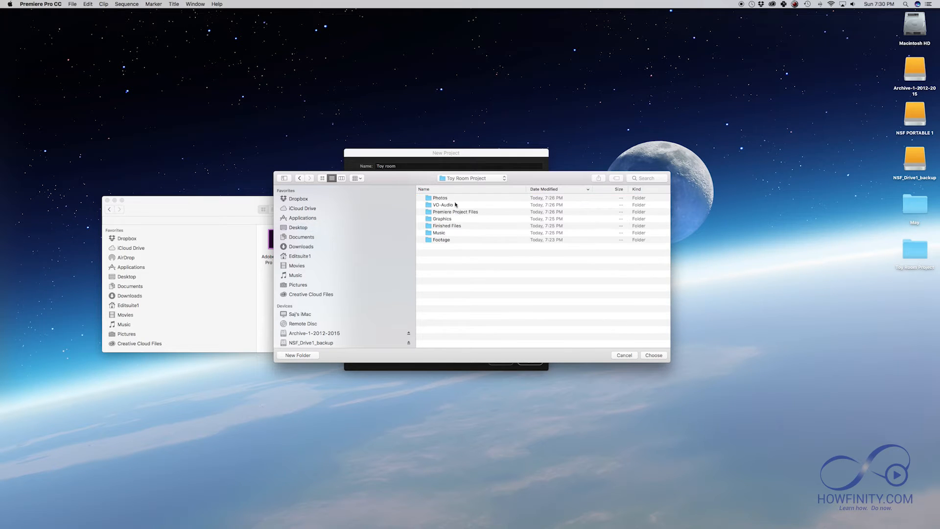
click(653, 356)
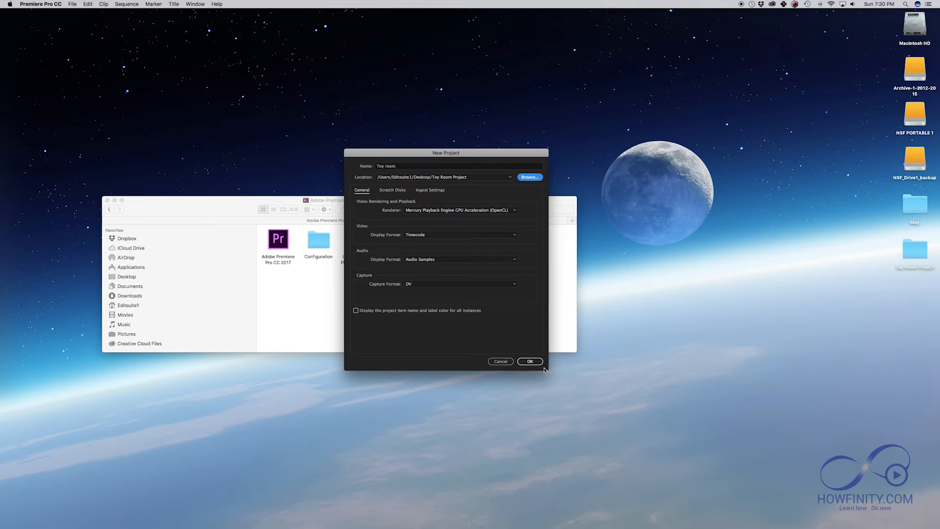
mouse_move(502, 256)
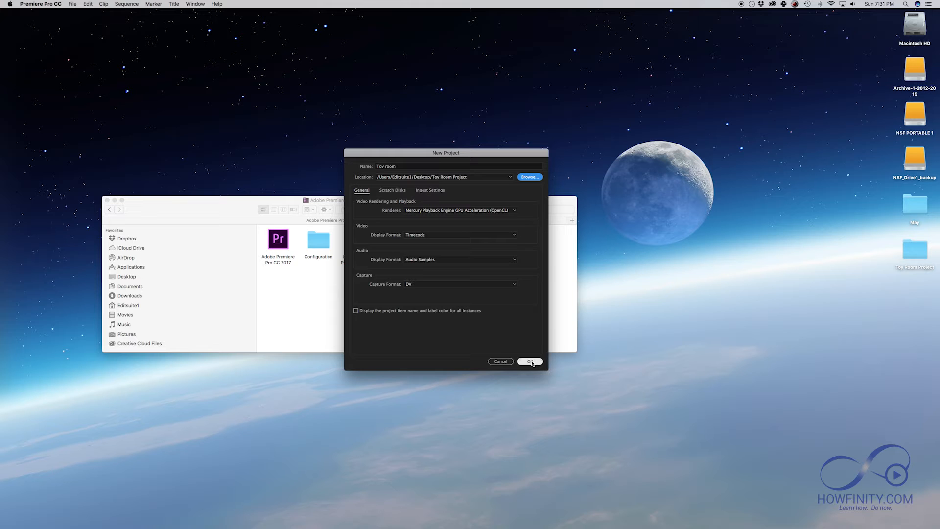
click(529, 361)
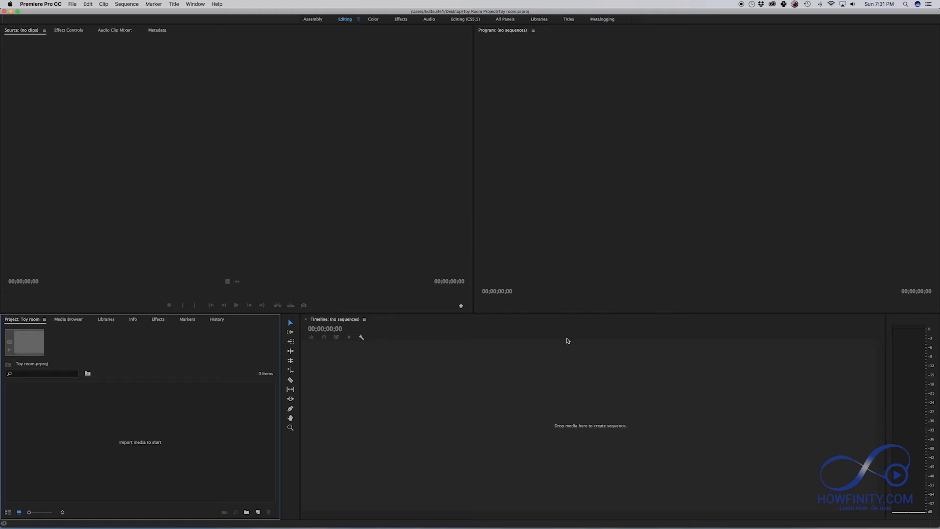
mouse_move(444, 384)
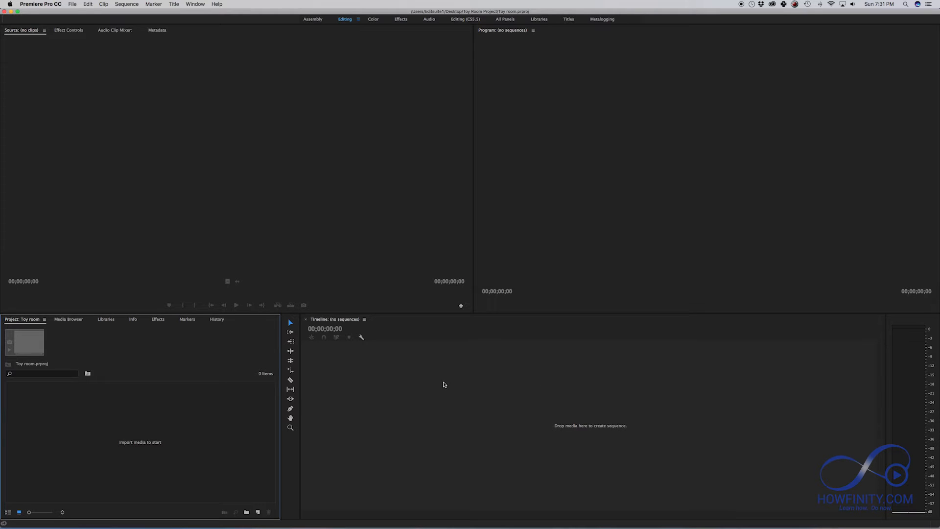
mouse_move(196, 80)
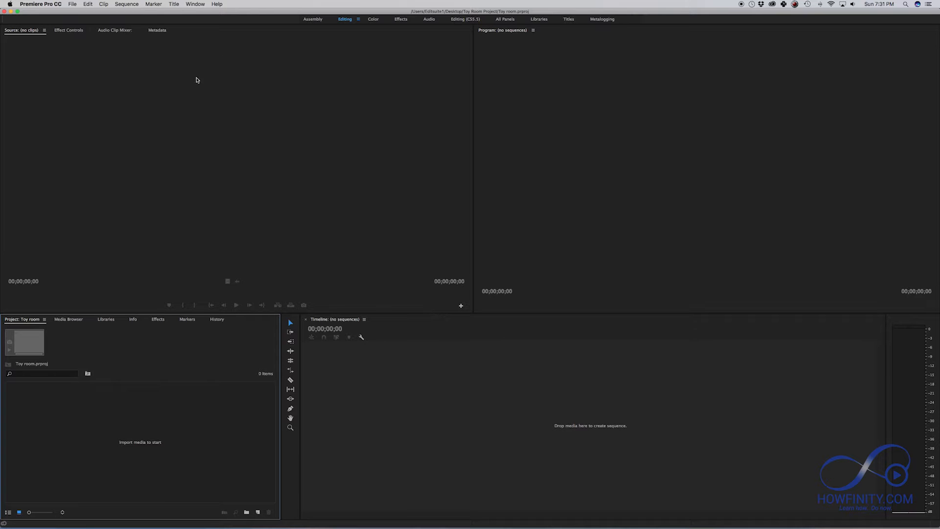
- Switch to the Editing workspace and bring the Toy room project panel forward
click(195, 5)
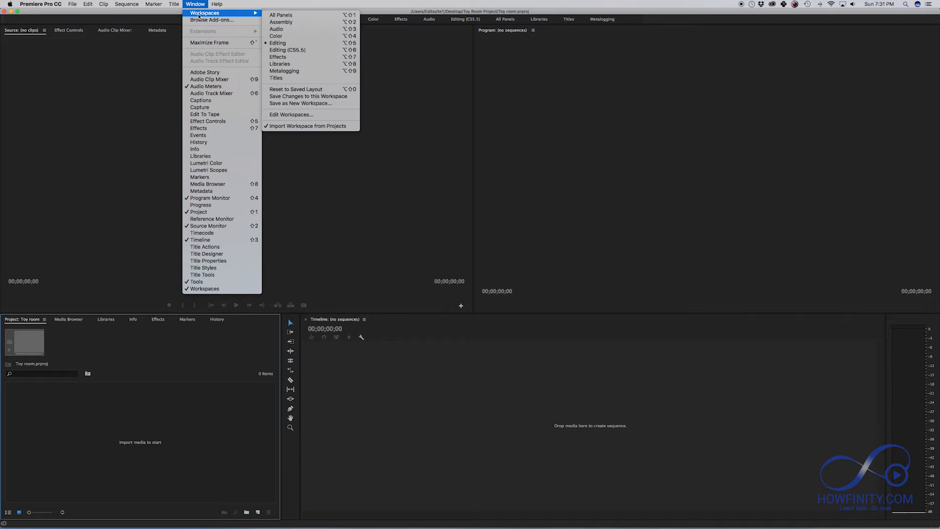
mouse_move(299, 43)
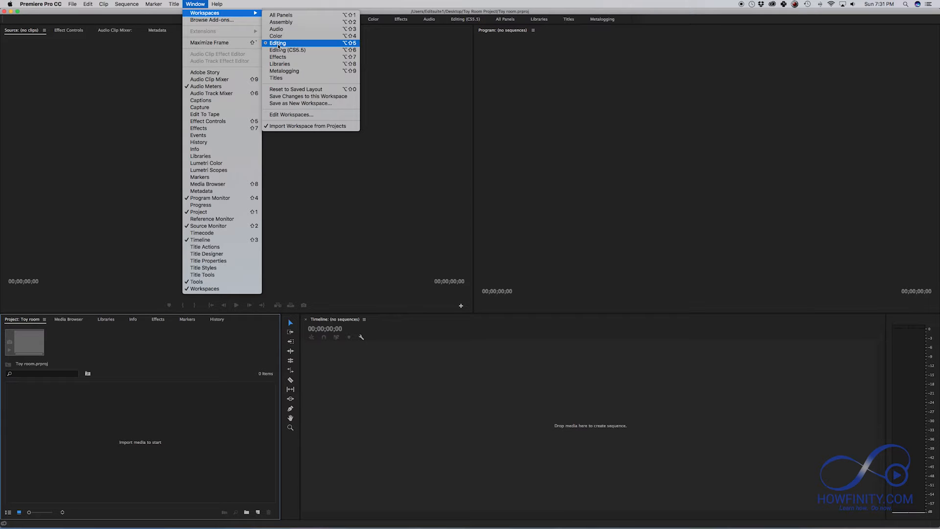
click(278, 42)
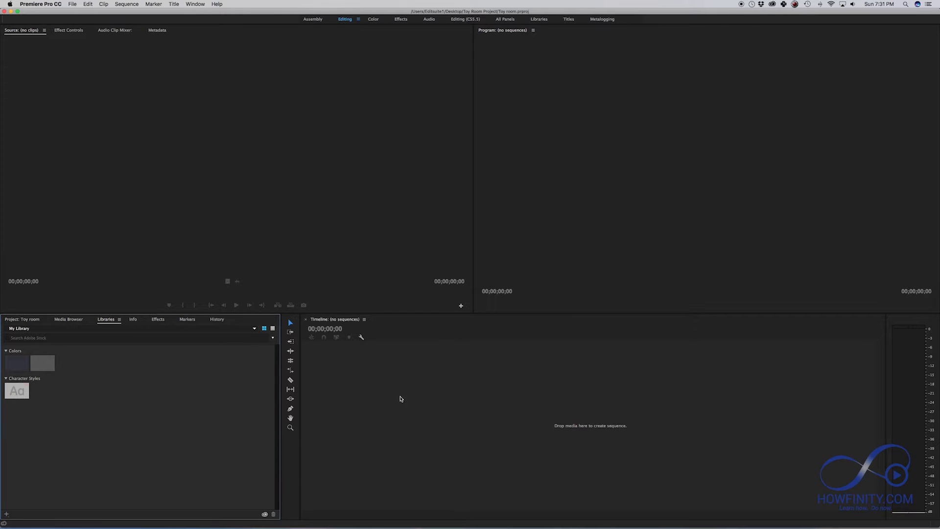
click(20, 319)
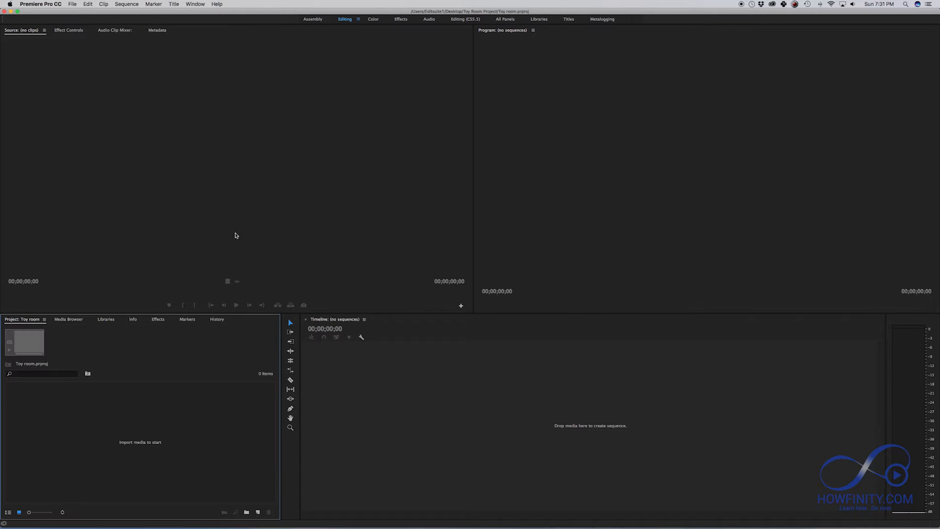
mouse_move(101, 452)
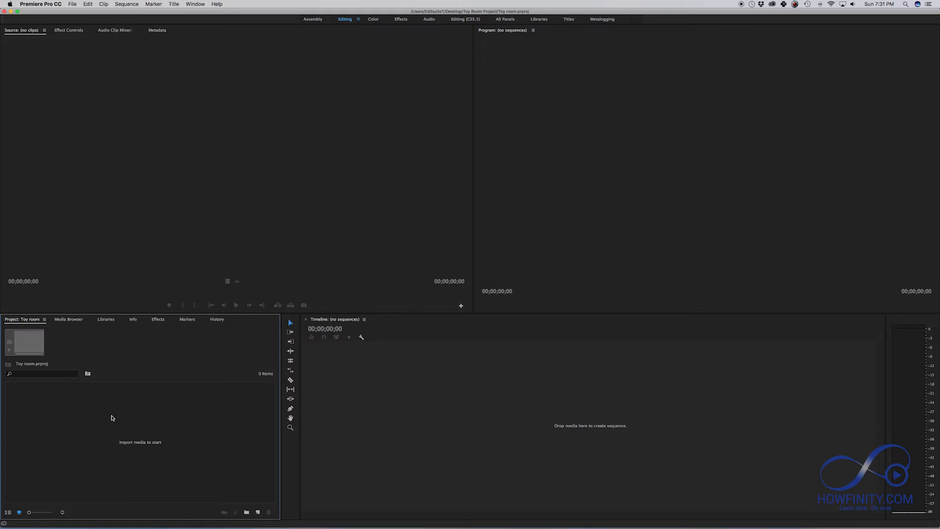
mouse_move(225, 241)
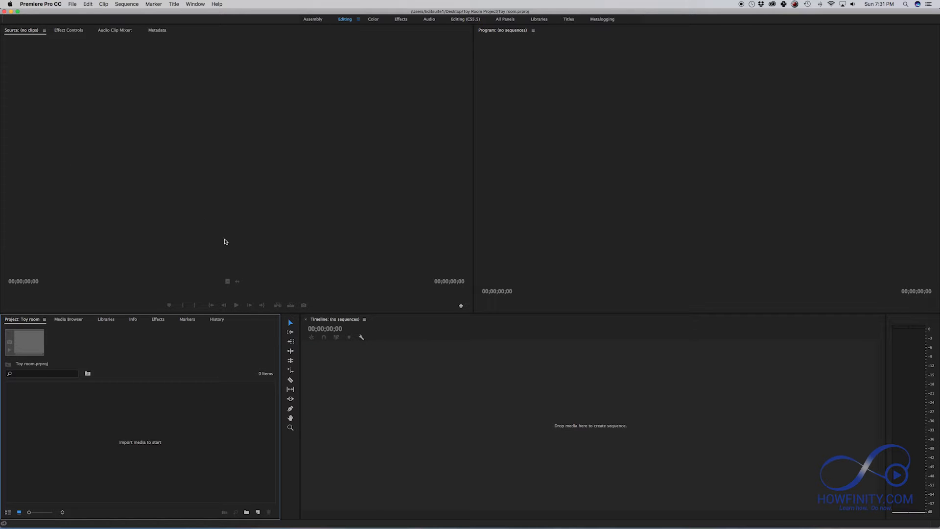
mouse_move(220, 252)
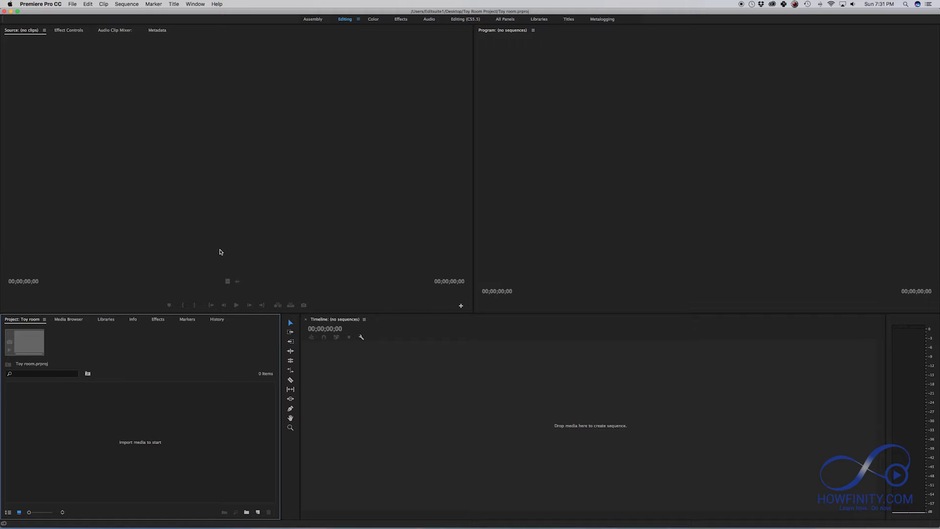
mouse_move(676, 232)
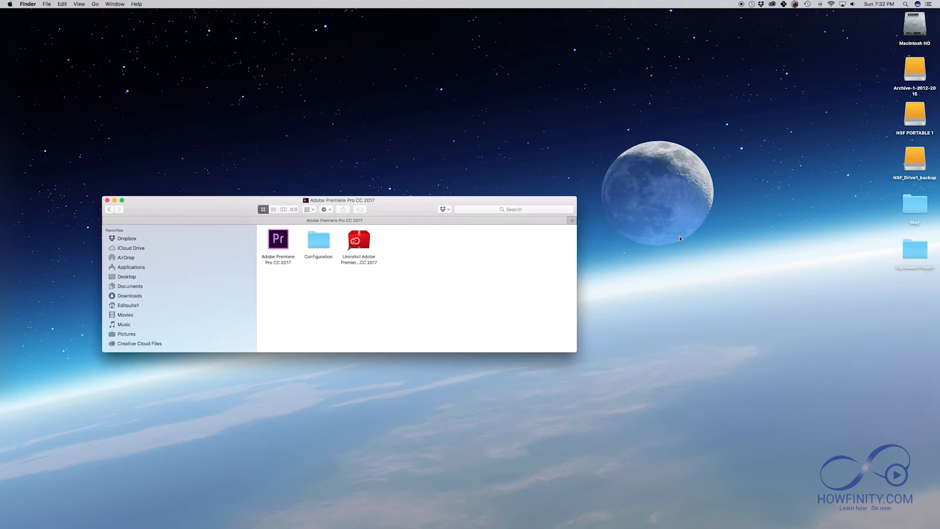
click(107, 200)
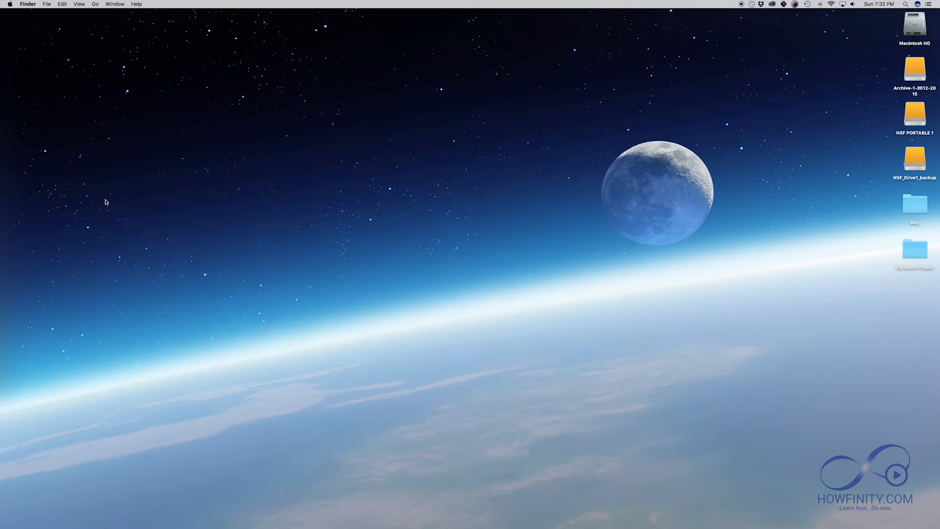
mouse_move(900, 273)
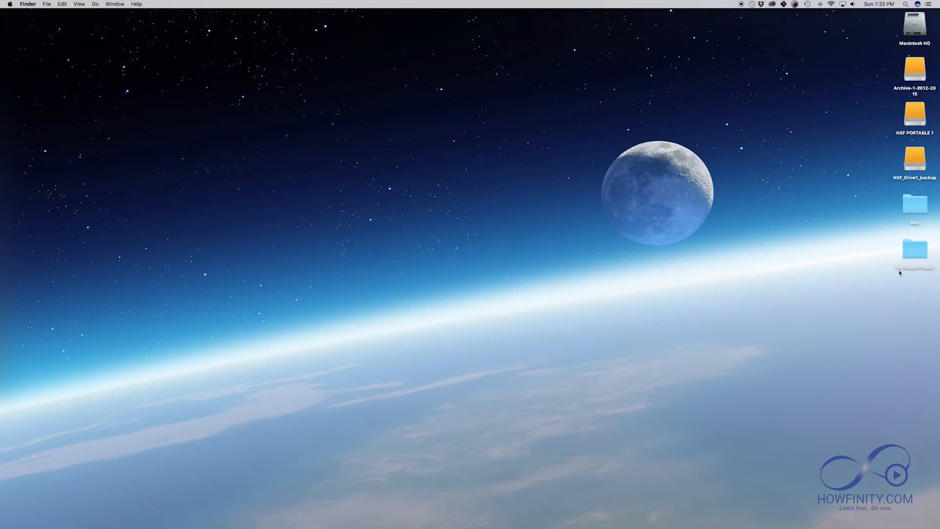
mouse_move(923, 252)
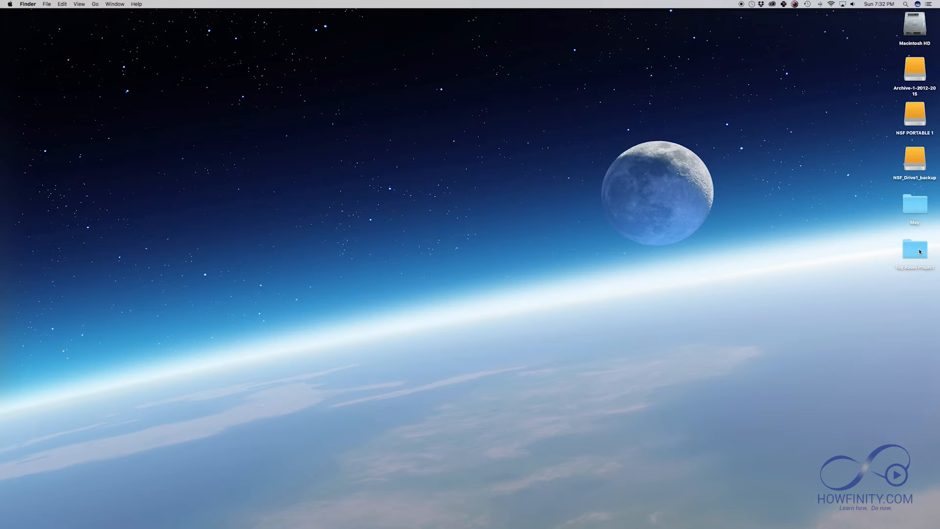
double_click(914, 248)
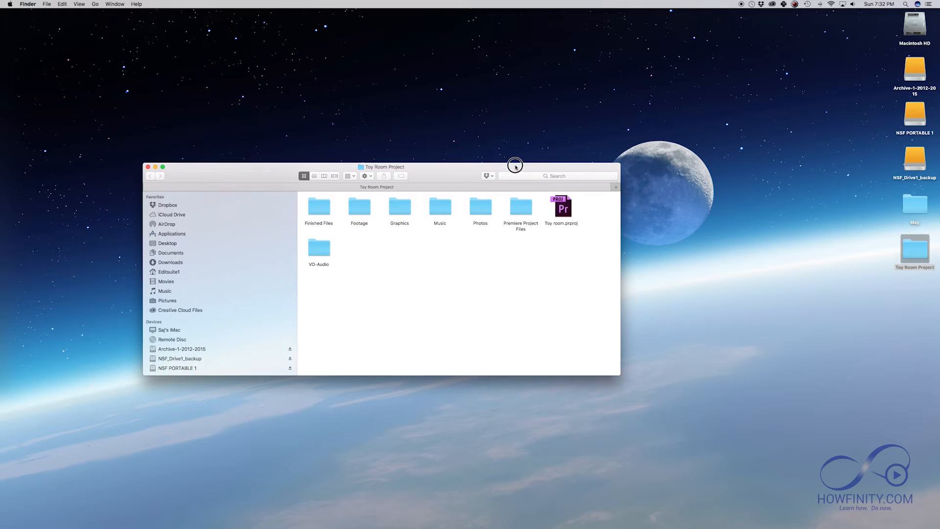
mouse_move(397, 285)
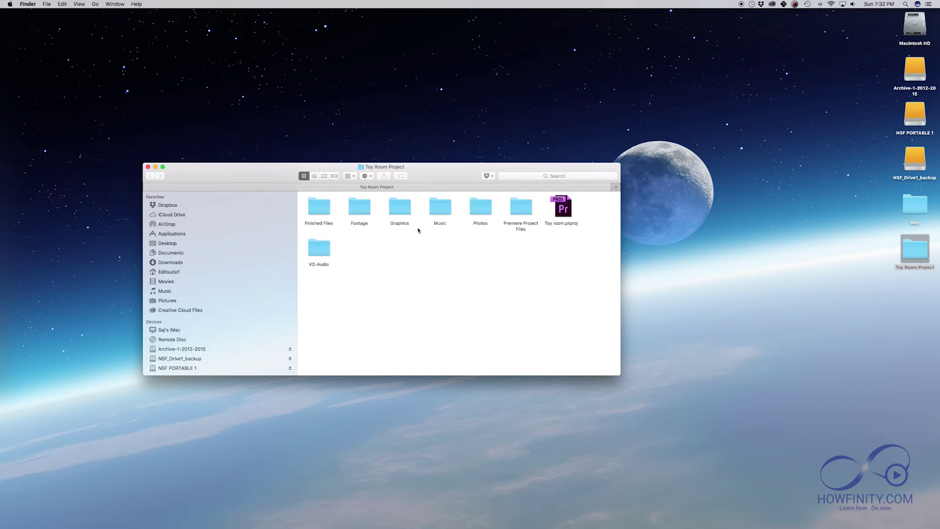
mouse_move(391, 264)
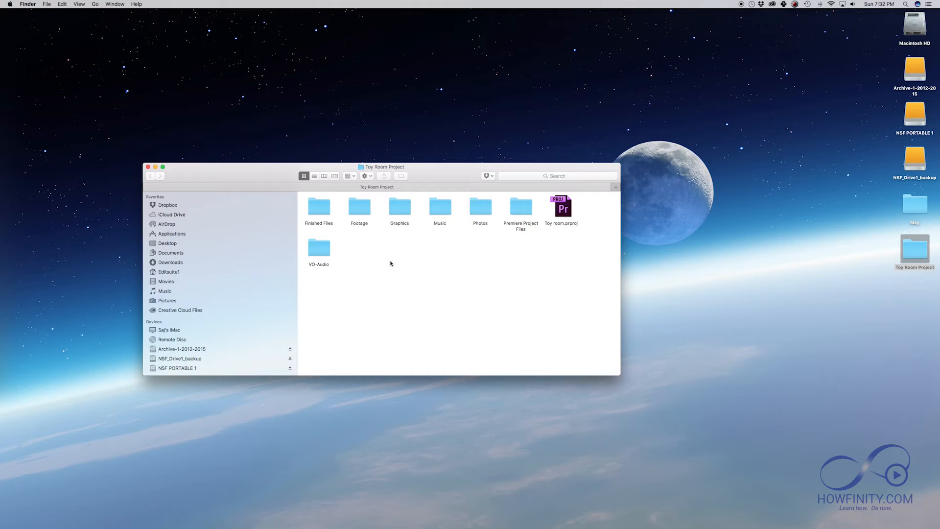
mouse_move(360, 232)
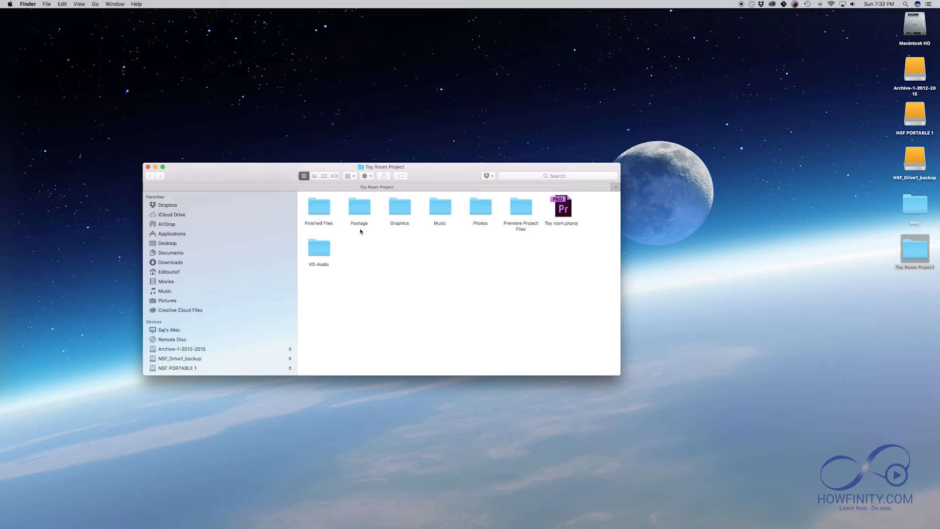
mouse_move(355, 231)
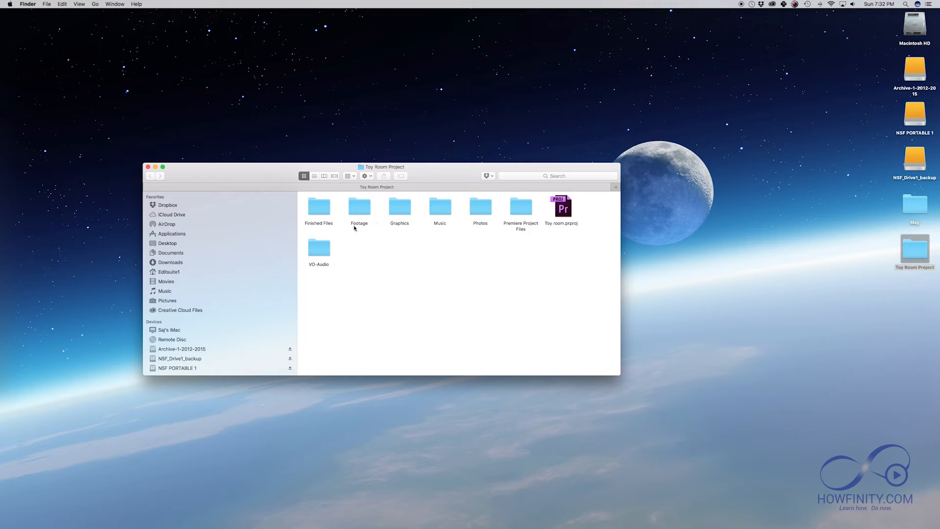
mouse_move(363, 284)
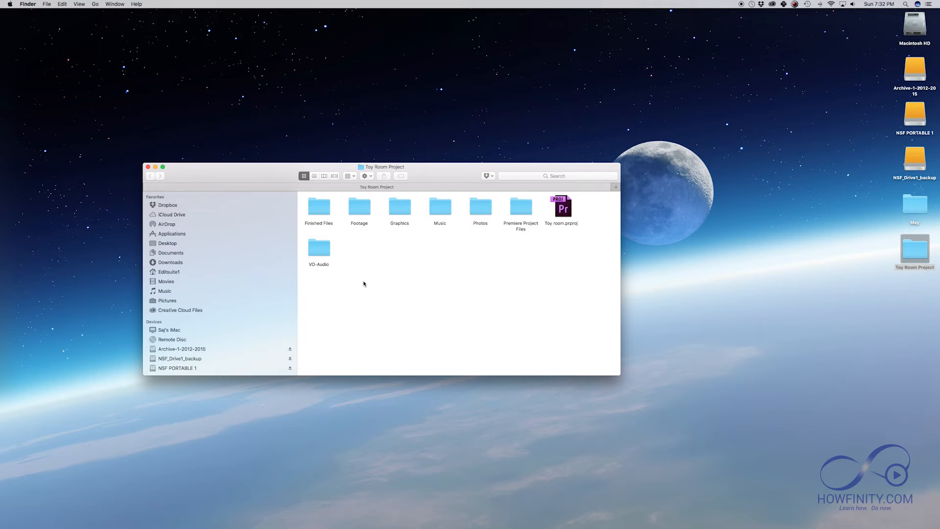
mouse_move(376, 272)
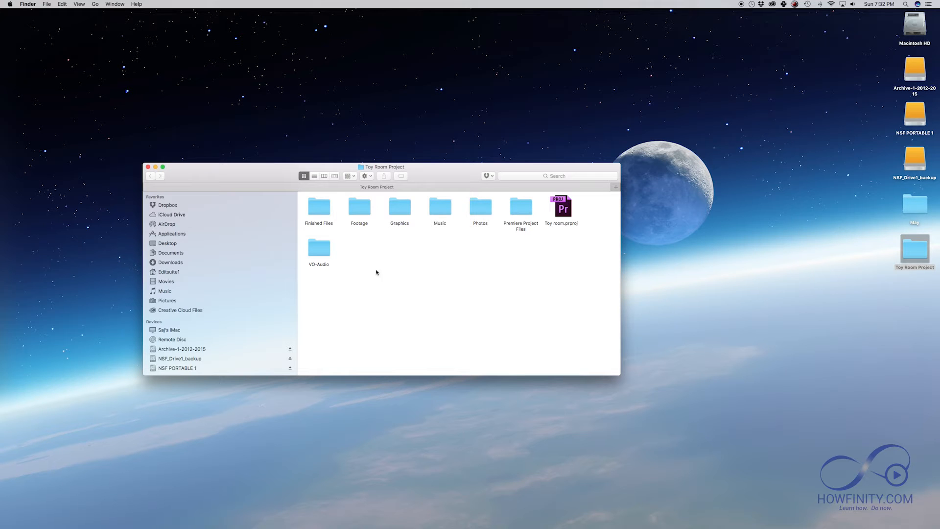
click(560, 207)
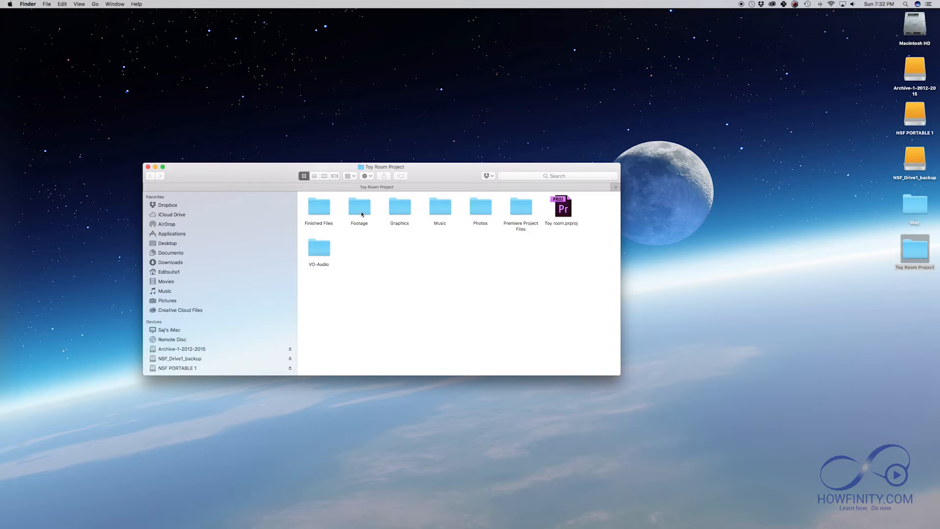
- Import the Footage folder into the Toy room project as a bin
double_click(560, 206)
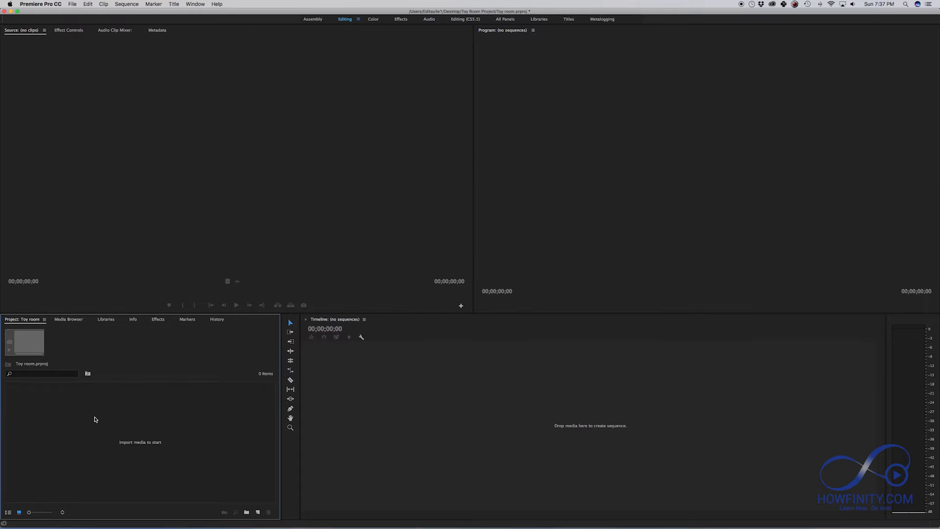
mouse_move(137, 434)
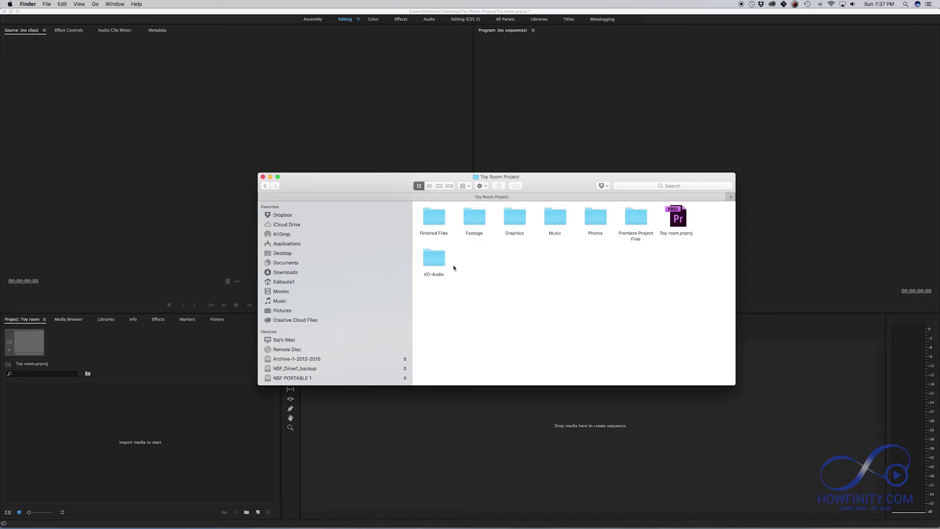
mouse_move(479, 220)
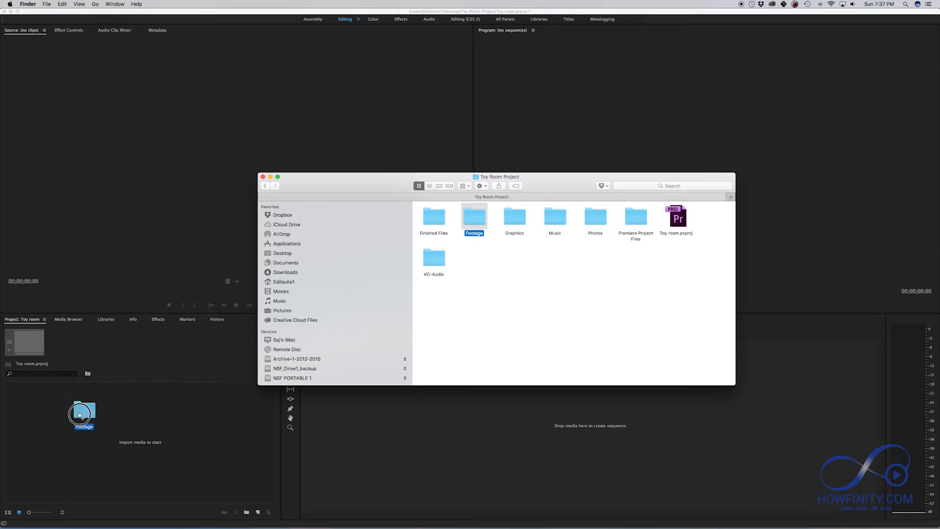
double_click(473, 217)
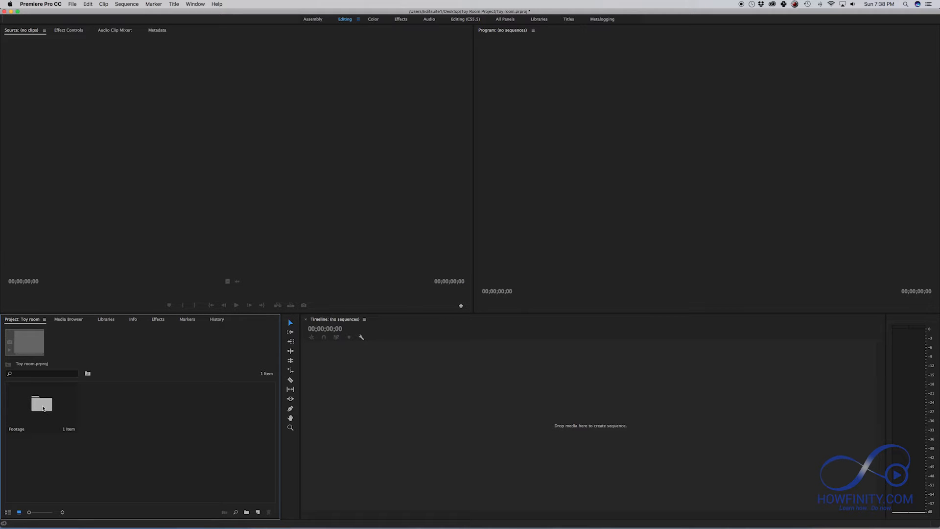
- Open the Footage bin, then its SD MarkIII bin
double_click(42, 405)
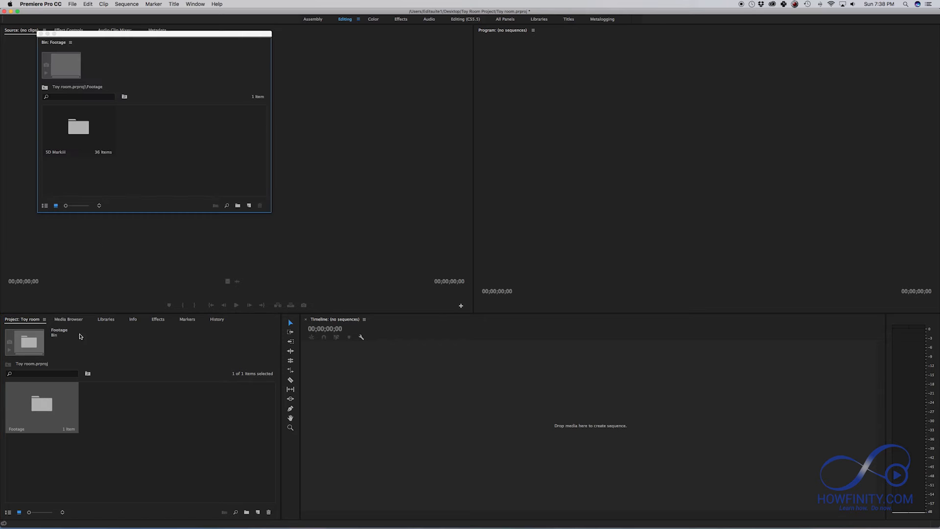
click(78, 128)
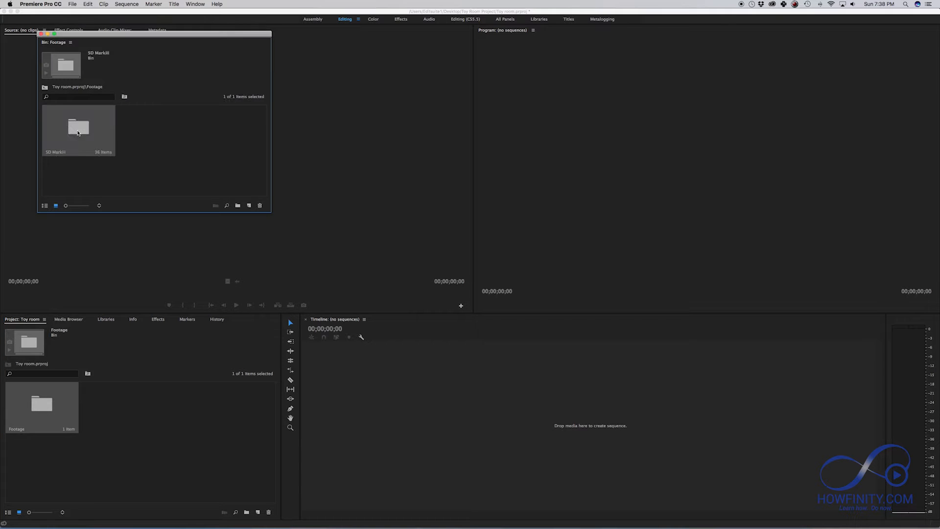
double_click(78, 128)
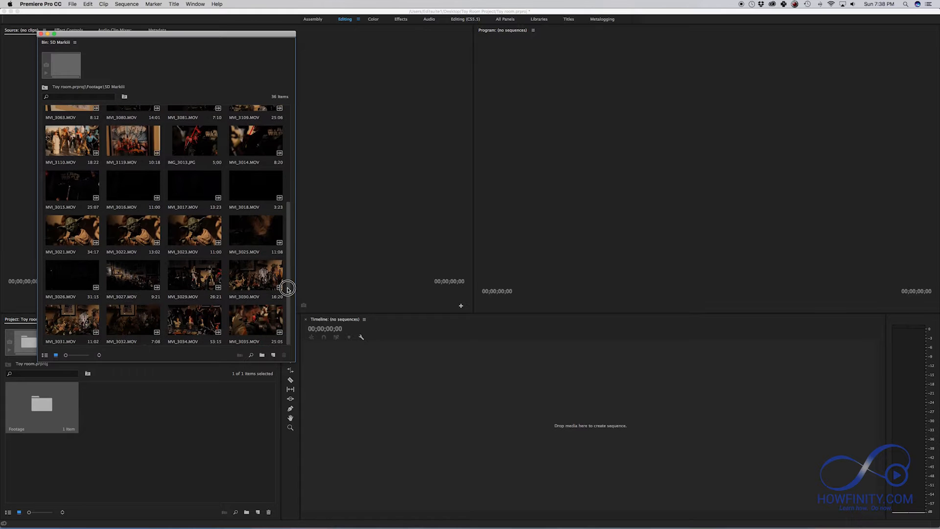
mouse_move(194, 230)
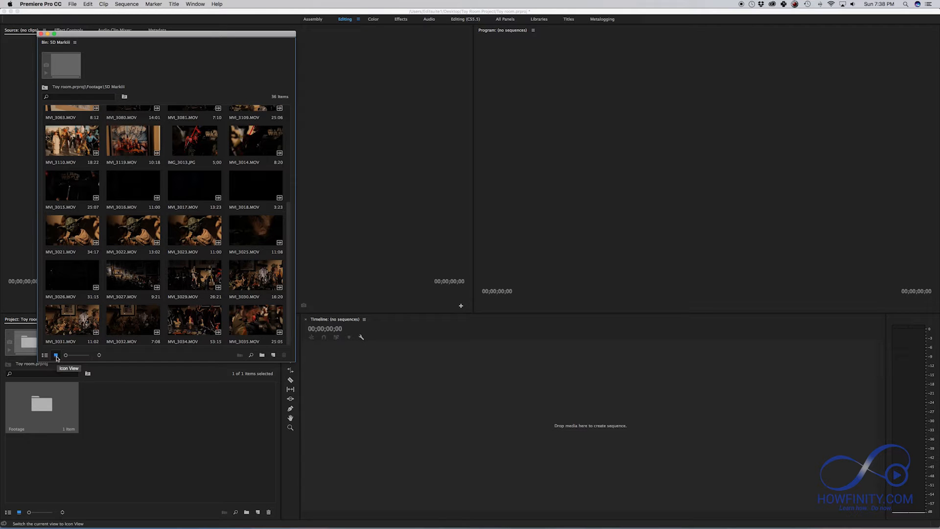
mouse_move(46, 356)
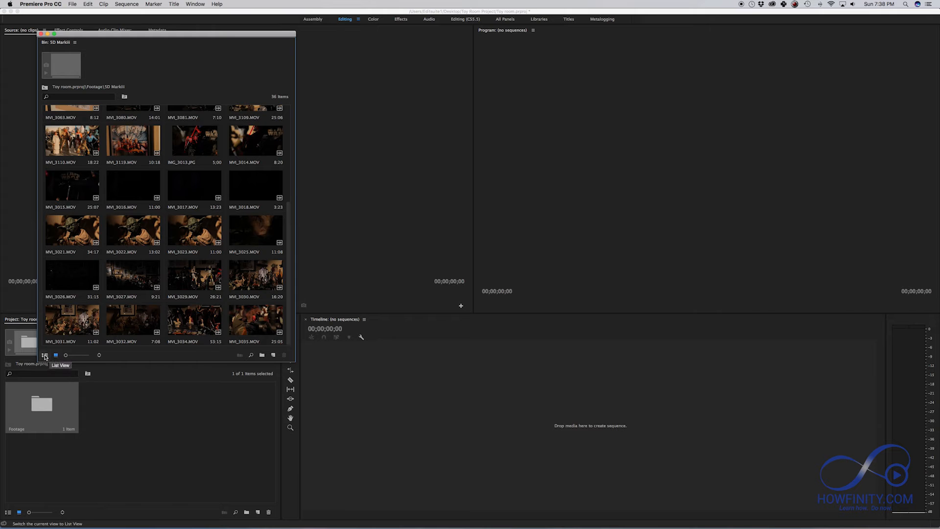
- Toggle list and thumbnail views and scroll through the SD MarkIII clips
click(45, 355)
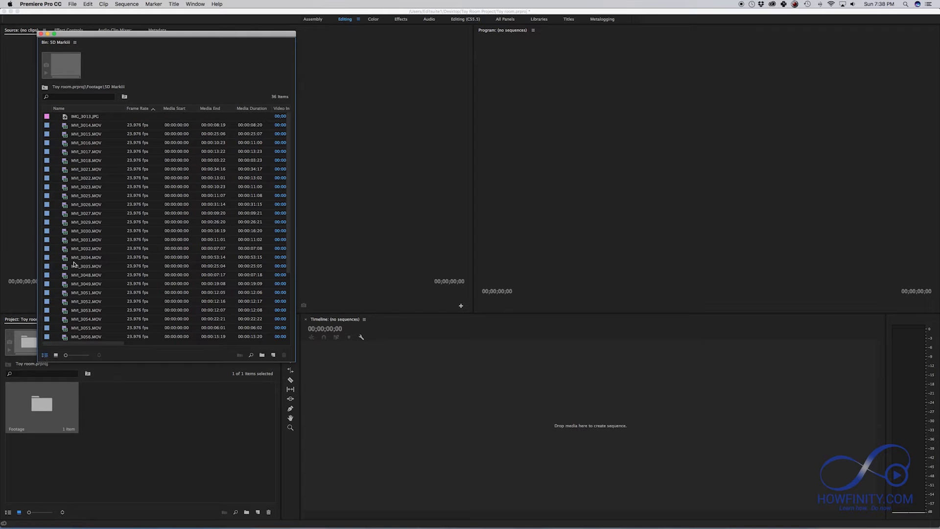
click(56, 355)
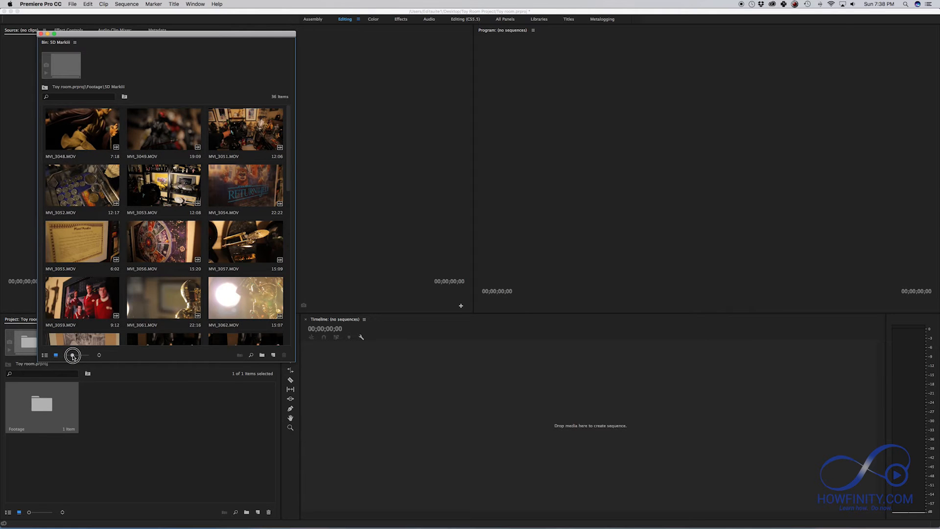
scroll(down, 3)
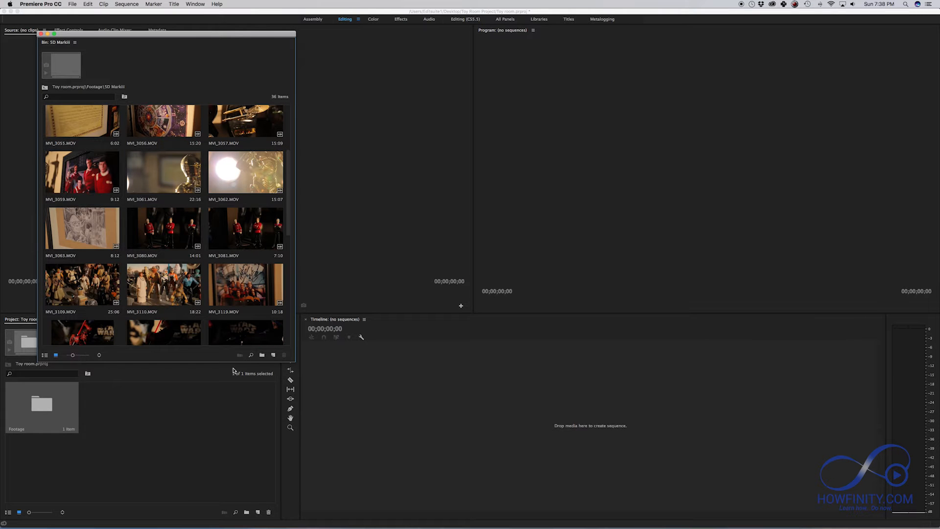
scroll(down, 3)
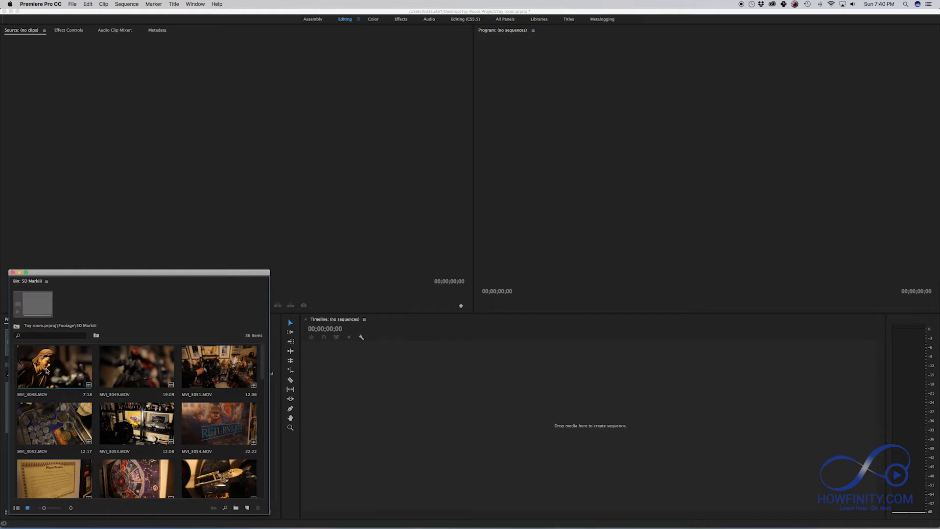
- Load clip MVI_3048.MOV into the Source Monitor for preview
double_click(54, 366)
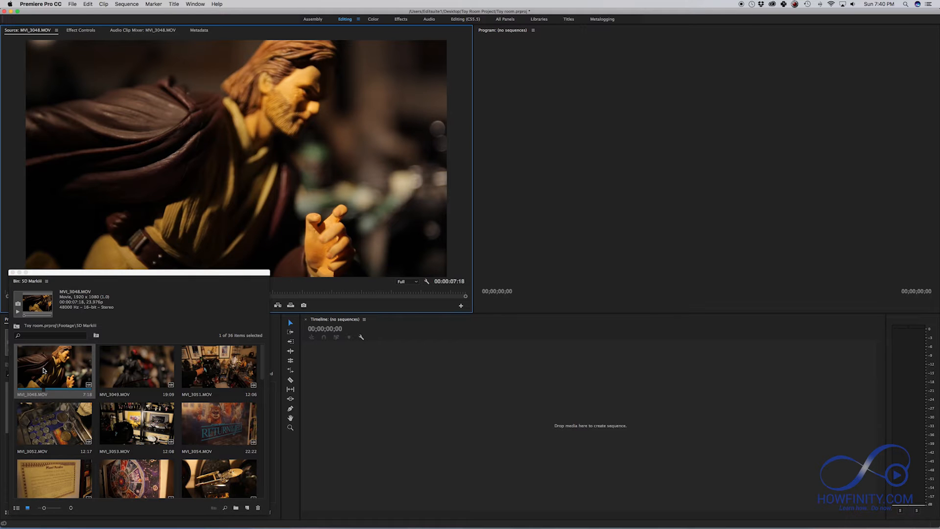
mouse_move(131, 248)
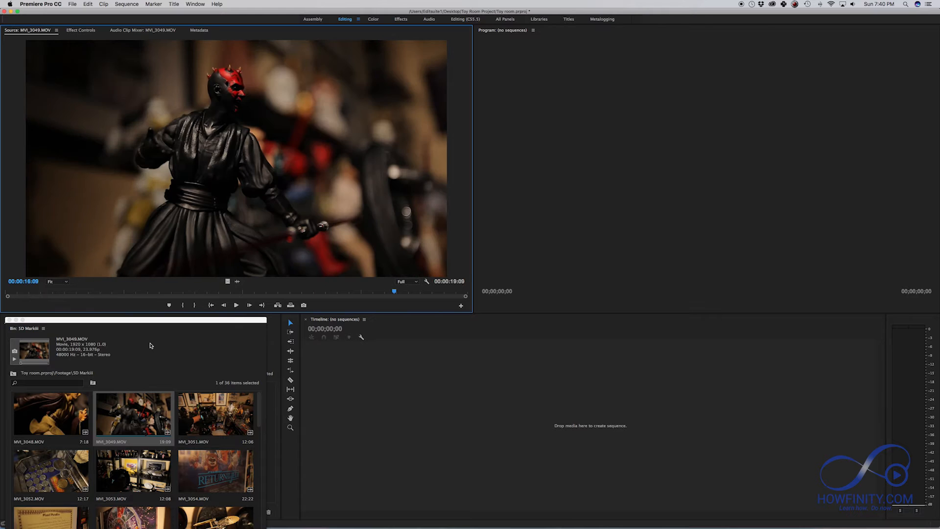
mouse_move(449, 457)
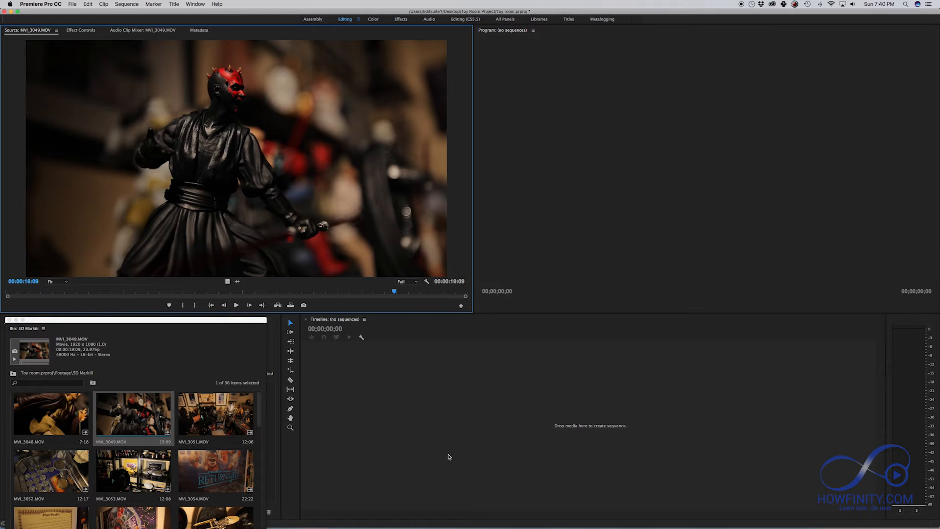
mouse_move(556, 433)
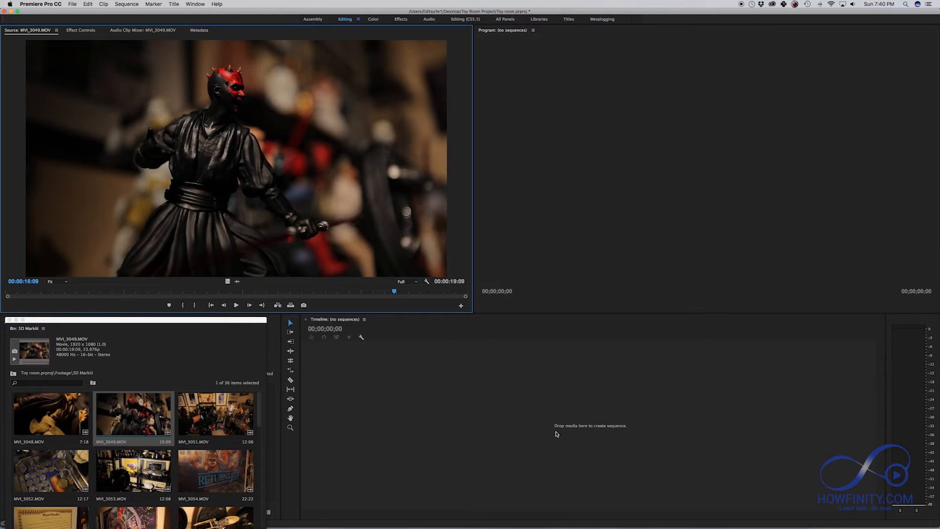
mouse_move(473, 443)
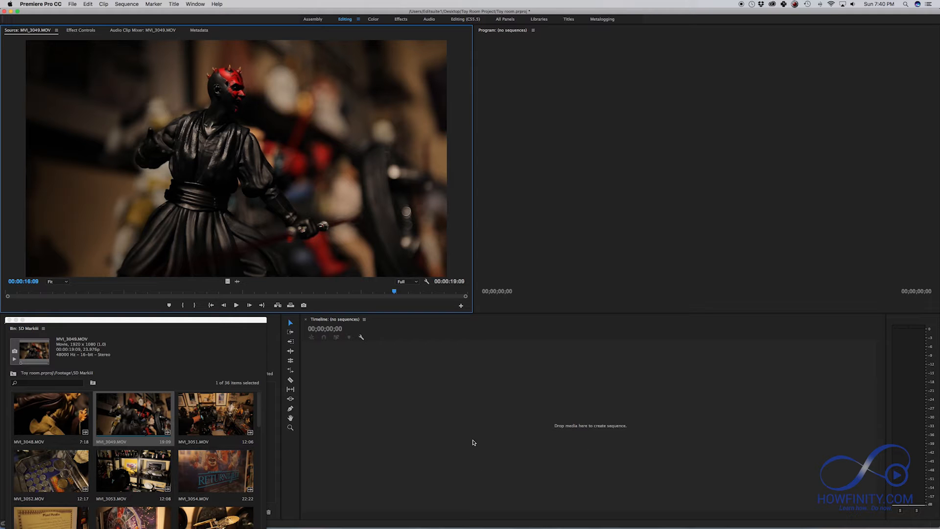
mouse_move(569, 436)
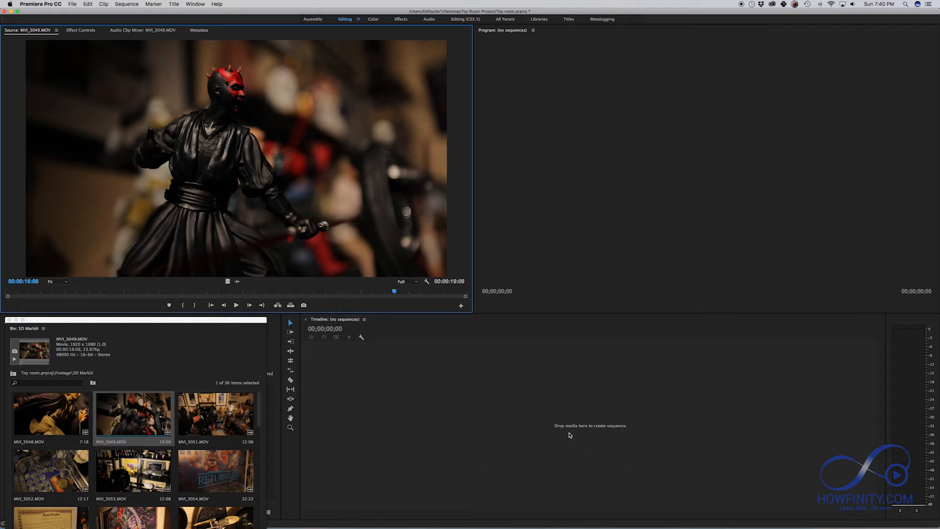
mouse_move(609, 434)
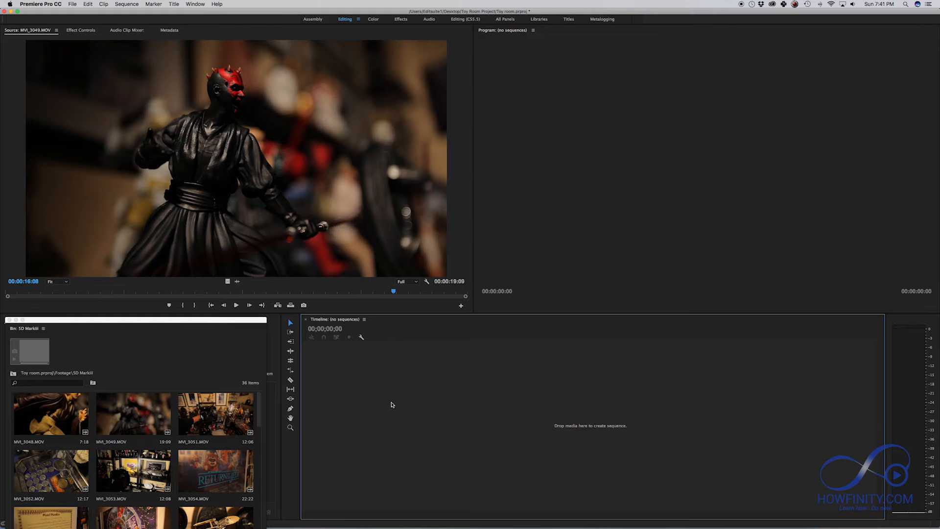
mouse_move(311, 369)
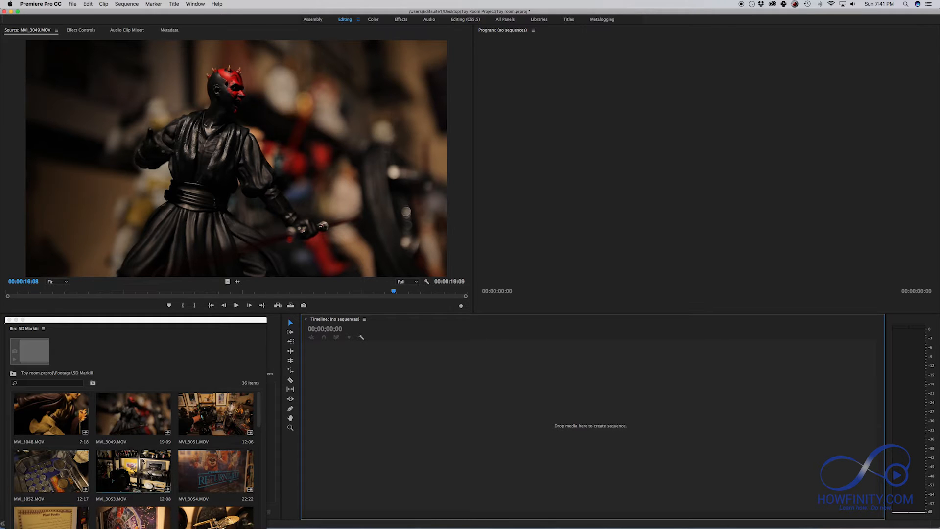
- Scroll down while setting up the MVI_3015 sequence
scroll(down, 3)
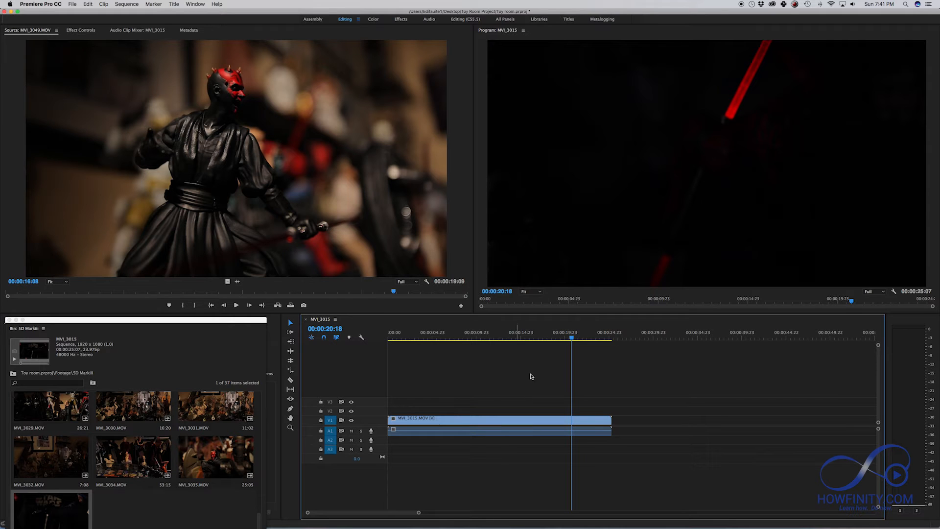
mouse_move(519, 390)
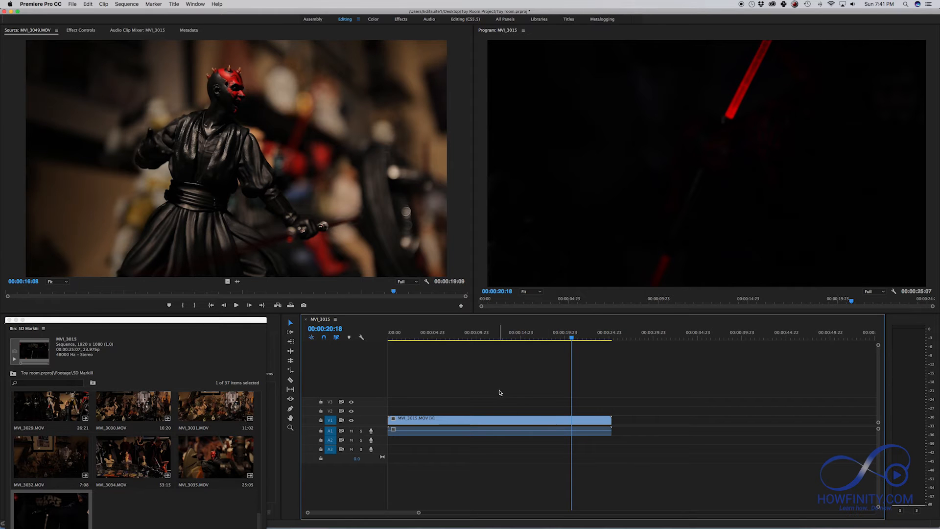
click(72, 4)
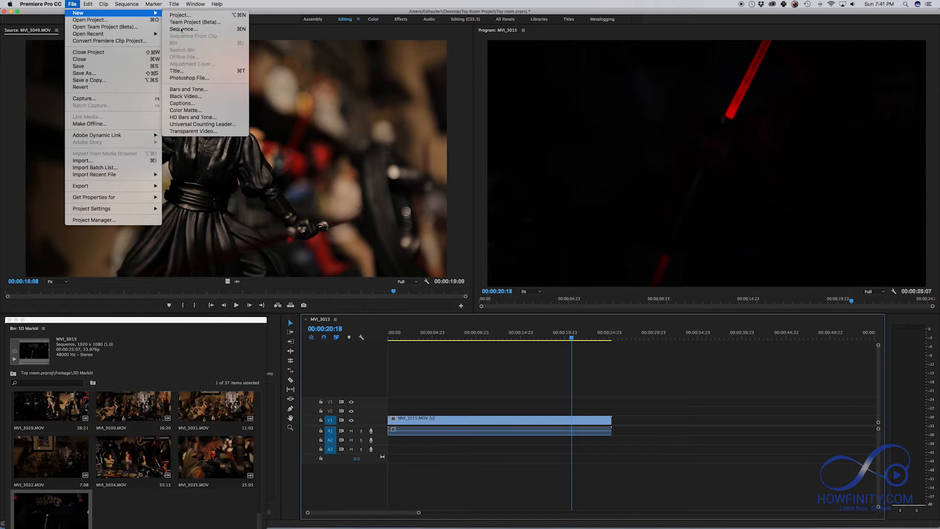
click(184, 29)
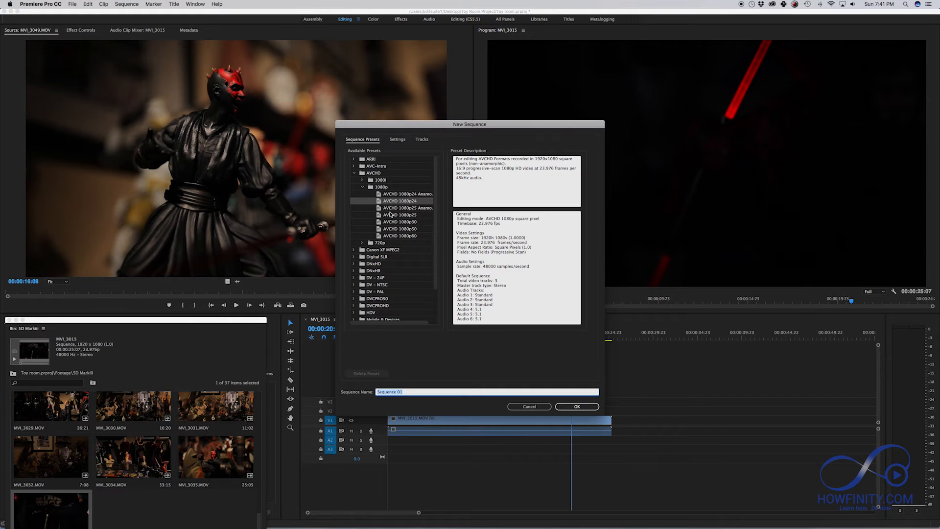
mouse_move(406, 224)
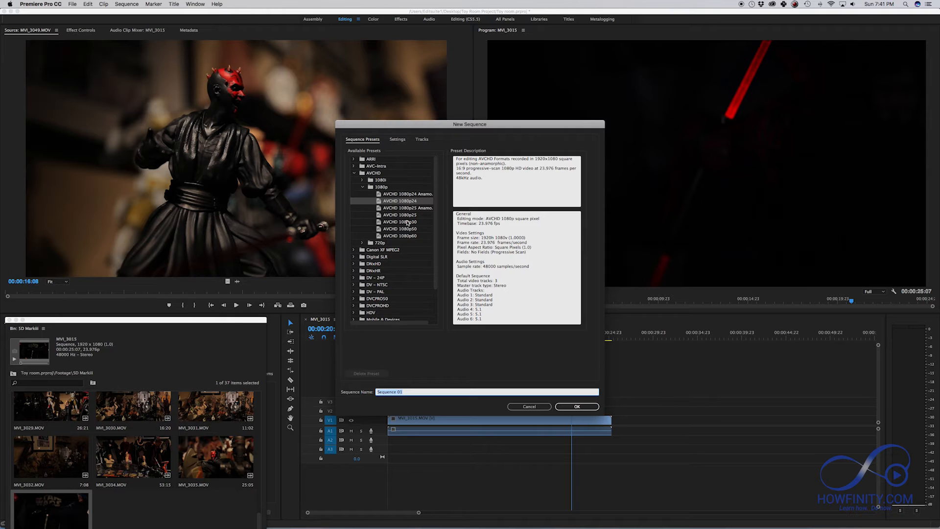
mouse_move(397, 294)
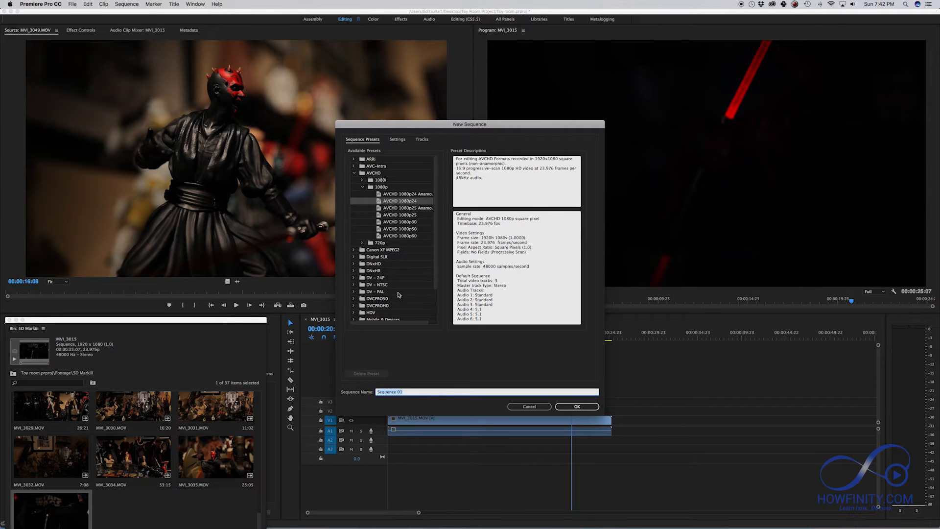
mouse_move(393, 234)
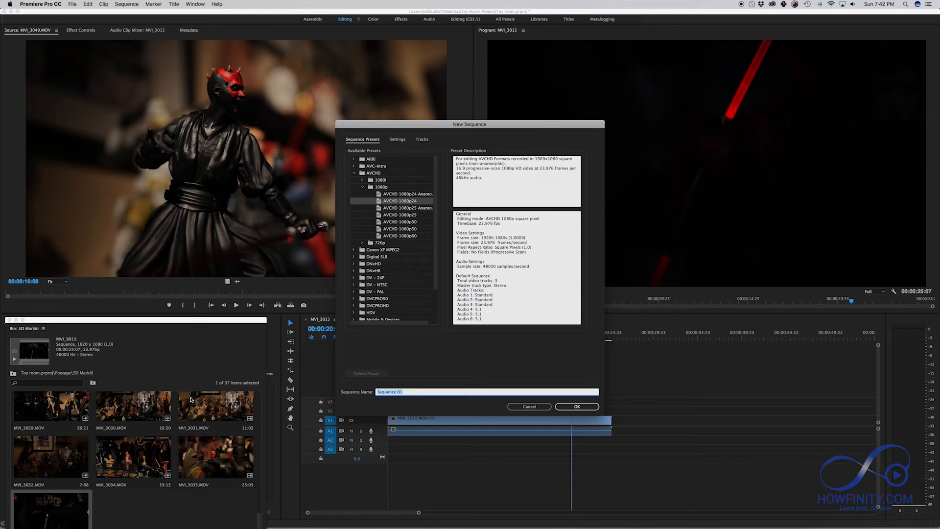
mouse_move(208, 416)
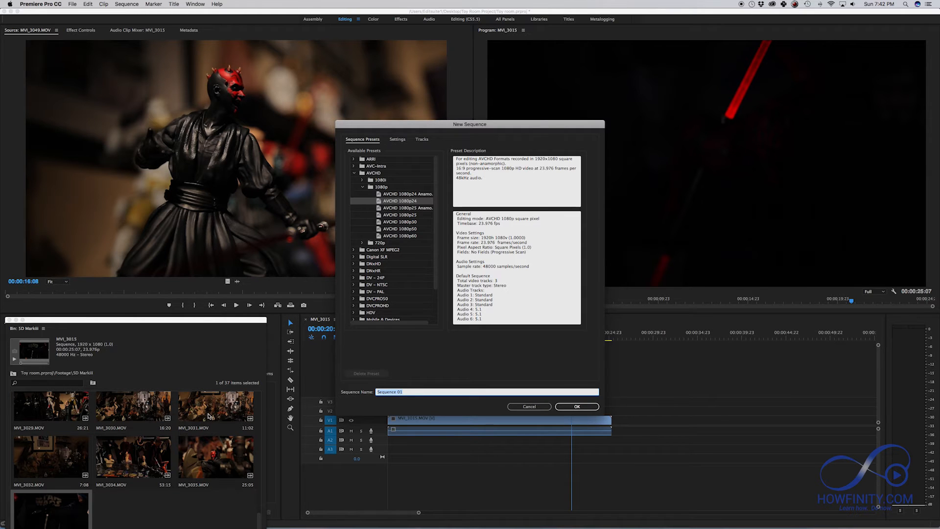
click(576, 406)
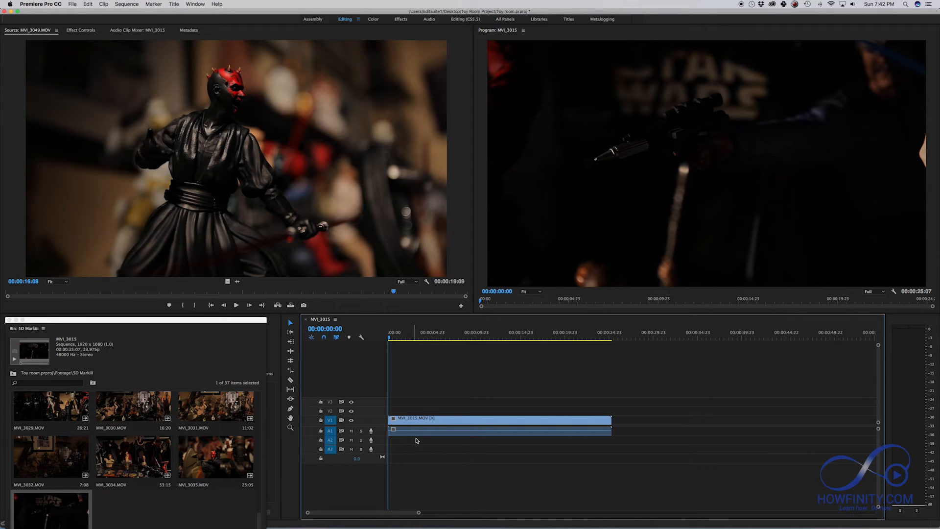
mouse_move(134, 407)
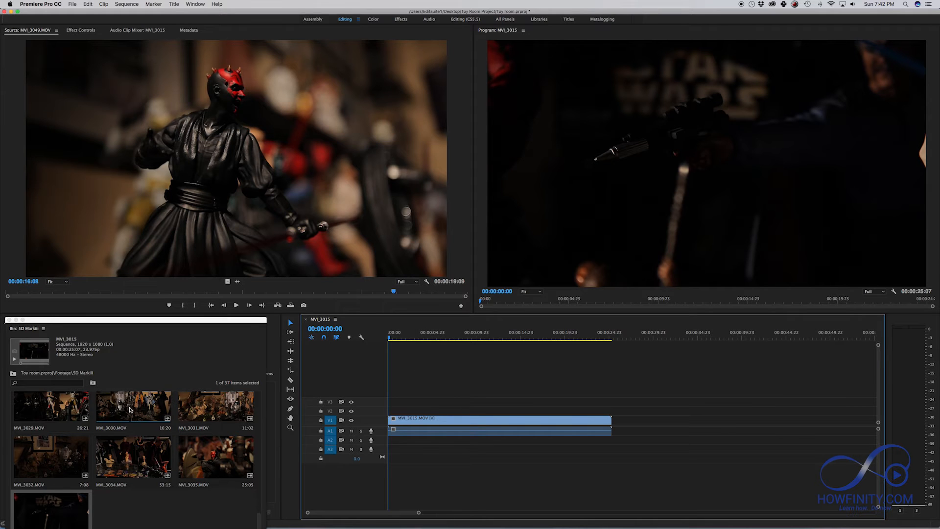
- Select the MVI_3015.MOV clip on the sequence timeline for removal
click(498, 430)
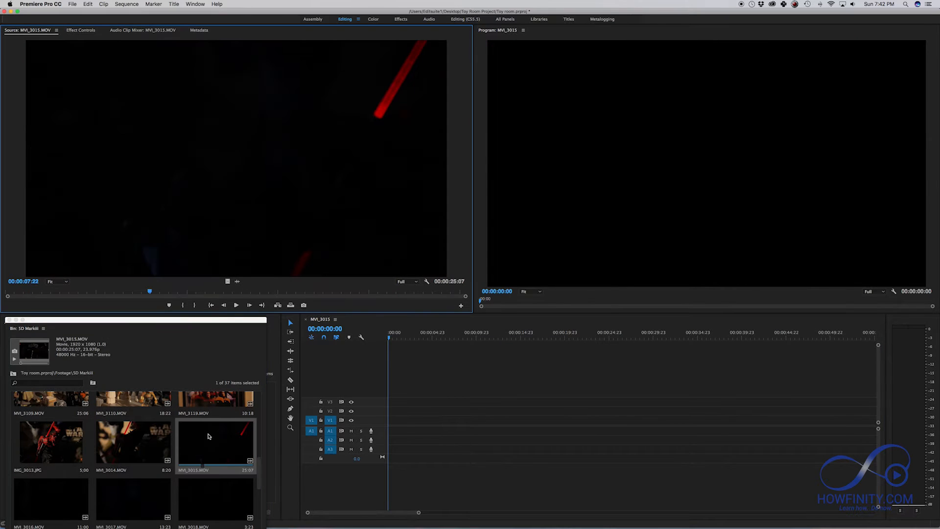
mouse_move(11, 294)
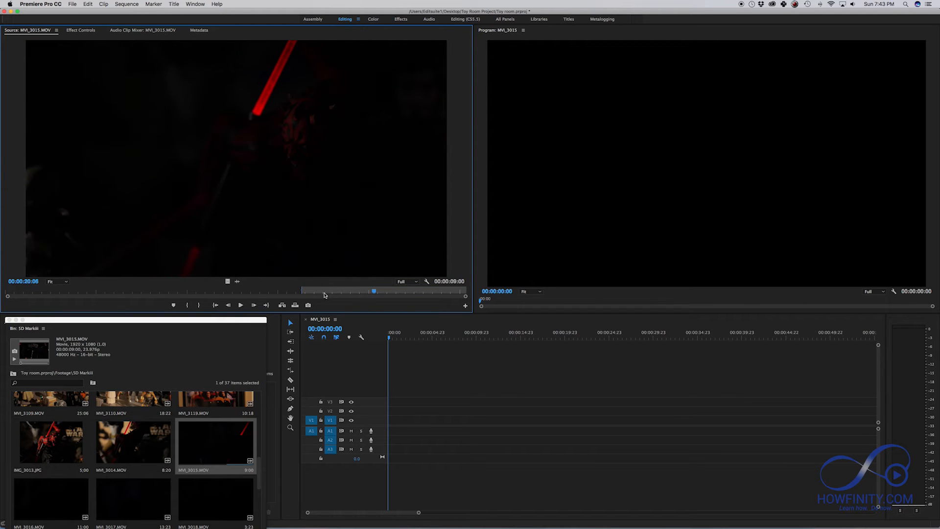
mouse_move(340, 295)
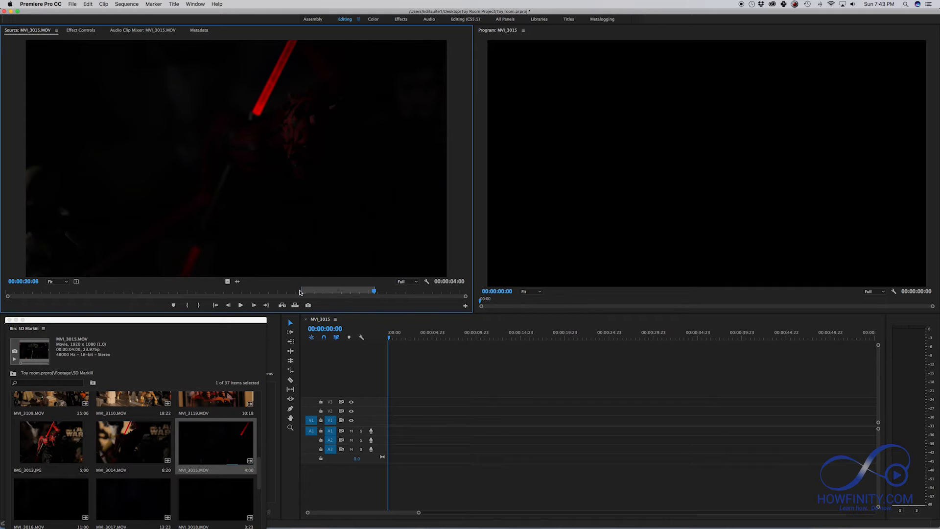
mouse_move(385, 301)
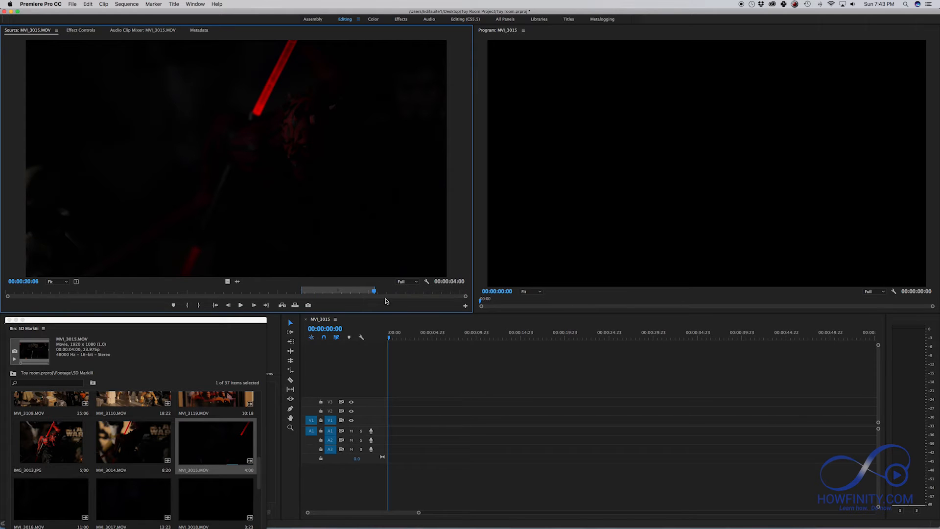
mouse_move(321, 344)
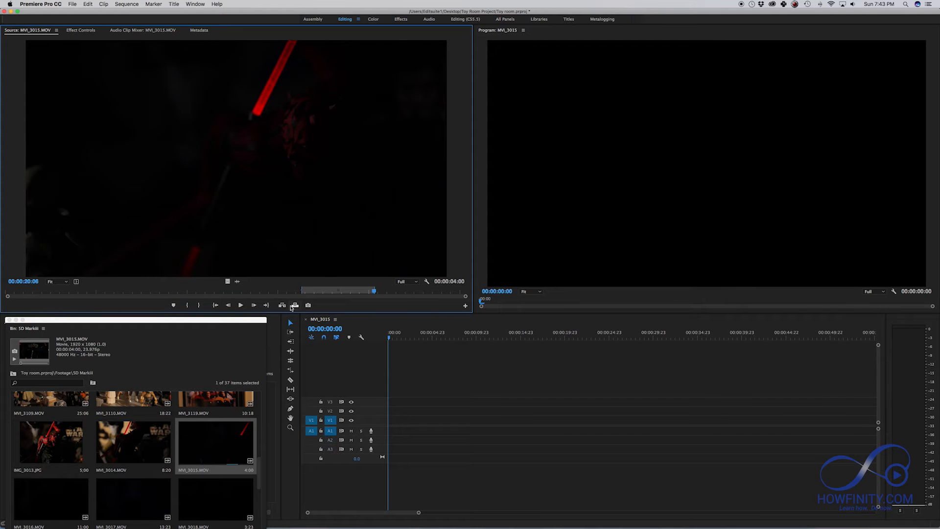
- Overwrite the marked four-second MVI_3015 portion into the sequence
click(282, 305)
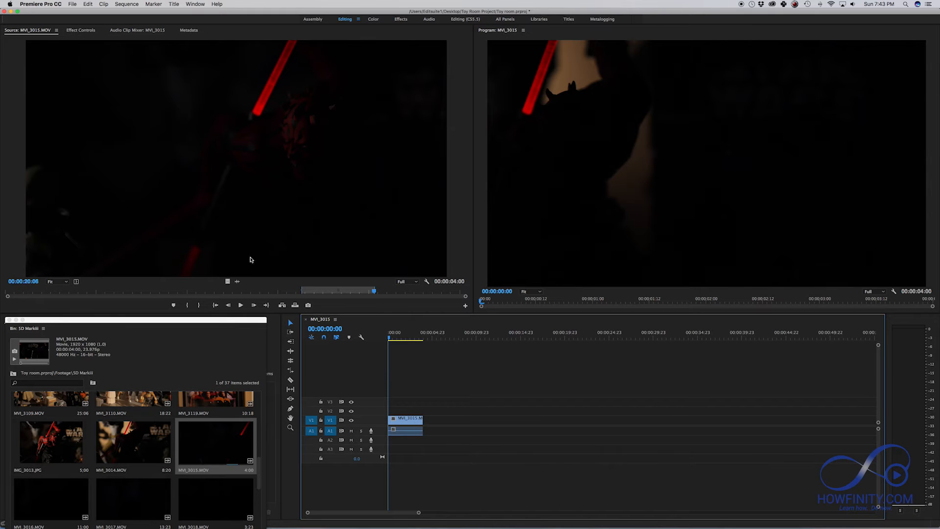
mouse_move(245, 218)
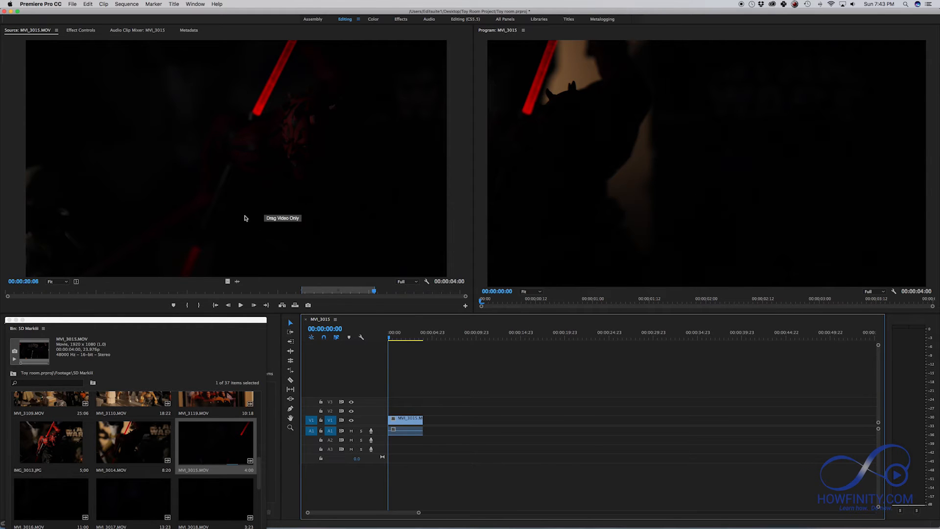
mouse_move(266, 293)
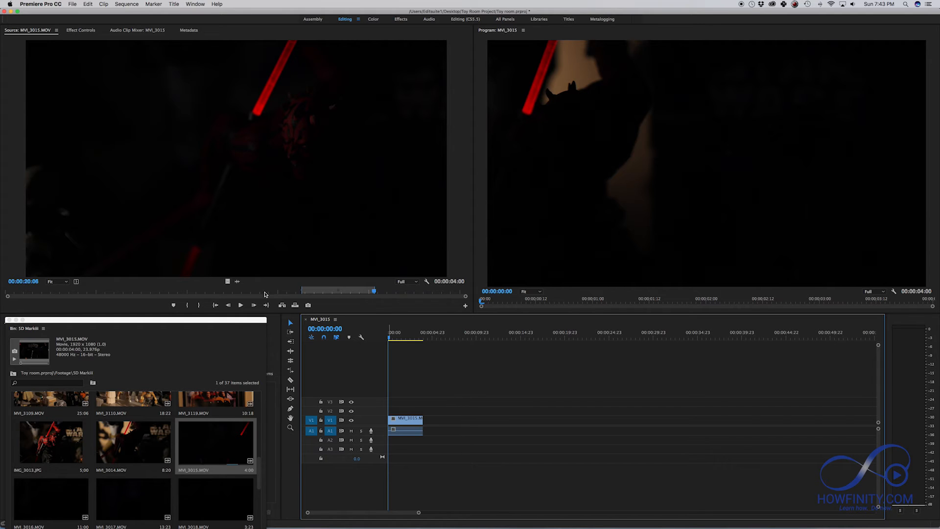
mouse_move(227, 282)
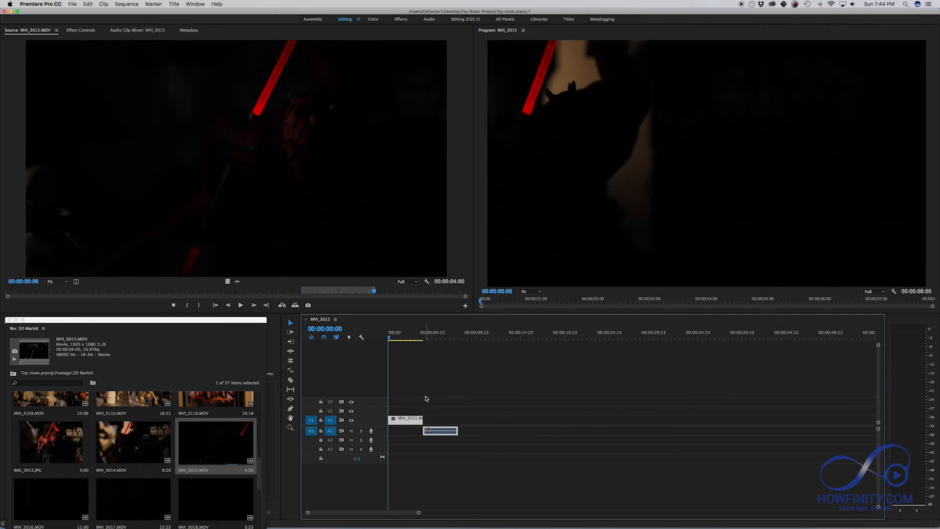
mouse_move(436, 432)
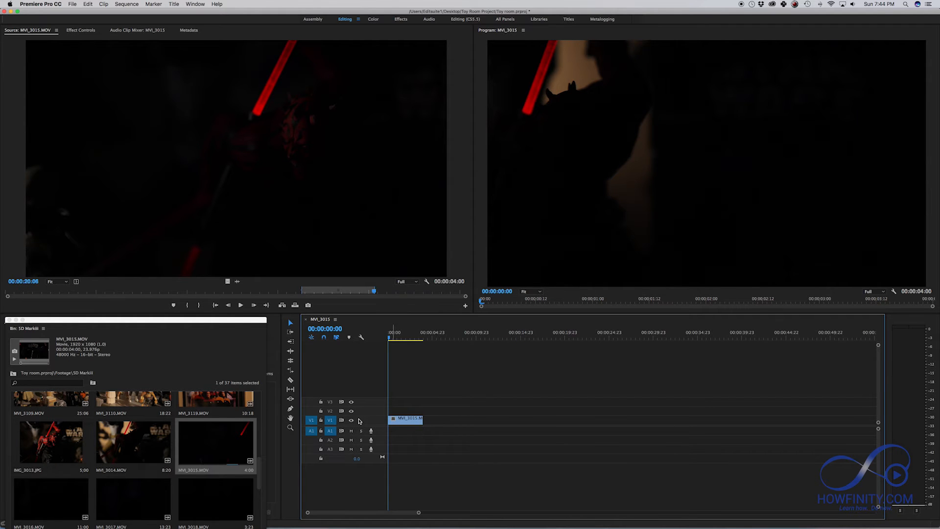
- Preview clip MVI_3022.MOV in the Source Monitor and stop its playback
double_click(133, 476)
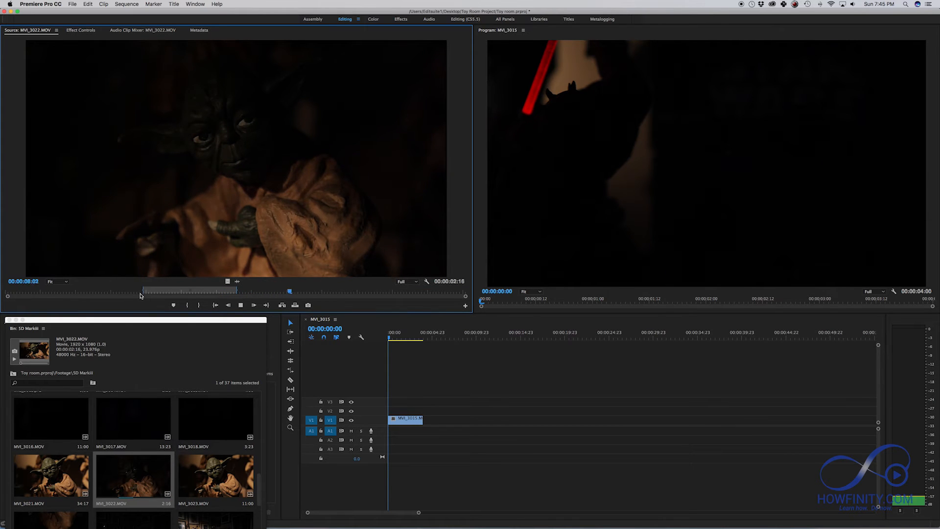
click(240, 306)
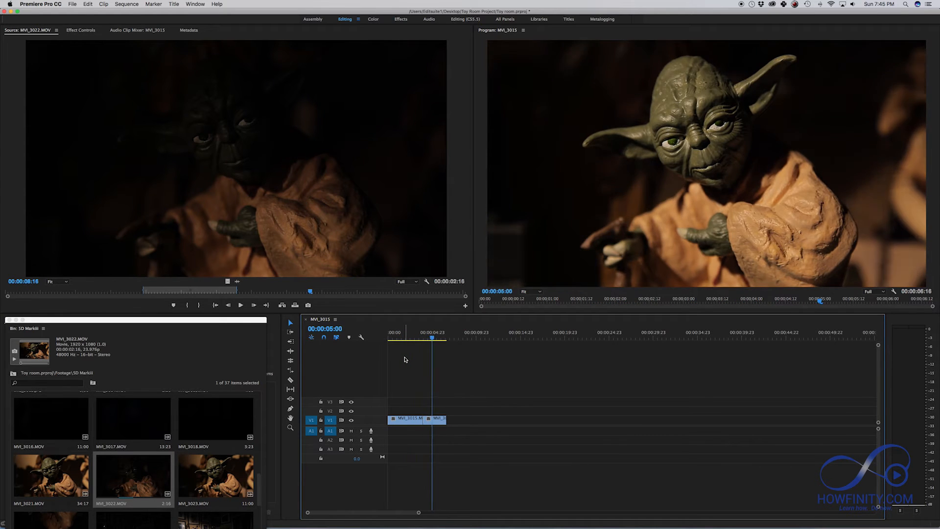
click(447, 337)
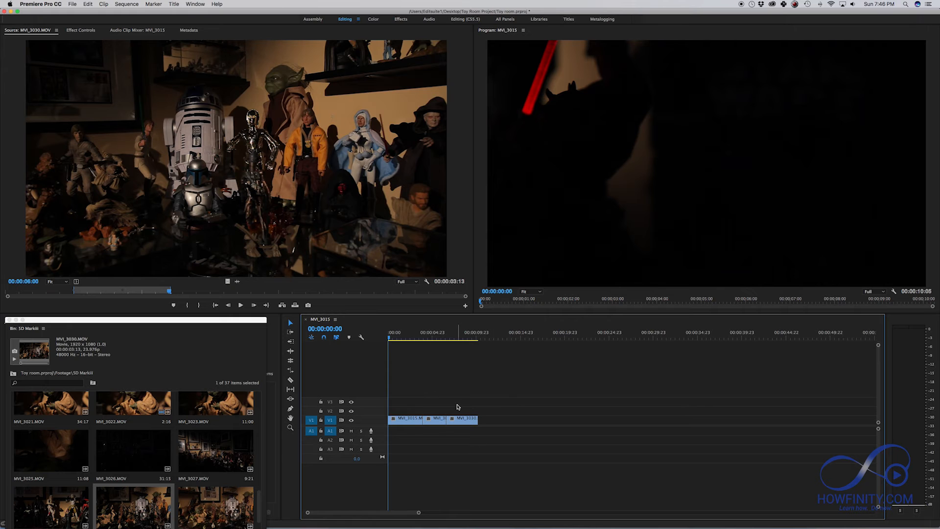
- Close the footage bin and pick Cross Dissolve from Video Transitions > Dissolve
click(400, 338)
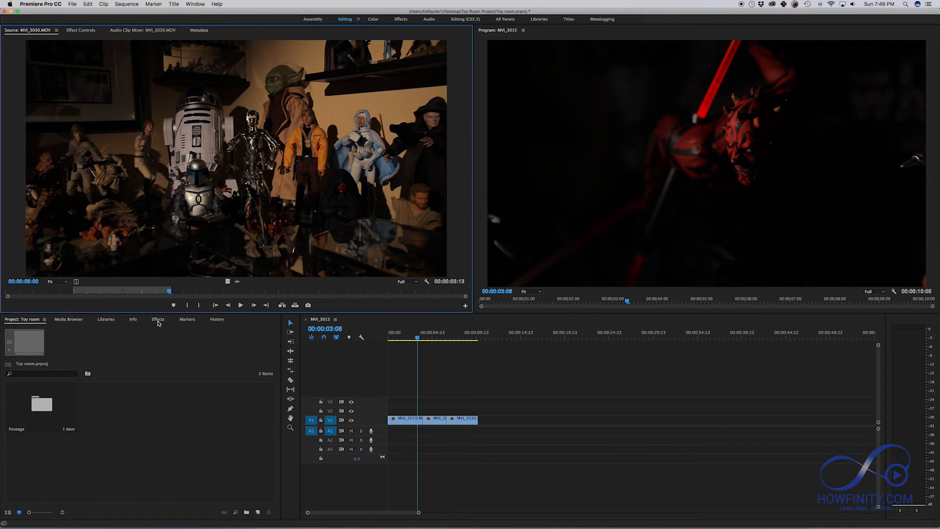
click(158, 319)
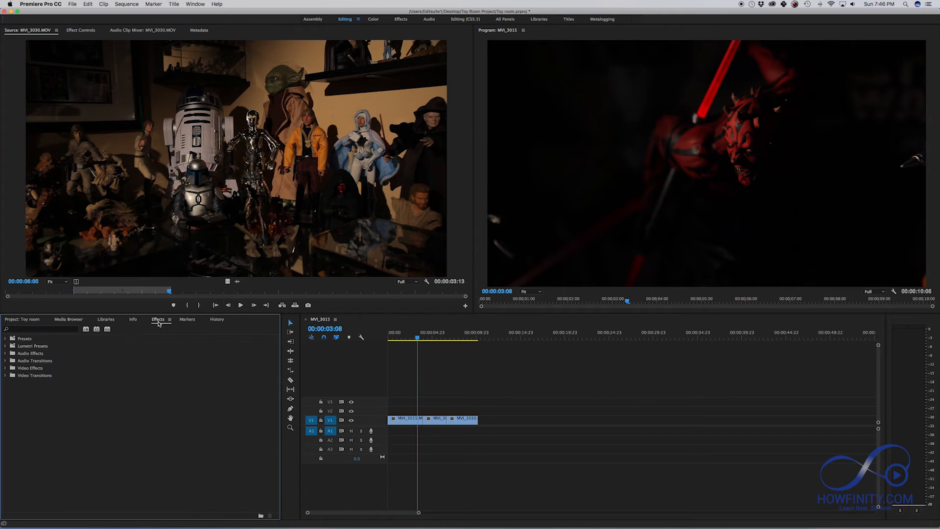
mouse_move(18, 382)
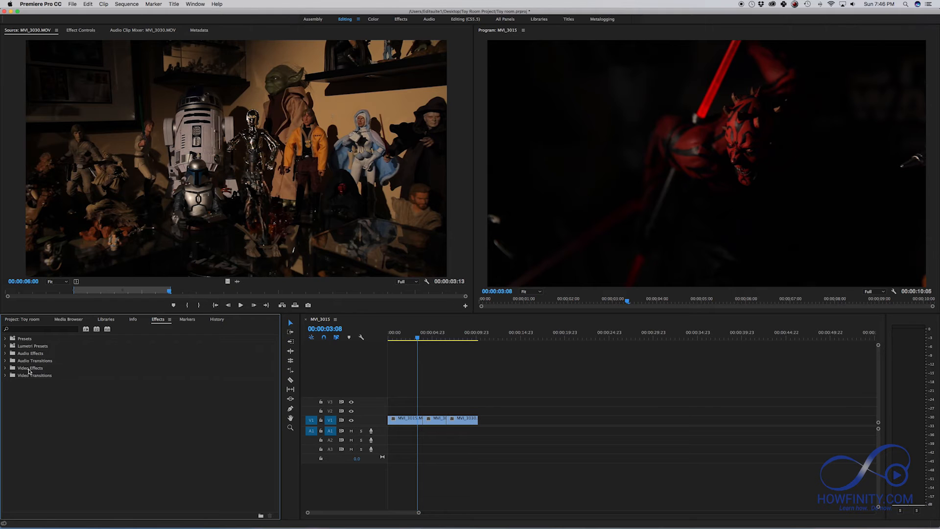
click(5, 375)
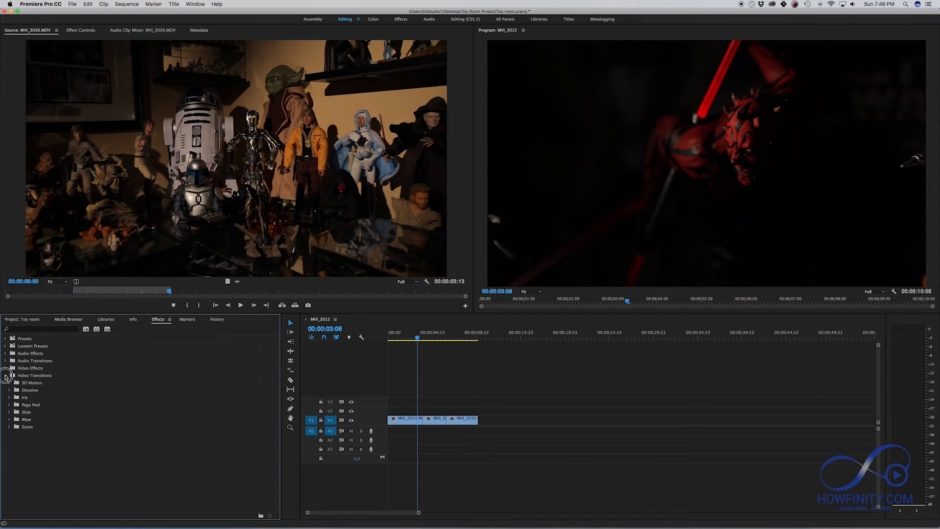
click(9, 390)
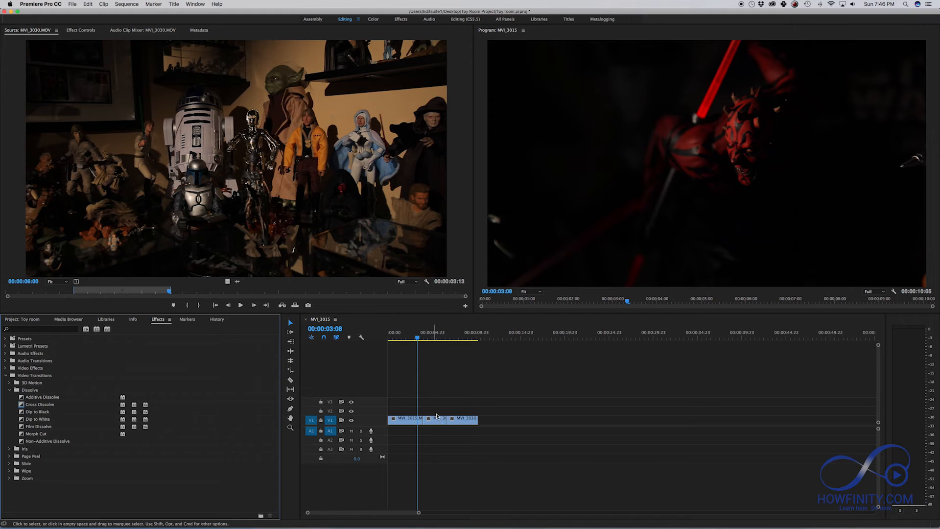
click(39, 404)
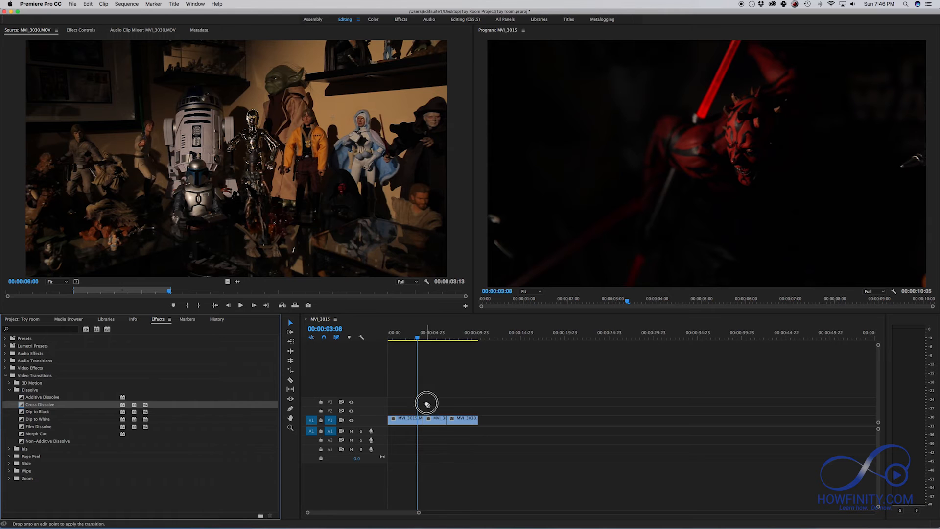
- Apply Cross Dissolve at the MVI_3015/MVI_3022 cut and scrub through it
click(424, 417)
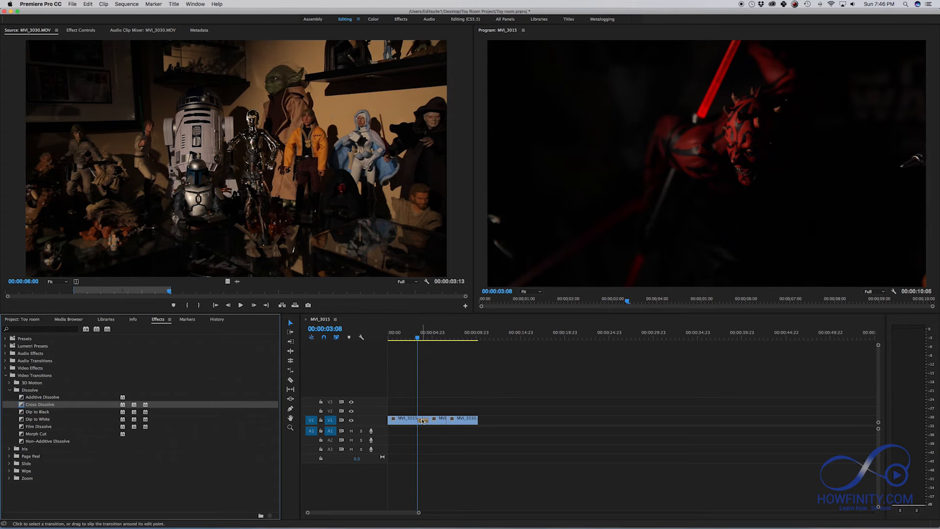
click(412, 338)
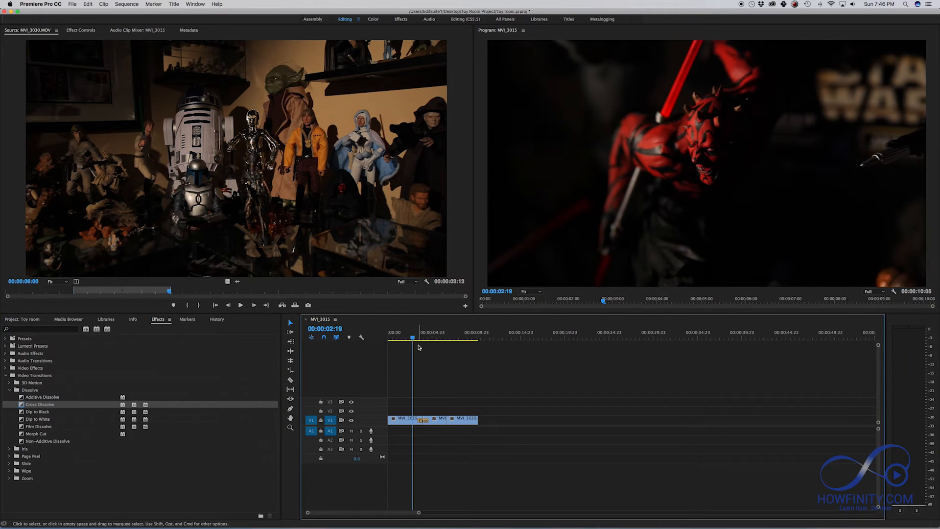
click(417, 337)
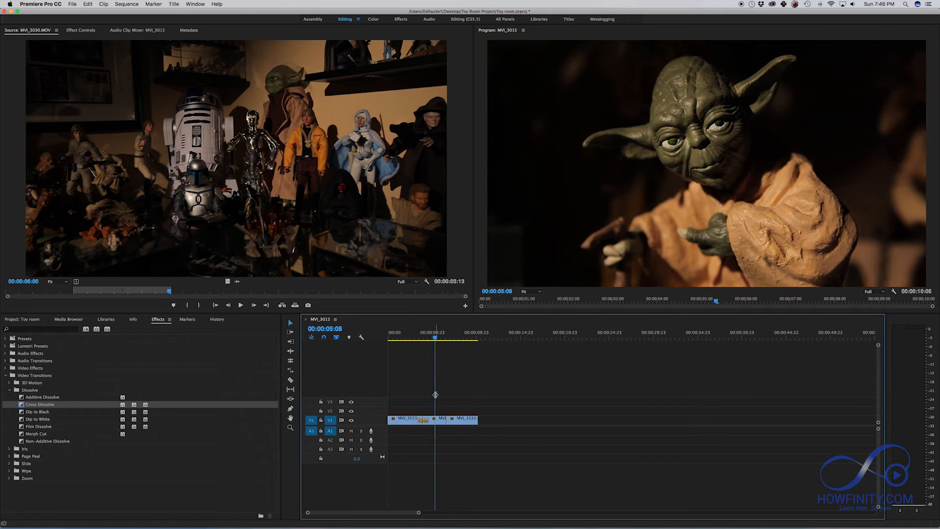
mouse_move(424, 420)
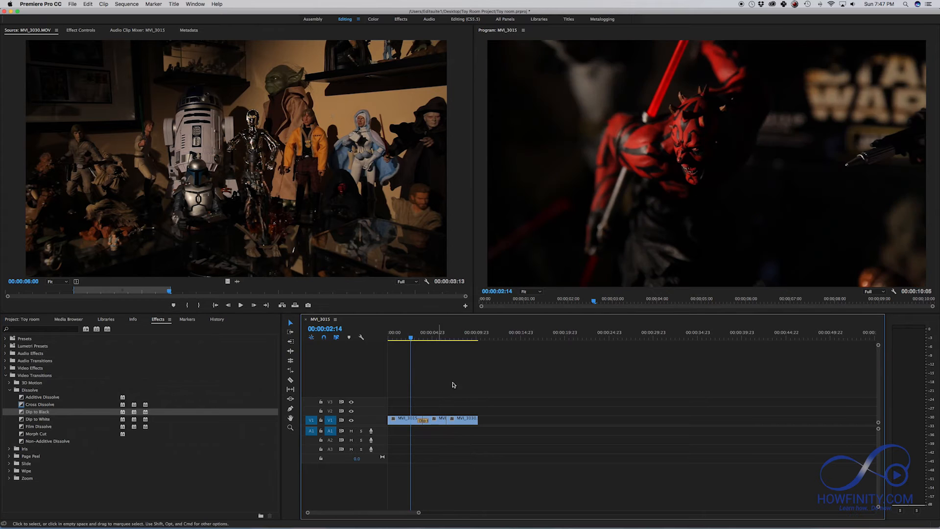
- Add a second dissolve at the MVI_3022/MVI_3030 cut and scrub toward the end
click(425, 334)
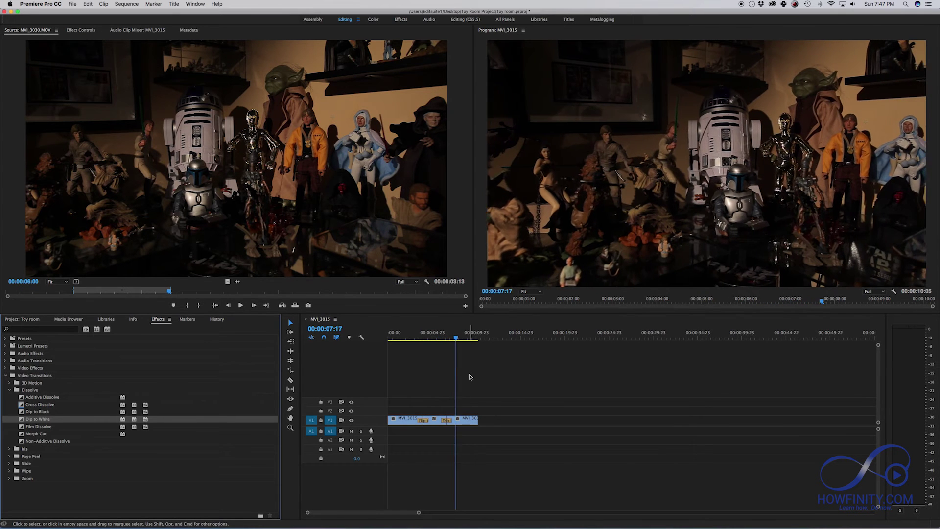
click(447, 422)
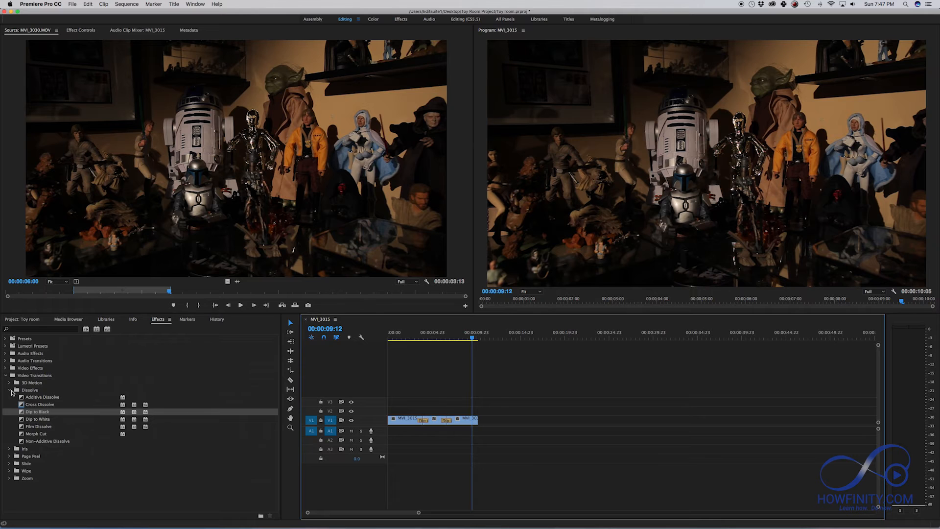
- Apply Brightness & Contrast from Video Effects > Color Correction to MVI_3030
click(11, 390)
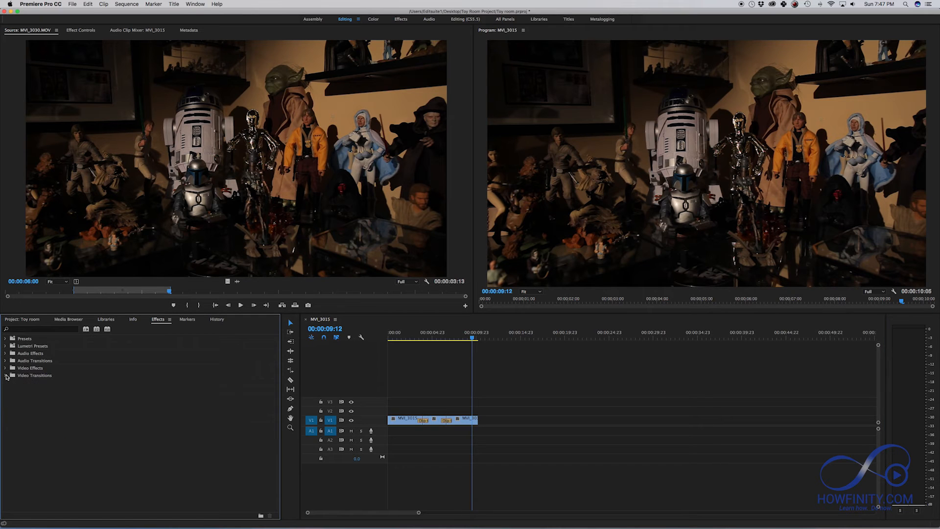
mouse_move(24, 372)
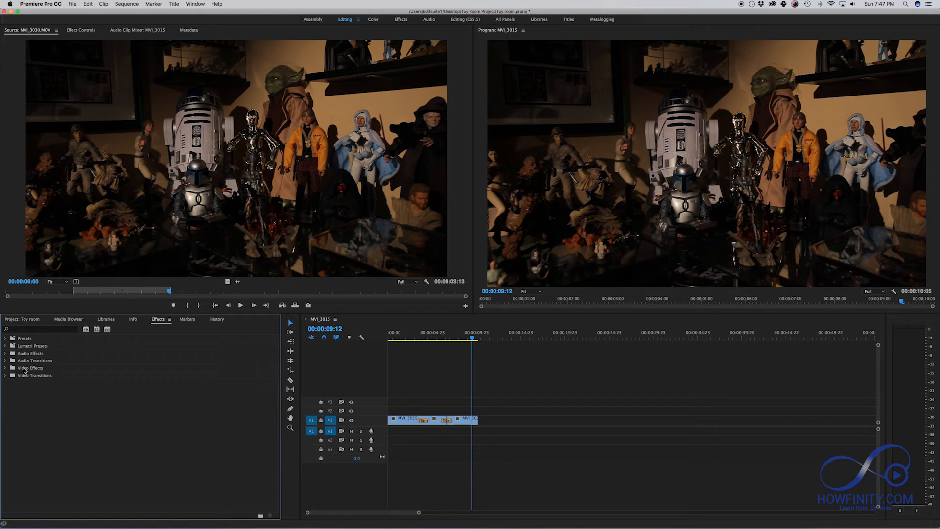
click(6, 368)
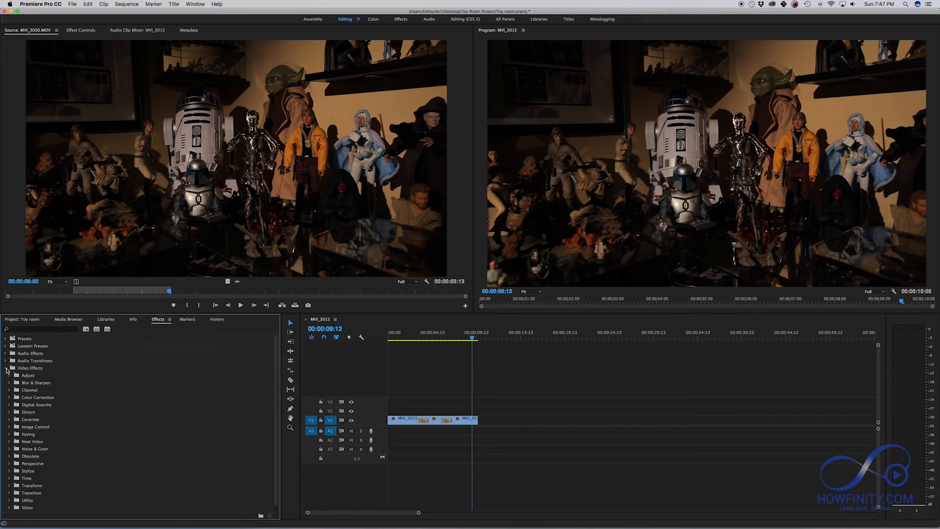
click(8, 397)
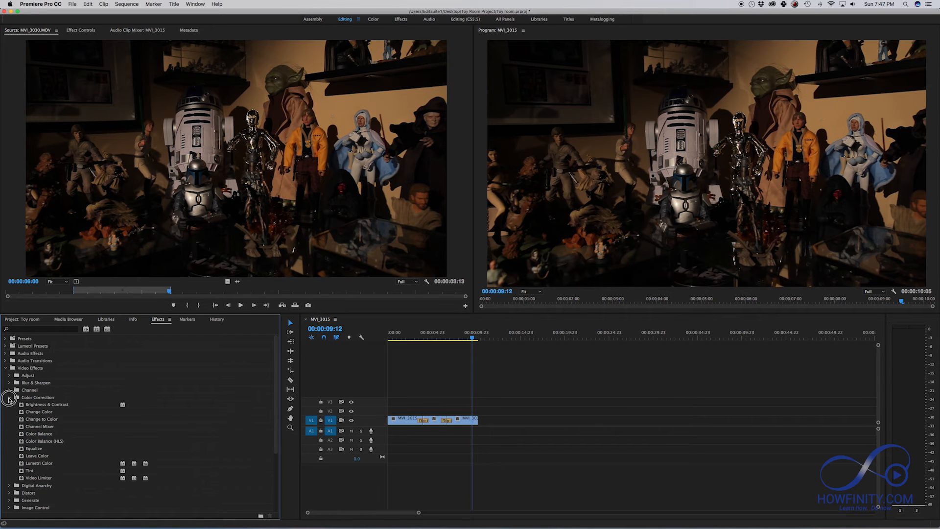
click(47, 404)
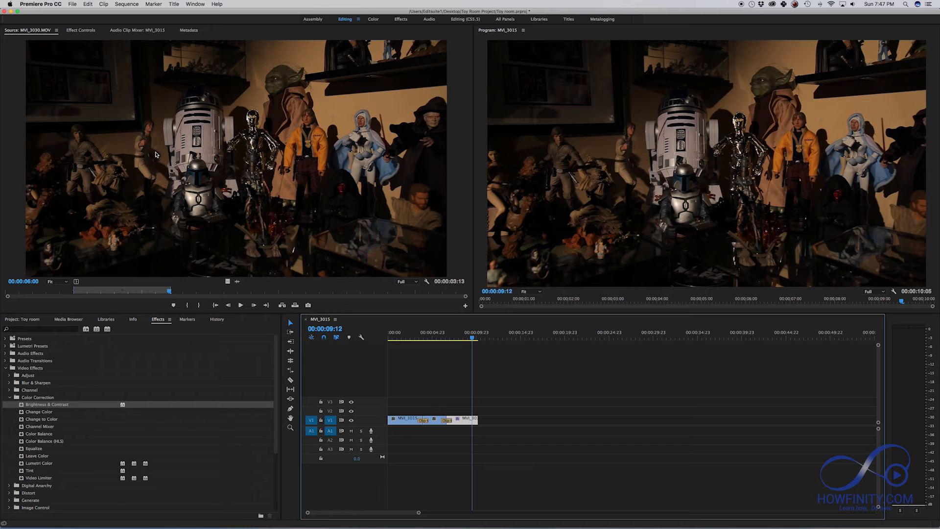
mouse_move(83, 34)
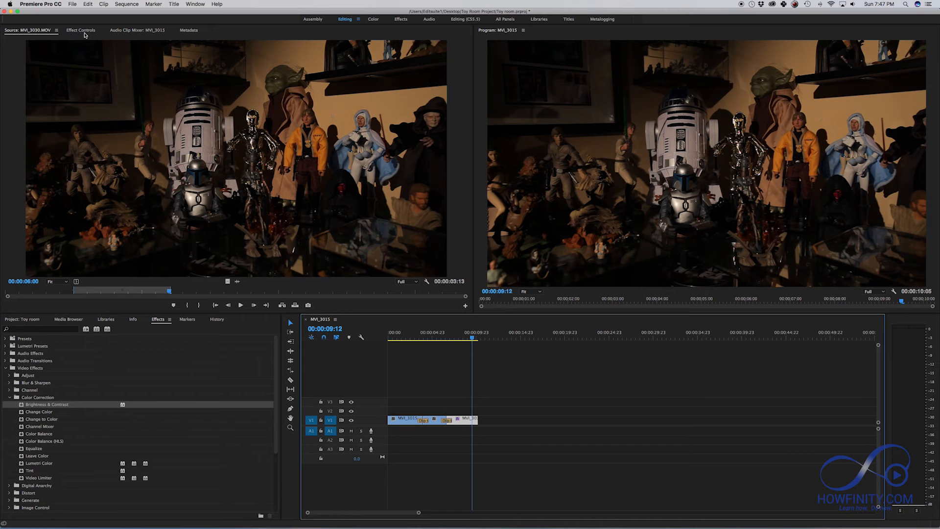
- Try different Brightness and Contrast values for MVI_3030 in Effect Controls
click(80, 30)
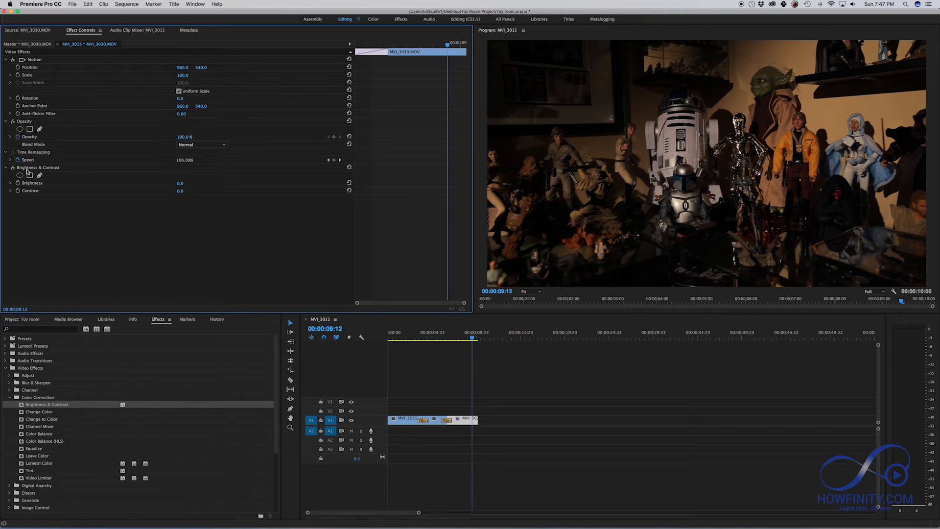
mouse_move(52, 202)
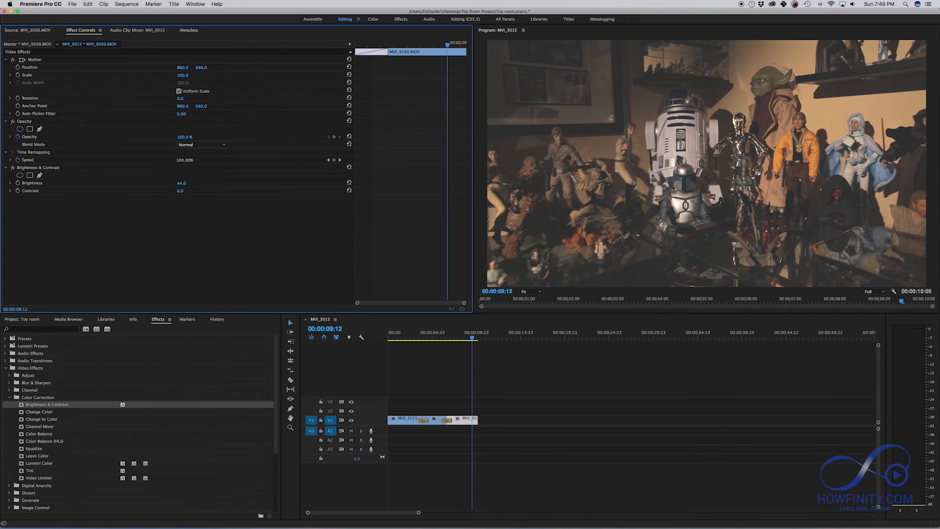
double_click(181, 183)
text(0)
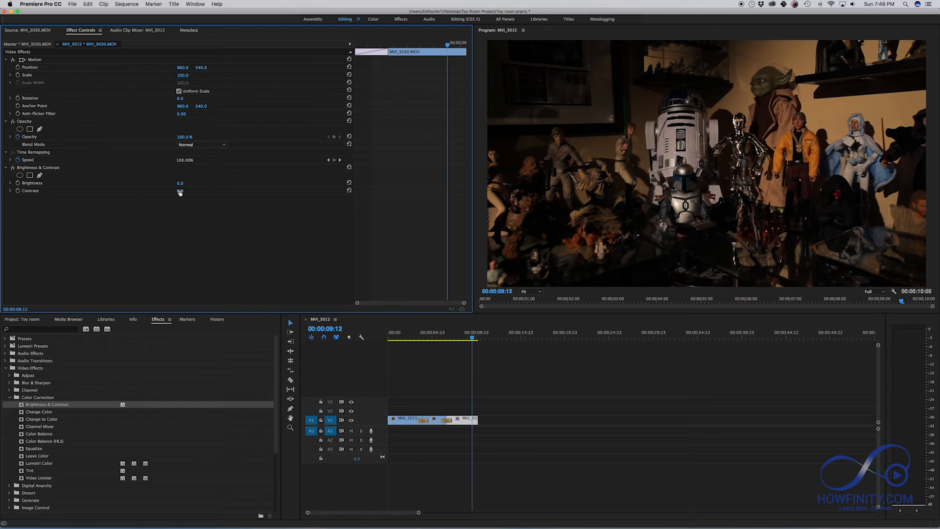
drag(179, 190, 162, 191)
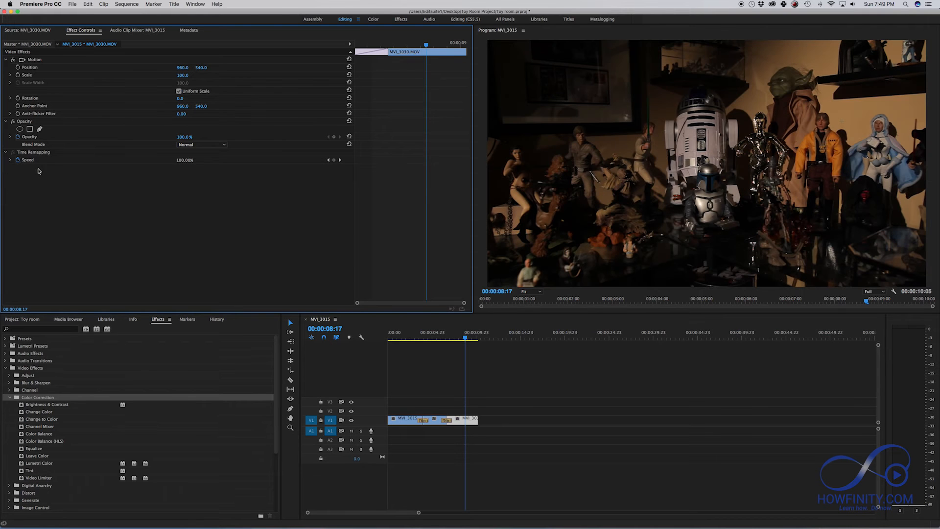
- Apply the default transition to MVI_3030's out point at the sequence end
click(467, 420)
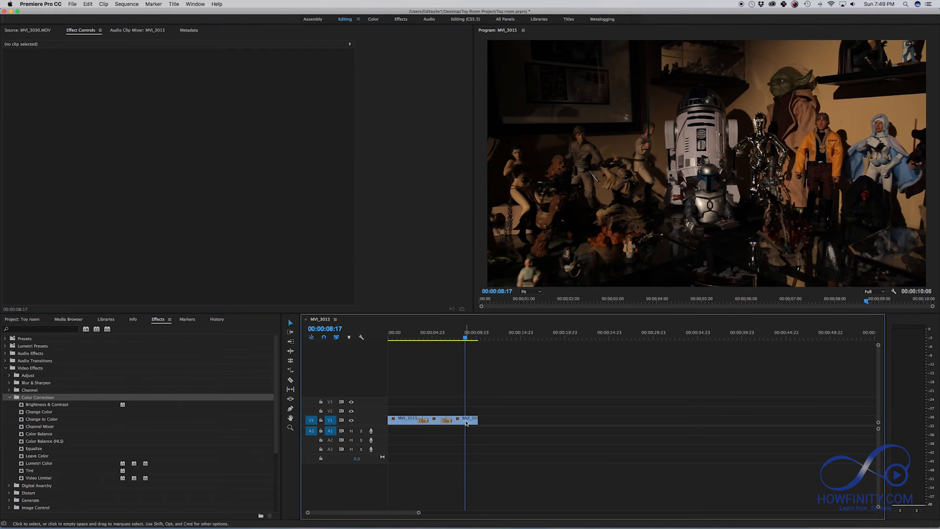
click(468, 419)
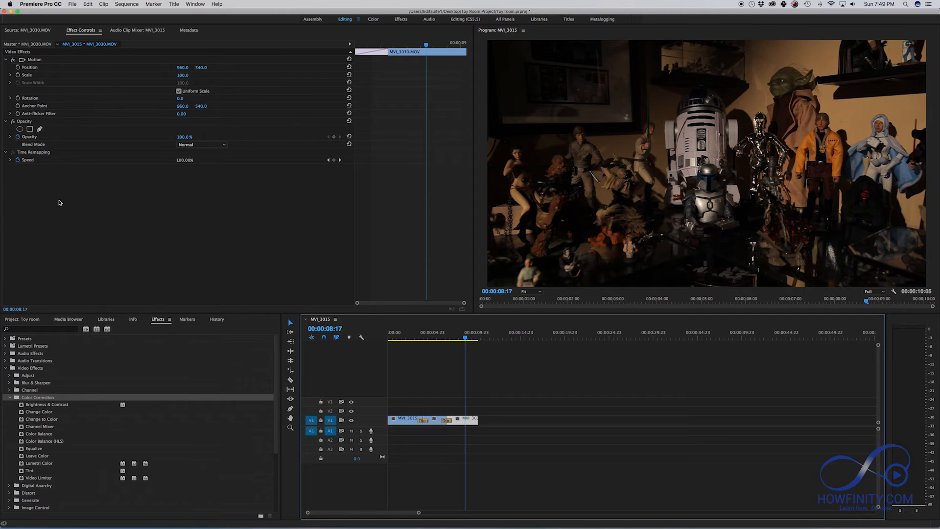
click(478, 397)
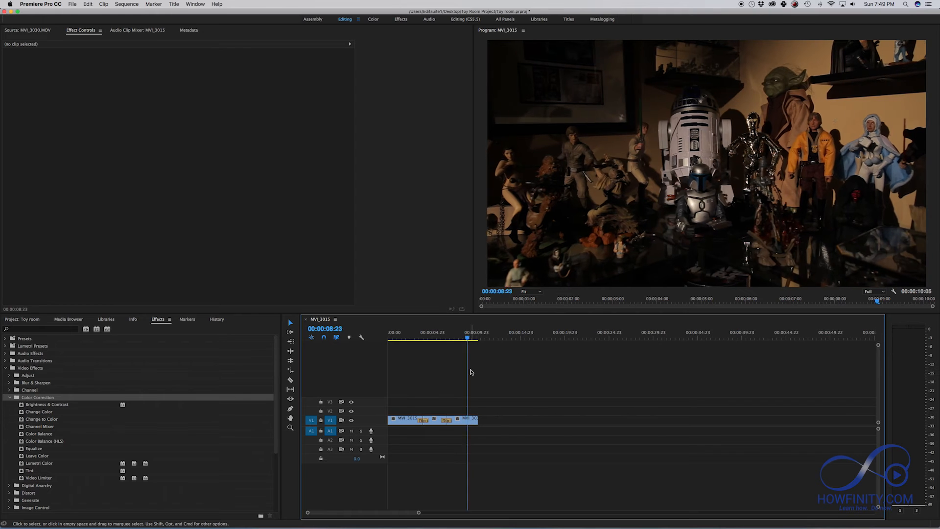
click(477, 337)
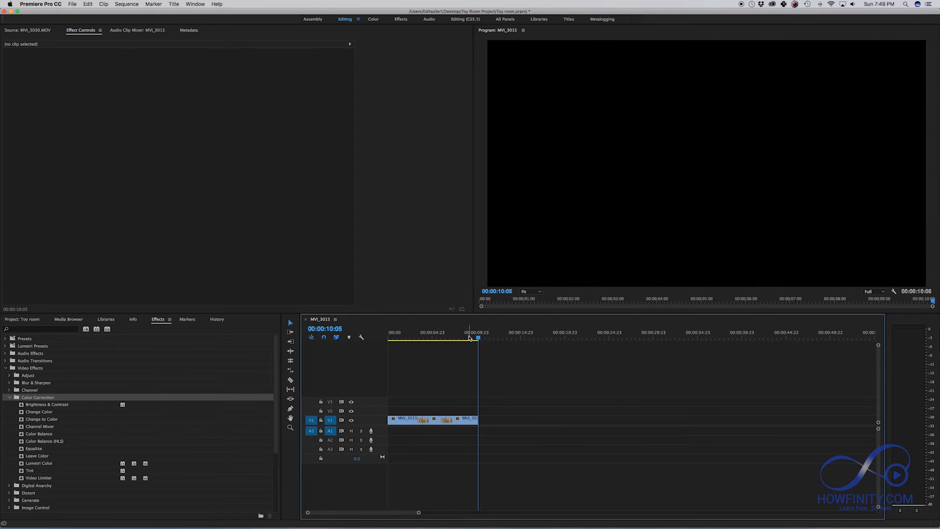
click(468, 337)
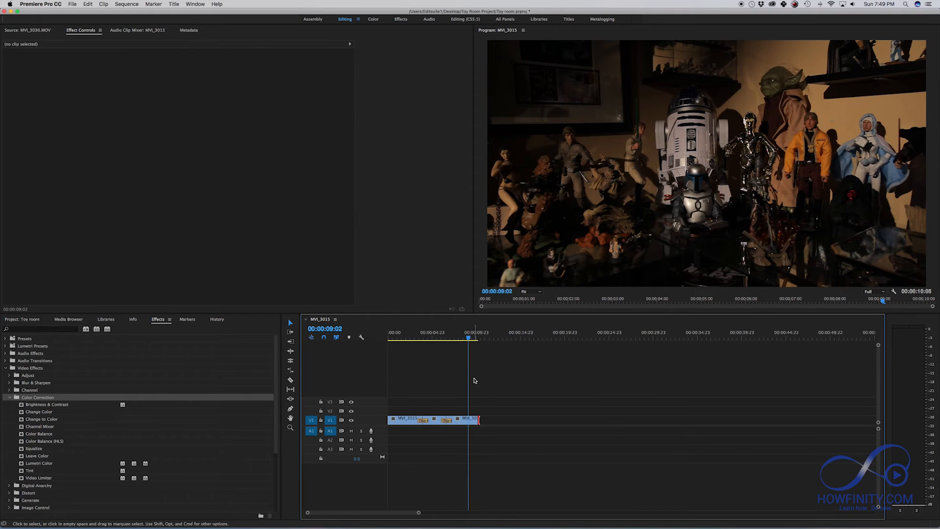
mouse_move(483, 419)
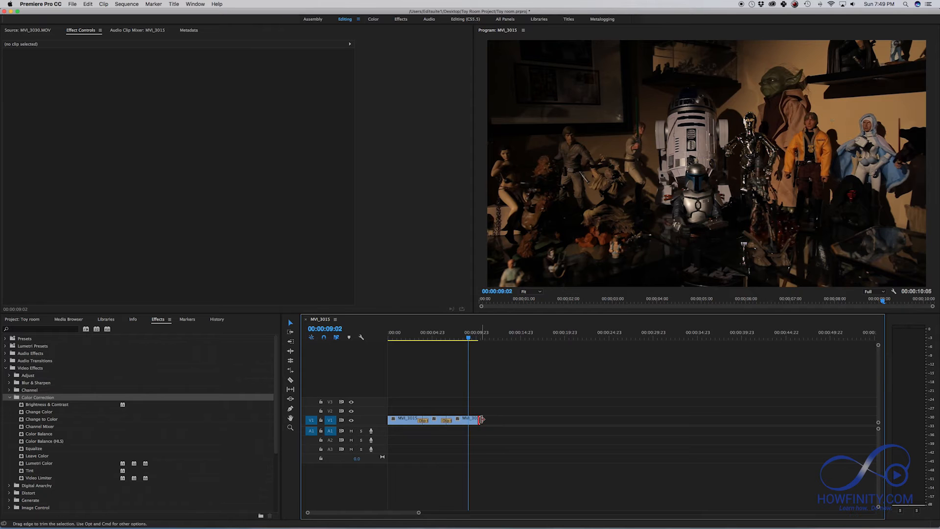
right_click(480, 419)
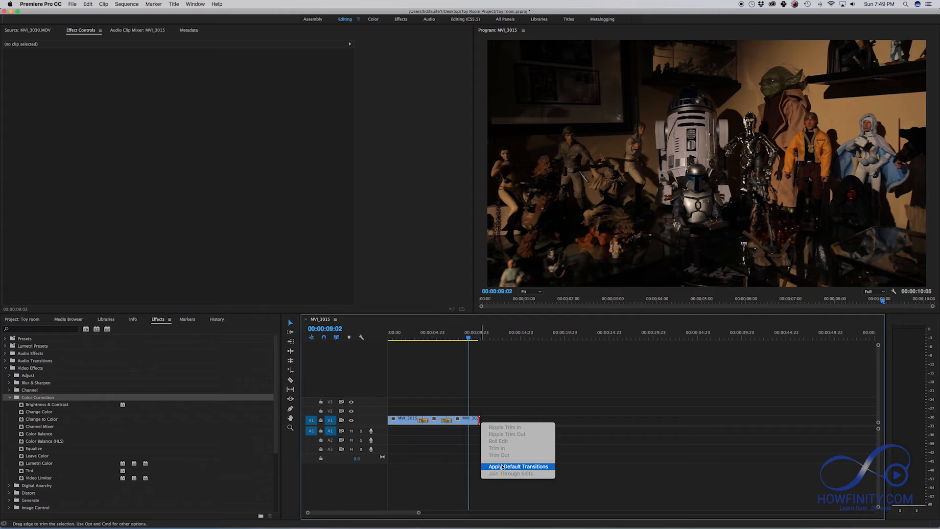
click(517, 467)
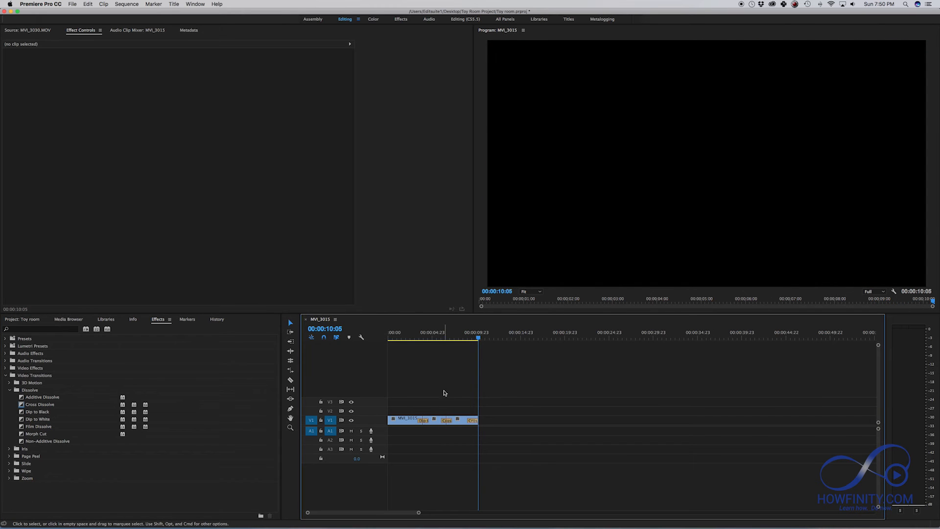
mouse_move(446, 397)
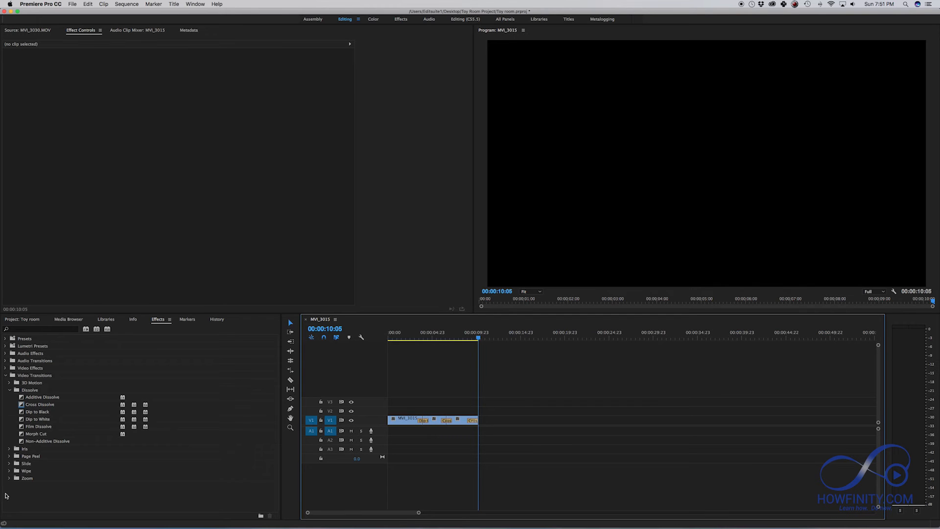
click(24, 319)
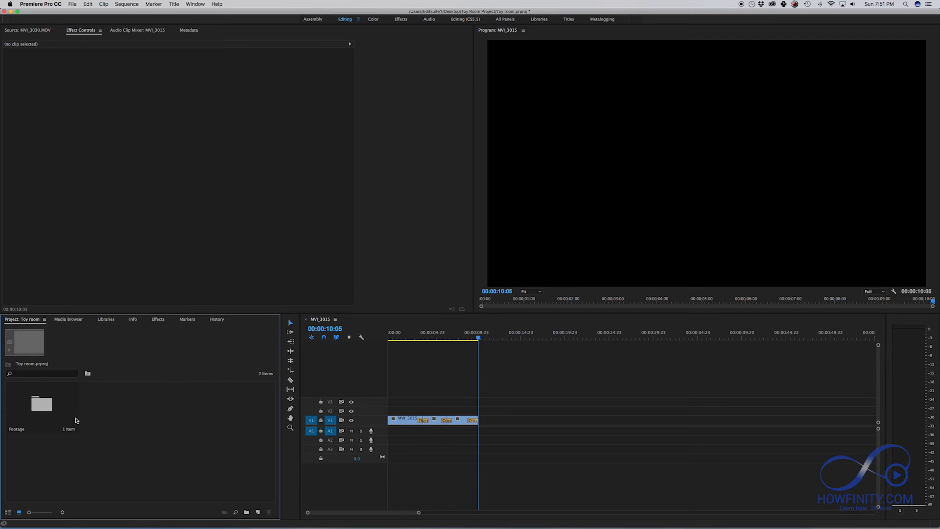
mouse_move(116, 414)
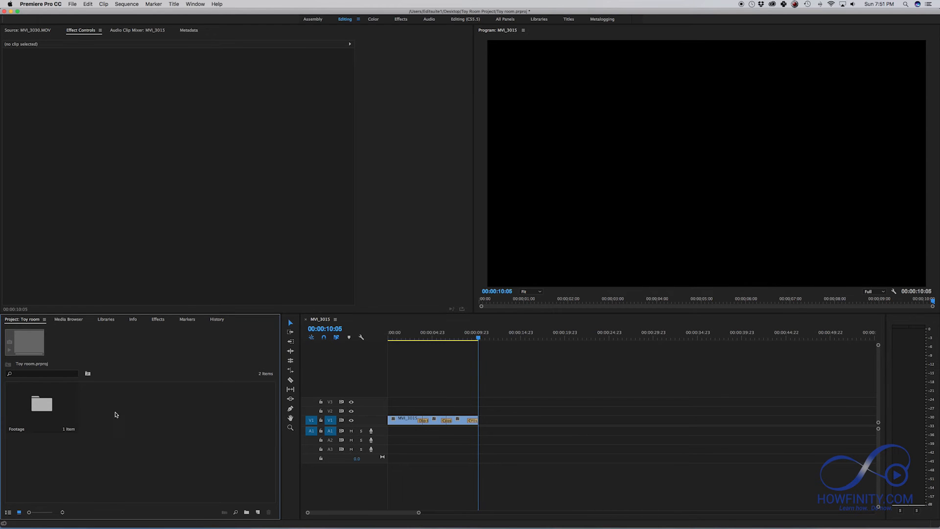
mouse_move(123, 417)
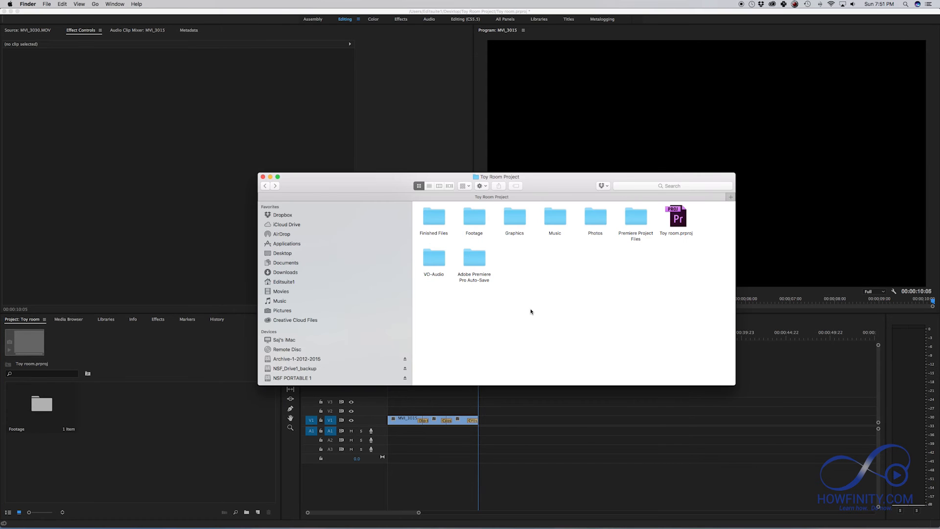
click(554, 216)
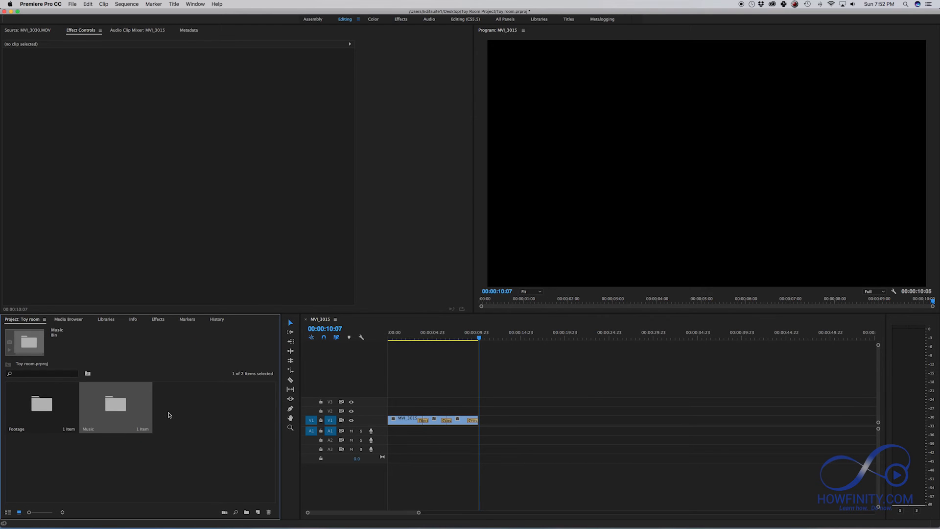
click(180, 456)
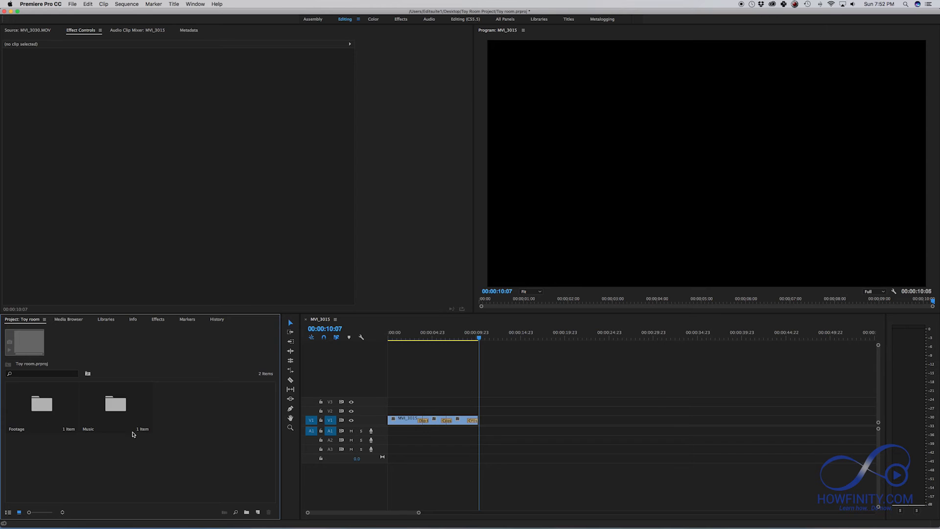
mouse_move(99, 427)
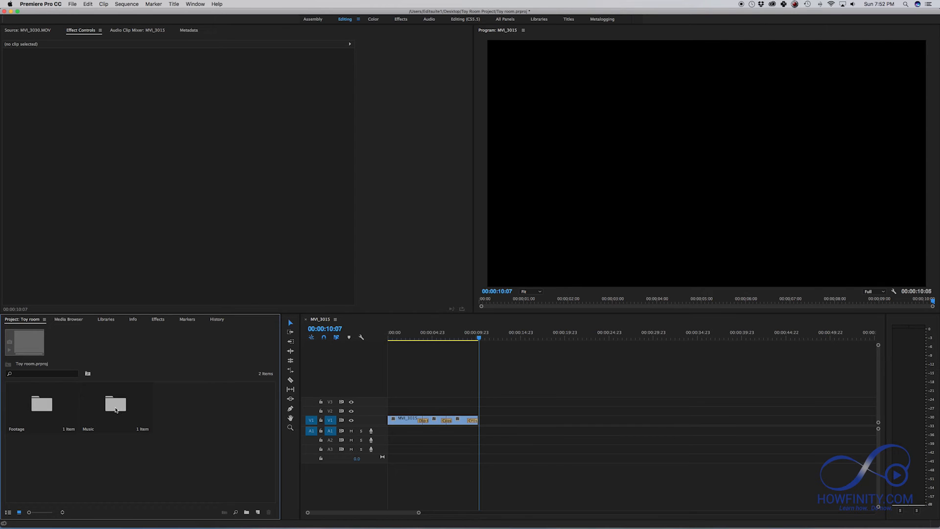
- Place the glory and honour music from the Music bin onto audio track A1
double_click(116, 404)
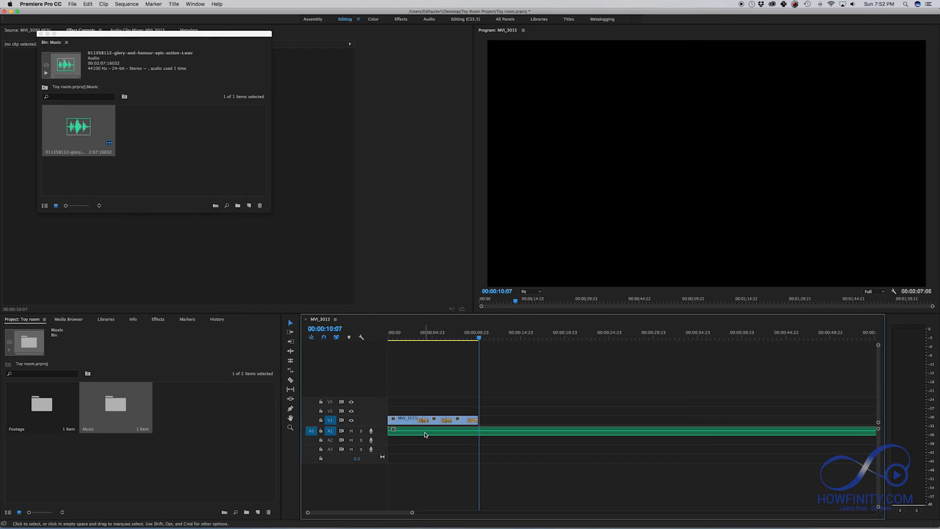
mouse_move(485, 436)
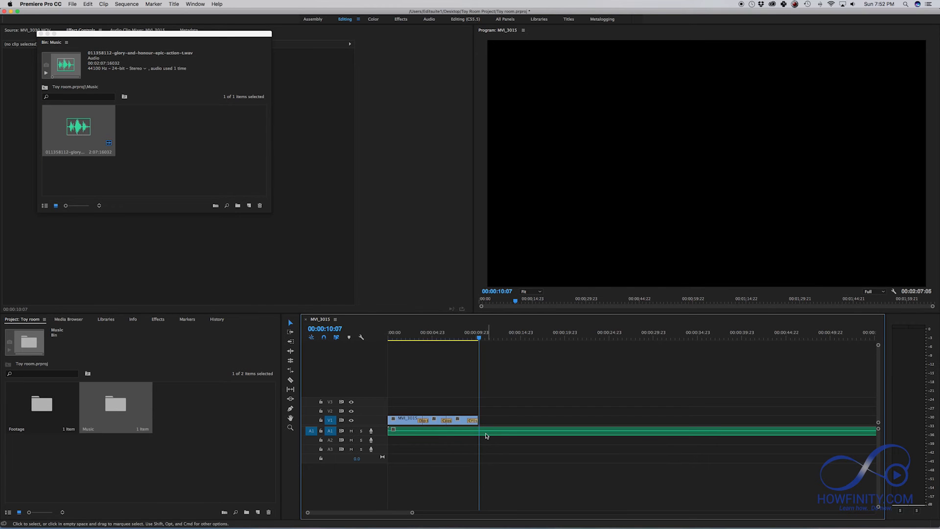
mouse_move(352, 431)
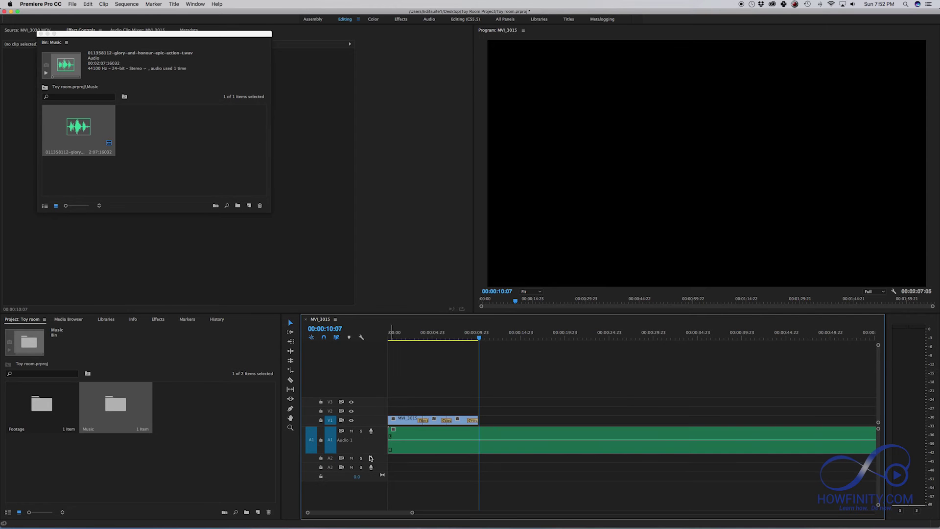
click(388, 336)
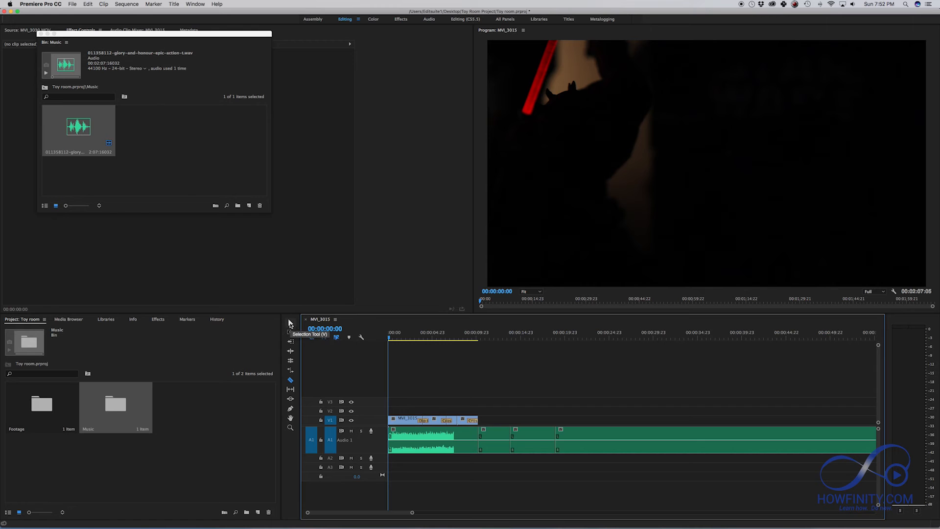
mouse_move(462, 425)
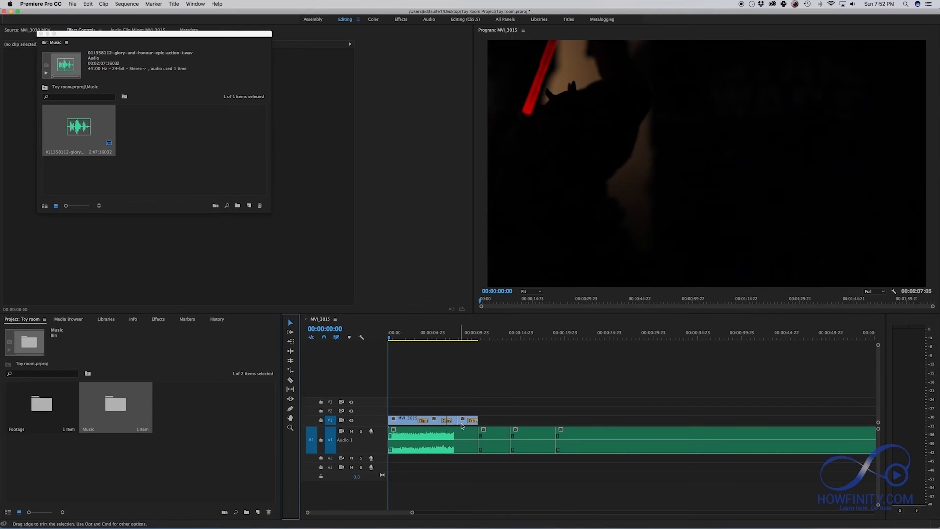
- Trim the music to the video's end and add a default audio fade-out
click(500, 434)
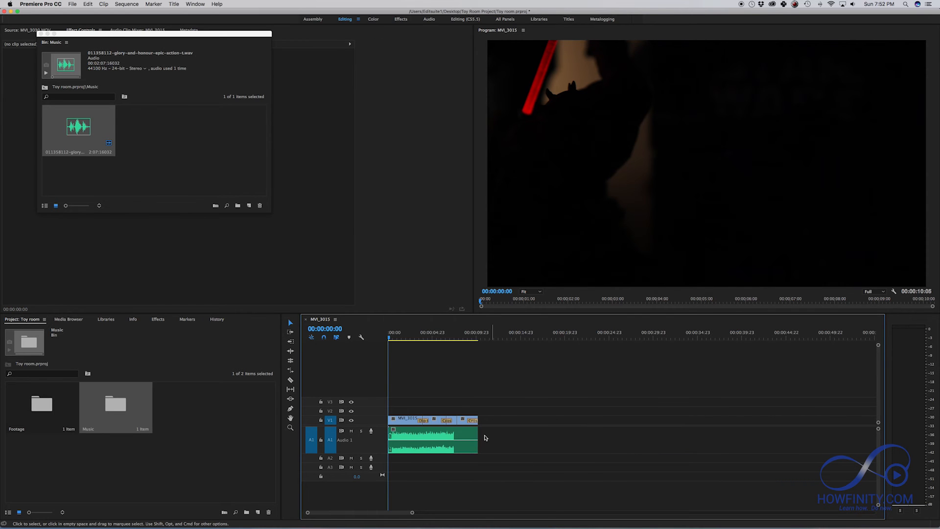
right_click(478, 432)
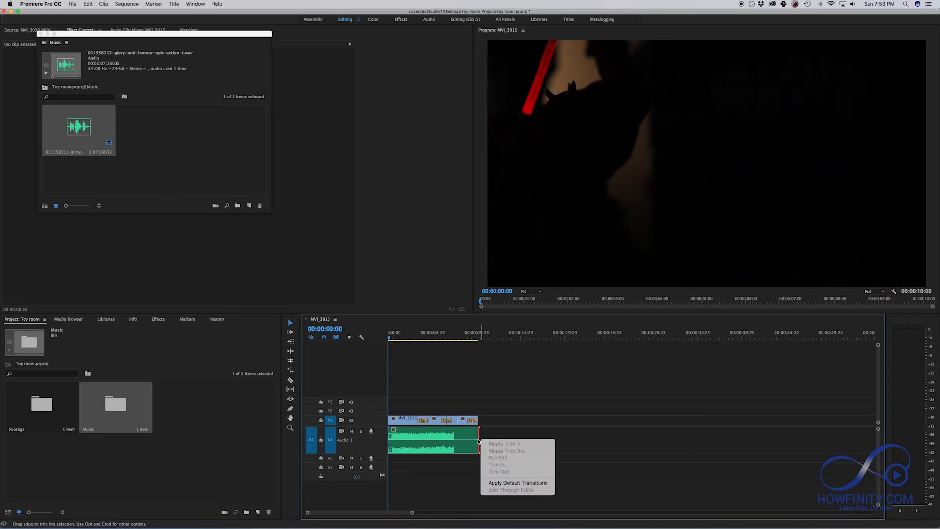
mouse_move(517, 483)
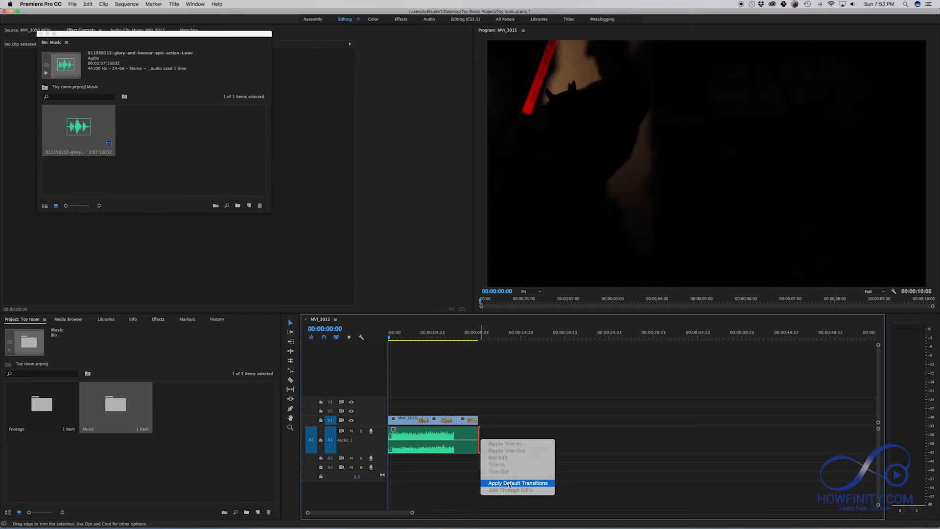
click(517, 483)
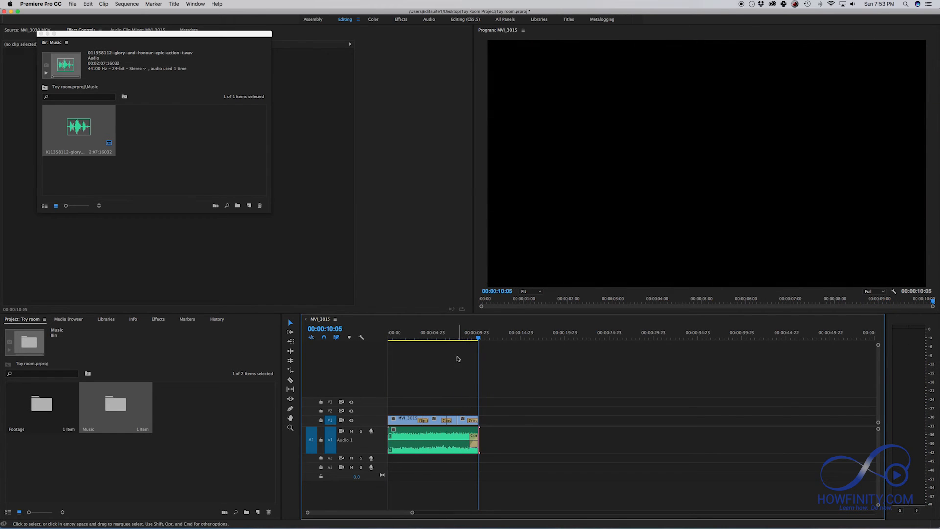
- Close the Music bin and start a 1920×1080, 23.976 fps title named 'awesome toy'
click(406, 337)
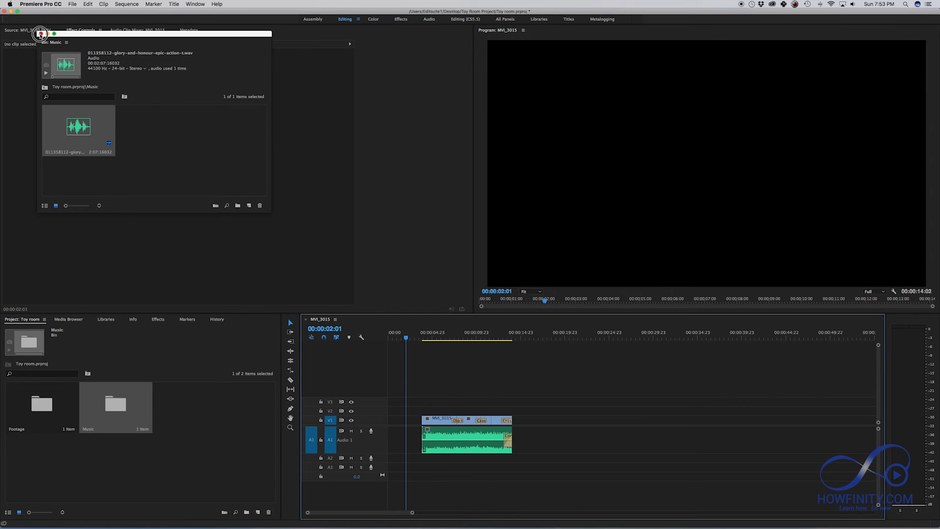
click(73, 4)
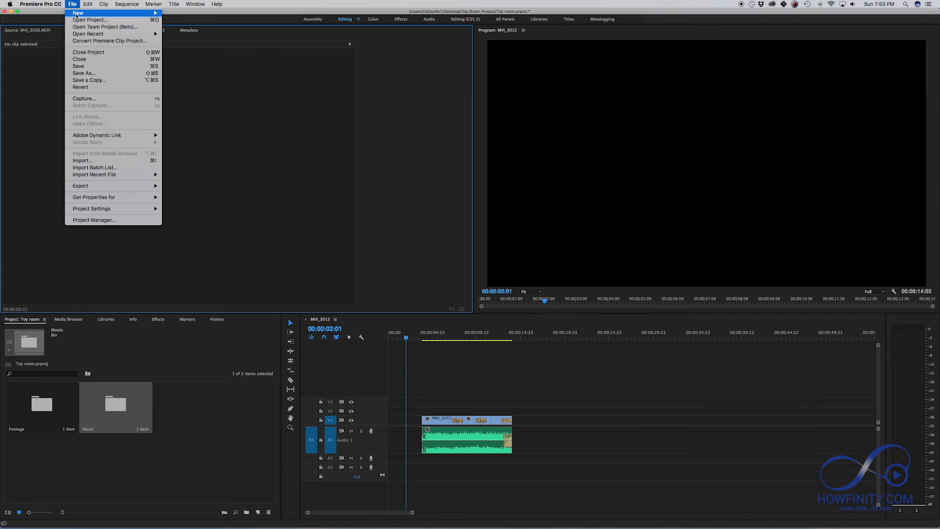
click(190, 71)
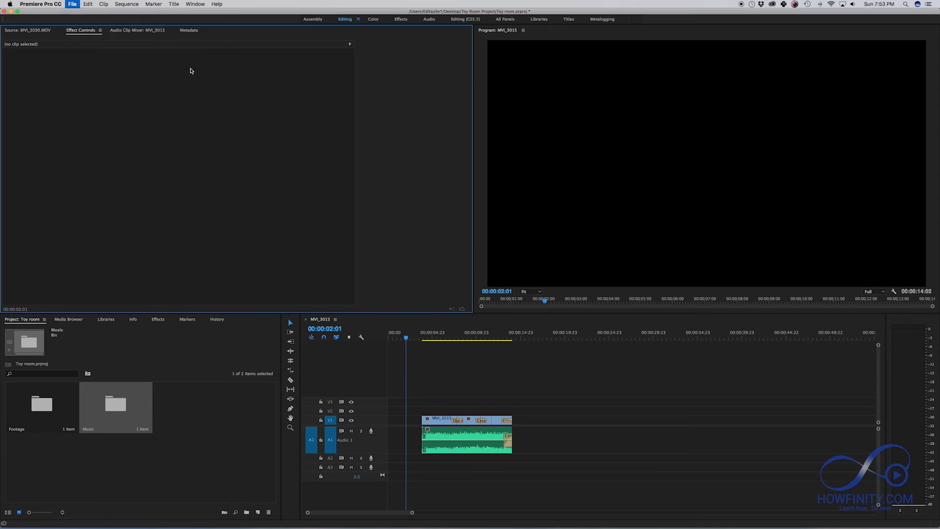
click(173, 4)
text(awesome toy)
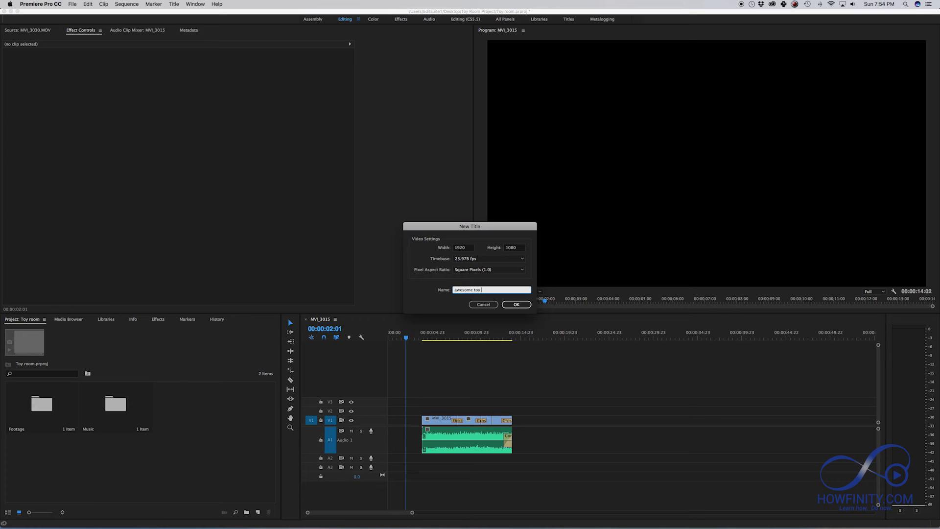
- Confirm the new title settings and type 'Awesome Toy Room'
click(515, 304)
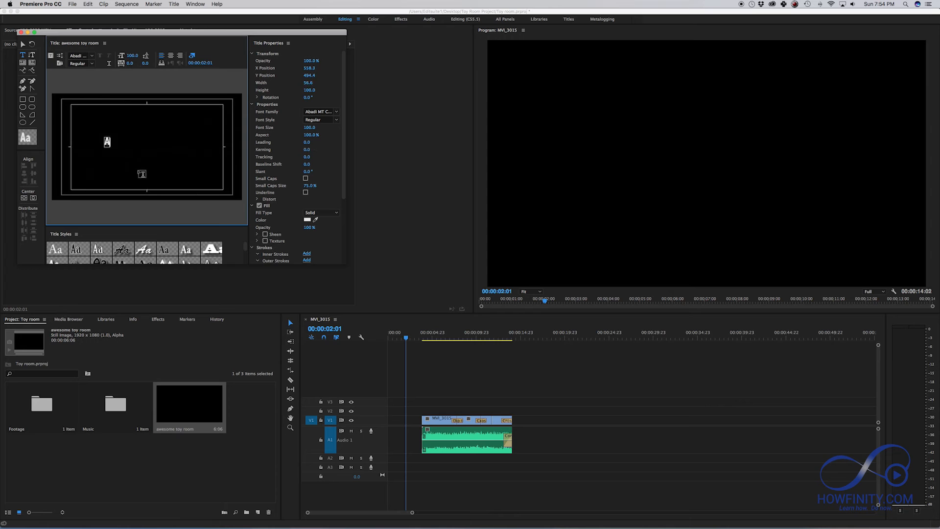
text(Awesome Toy)
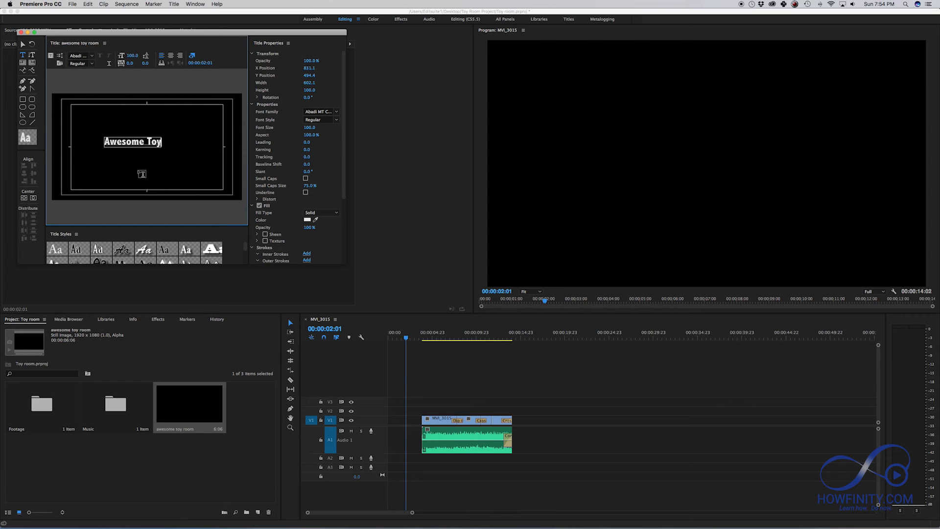
text(Room)
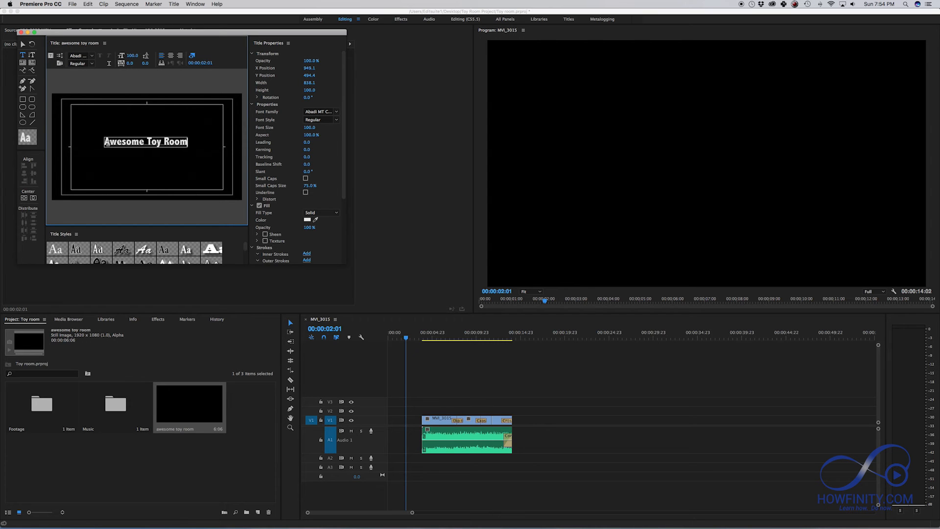
- Set the title font to American Typewriter with 'Toy Room' in Bold
click(79, 55)
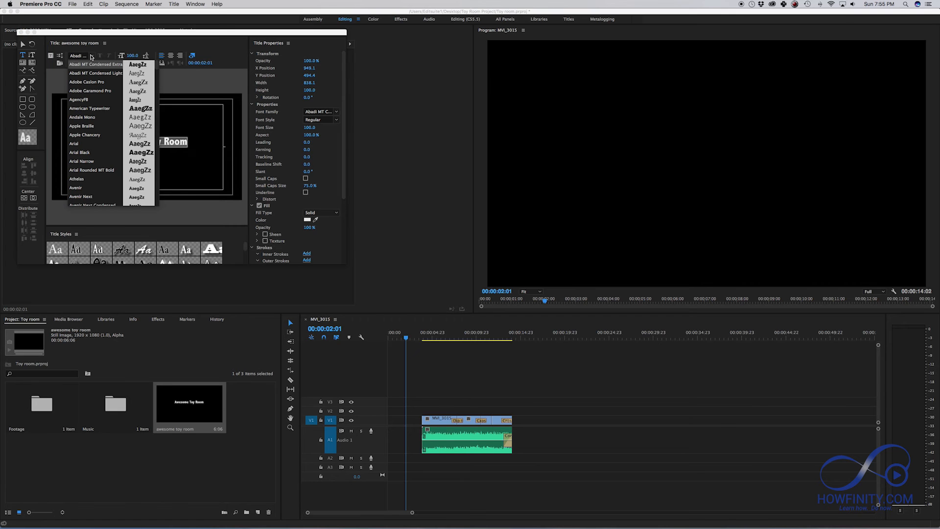
click(88, 108)
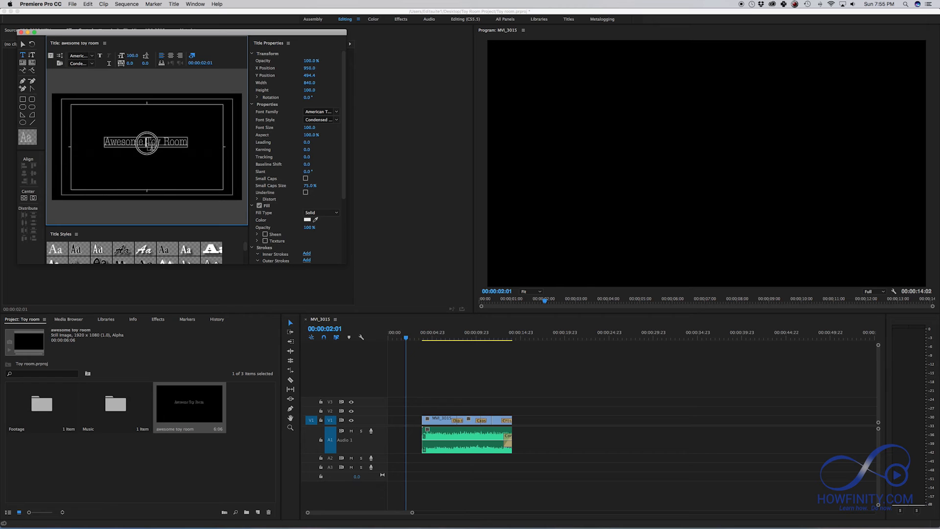
click(82, 63)
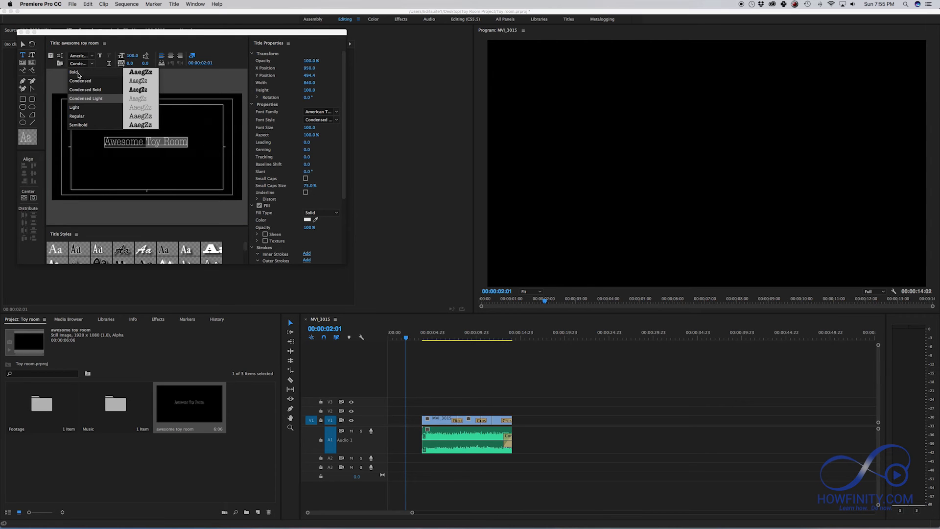
click(73, 72)
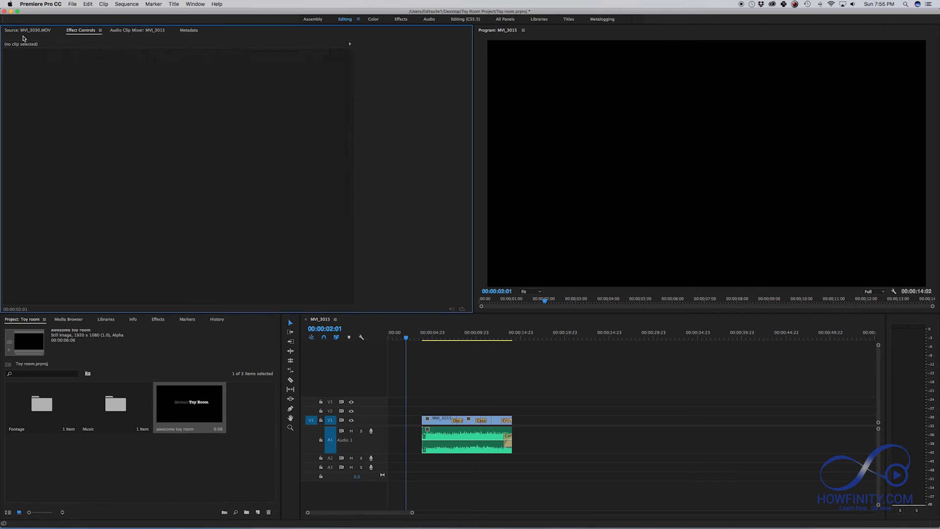
mouse_move(197, 416)
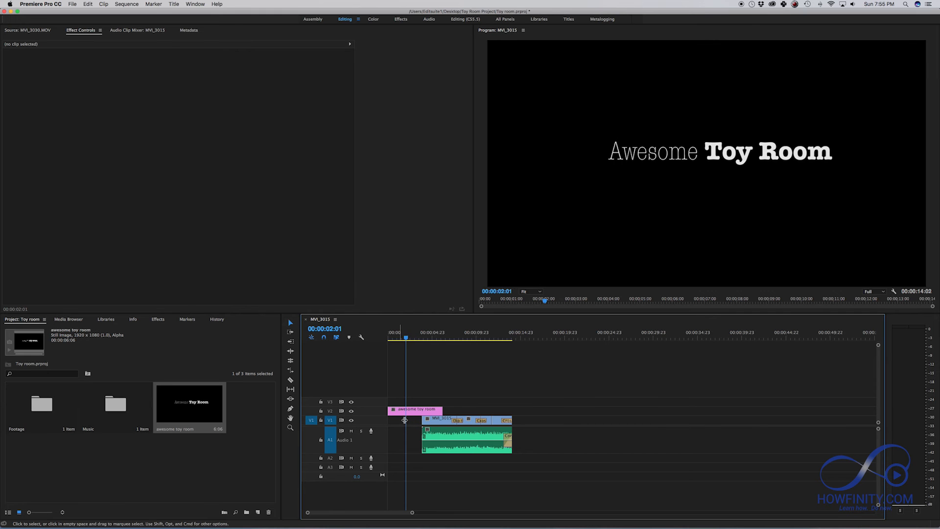
- Preview the 'awesome toy room' title on V2 over the opening footage
click(431, 338)
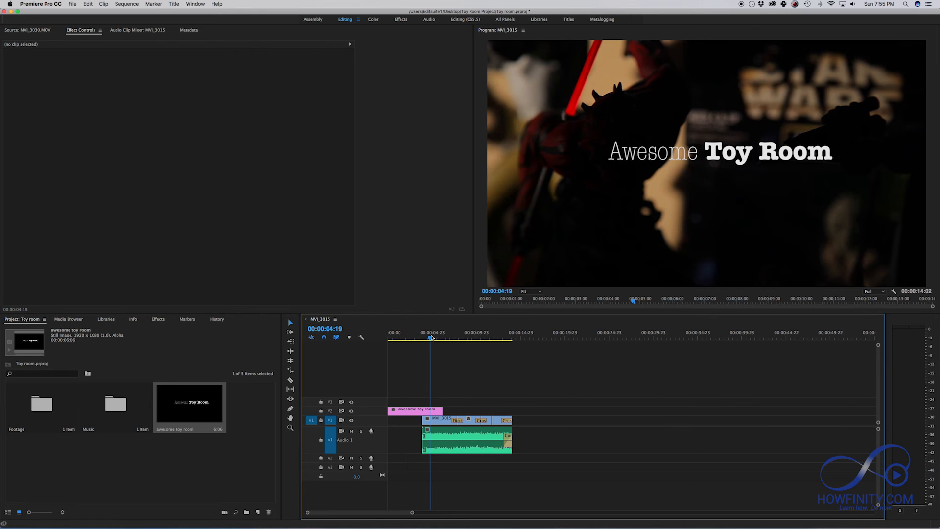
mouse_move(704, 178)
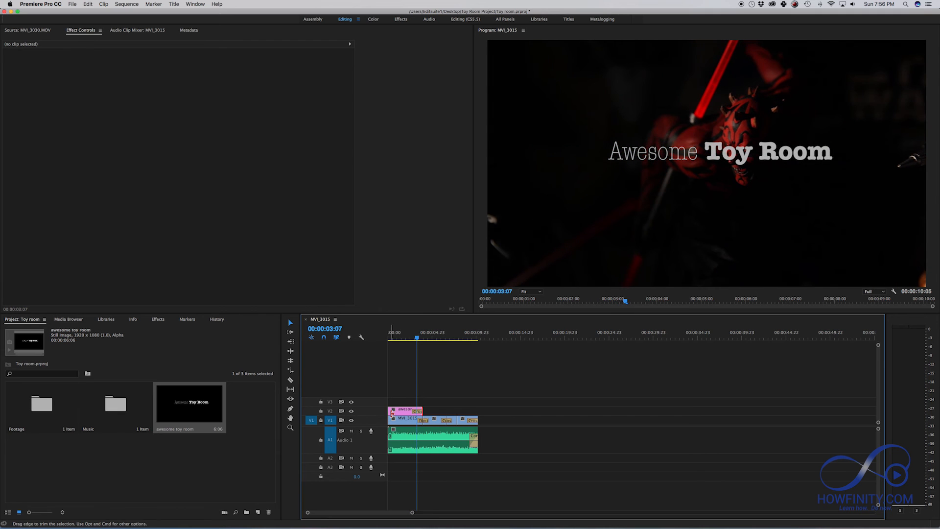
- Apply the default cross dissolve to the title clip's end and check the footage after it
right_click(418, 412)
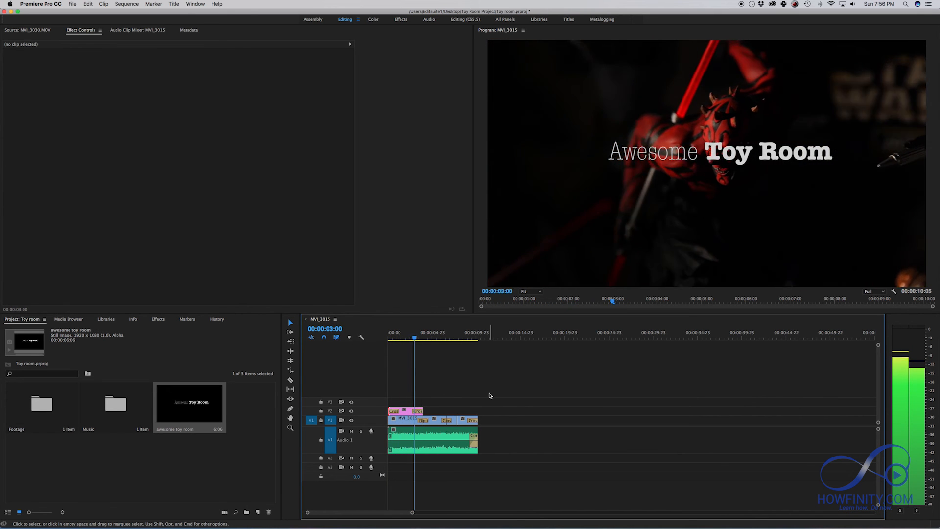
click(430, 337)
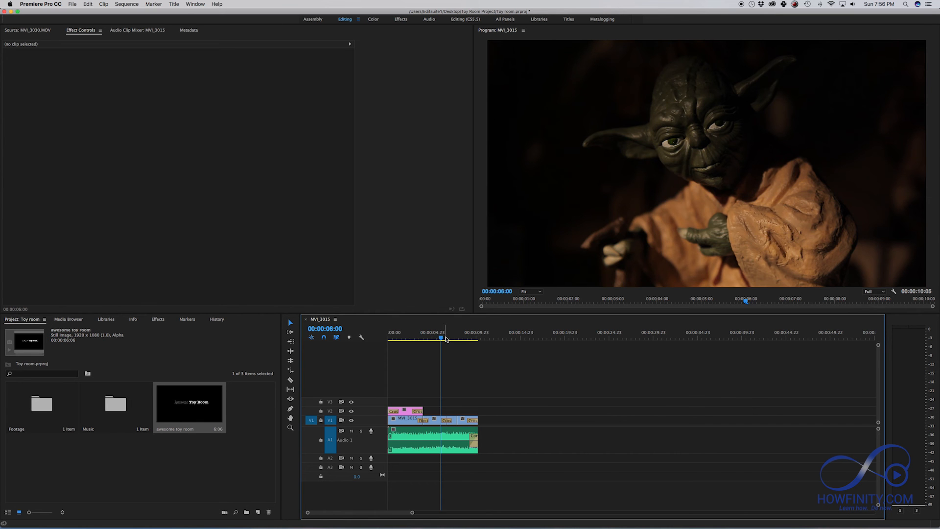
- Show the File > Export submenu options for the MVI_3015 sequence
click(462, 340)
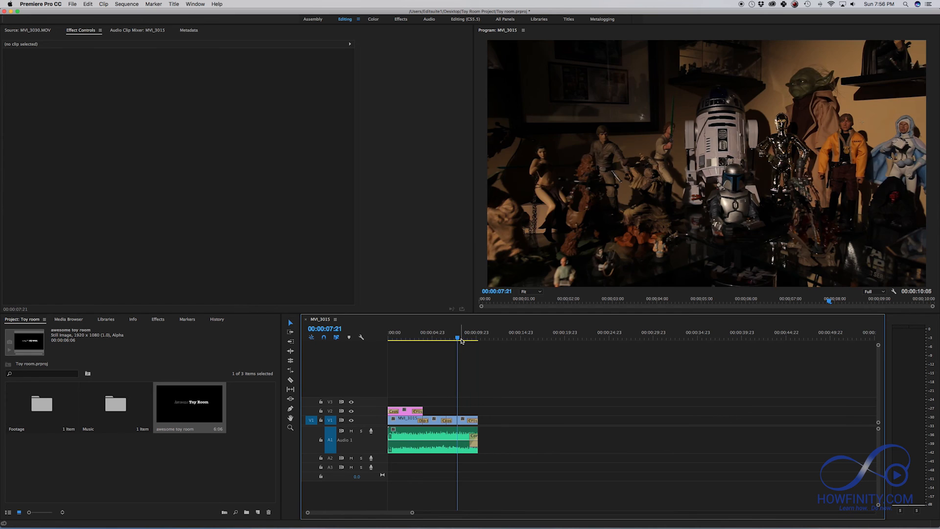
click(423, 339)
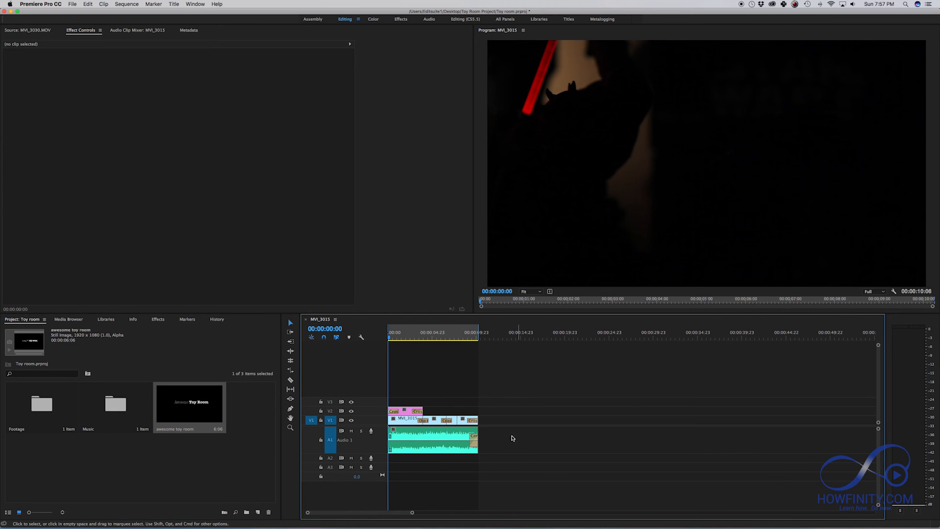
mouse_move(560, 419)
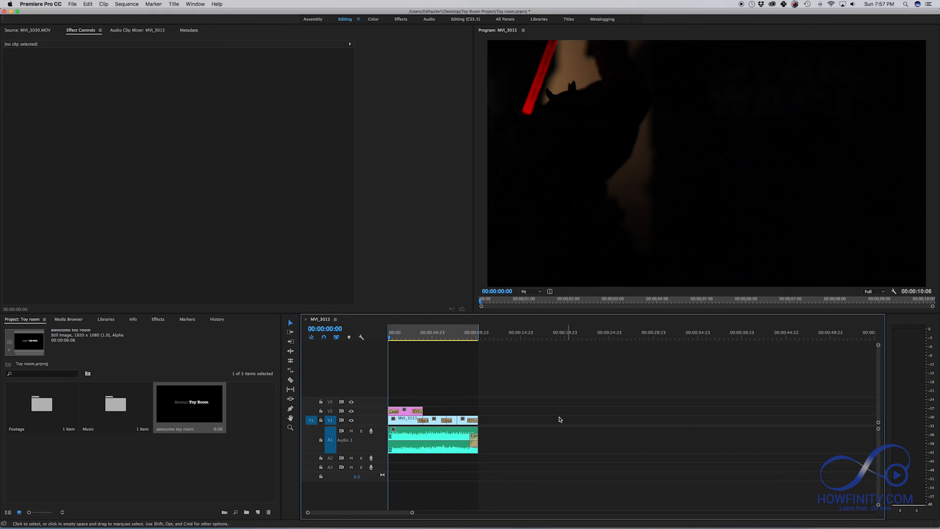
mouse_move(632, 381)
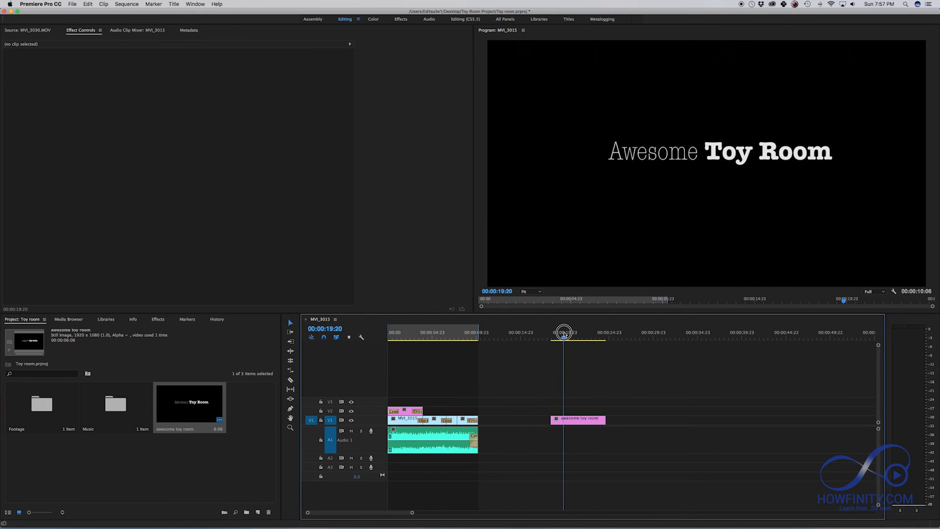
click(579, 337)
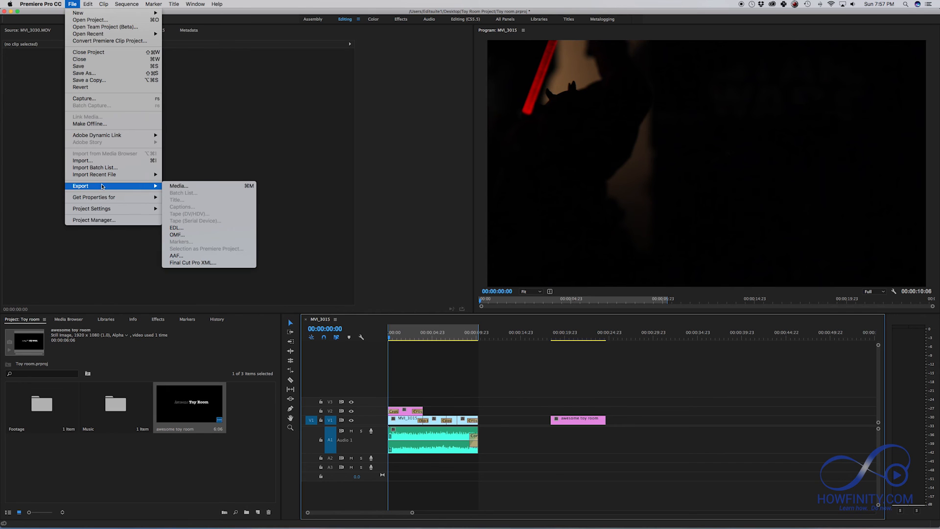
- In Export Settings, choose H.264 format with the YouTube 1080p HD preset
click(179, 185)
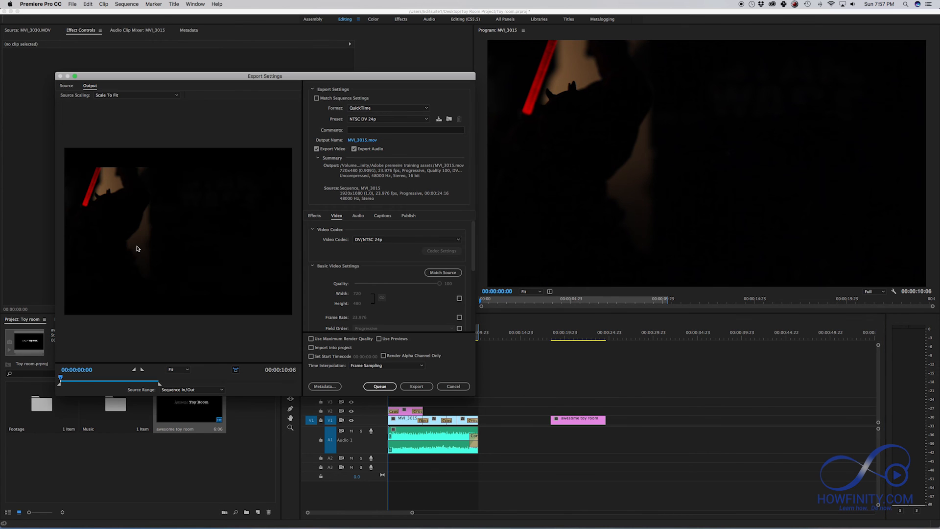
mouse_move(220, 166)
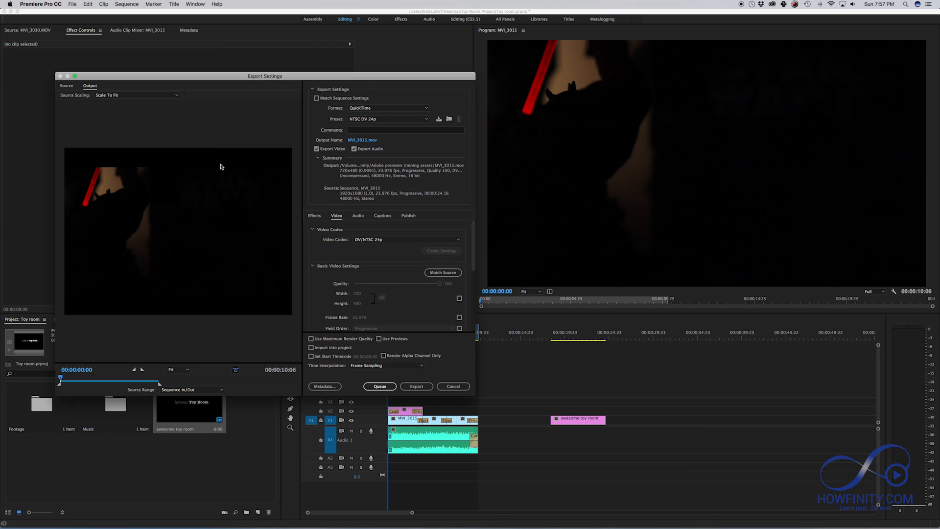
mouse_move(334, 117)
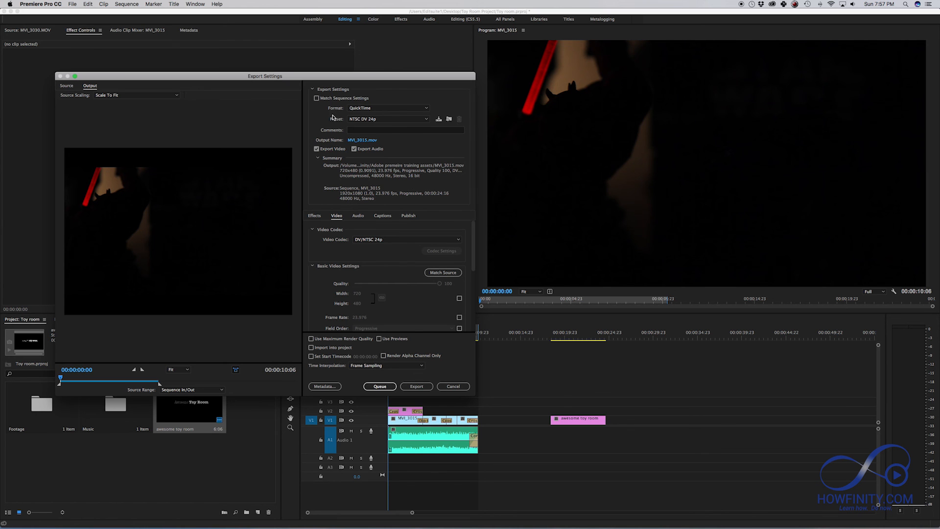
click(388, 108)
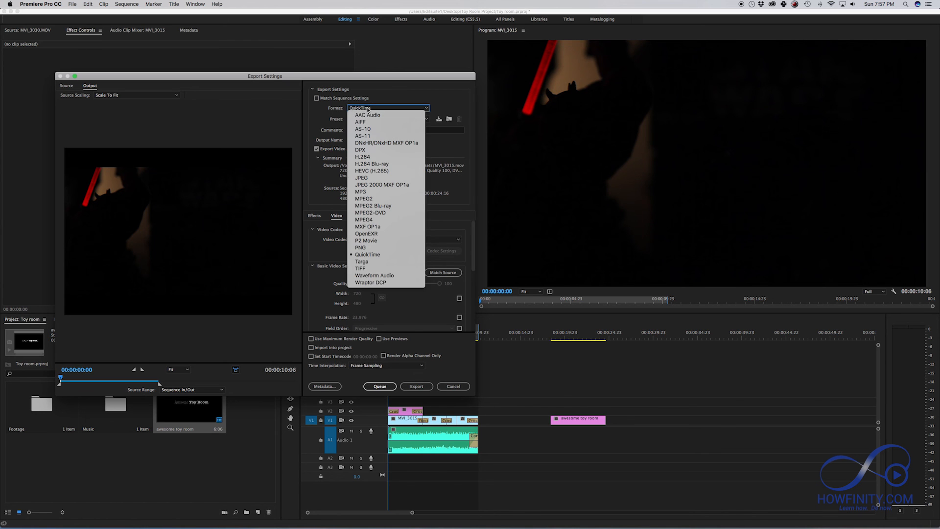
mouse_move(370, 156)
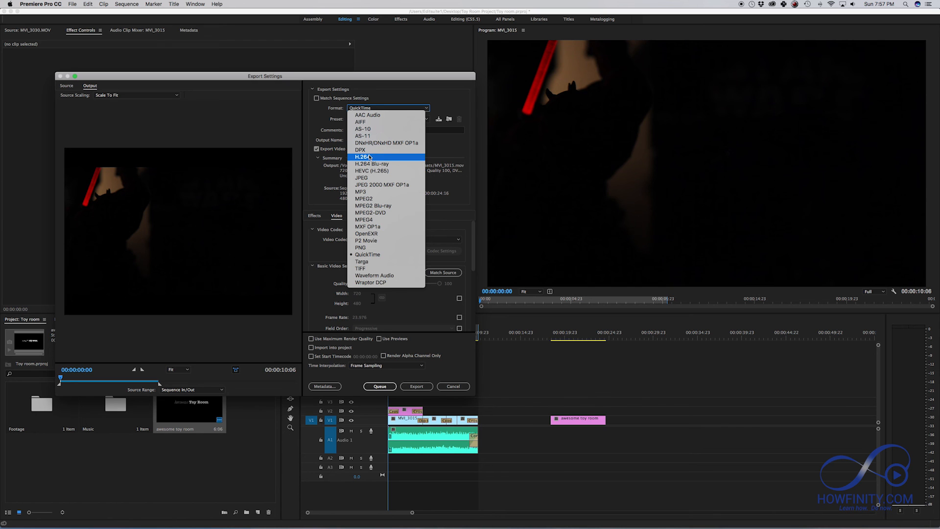
mouse_move(377, 157)
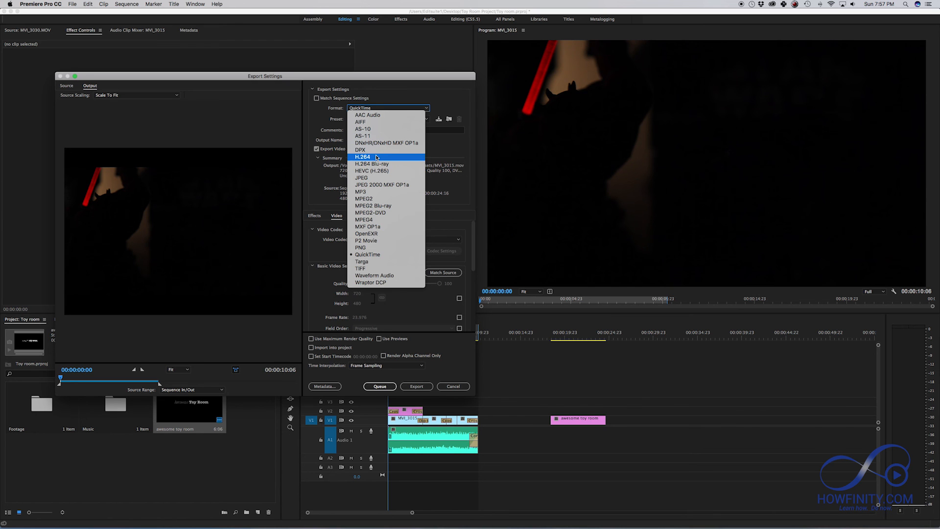
click(363, 157)
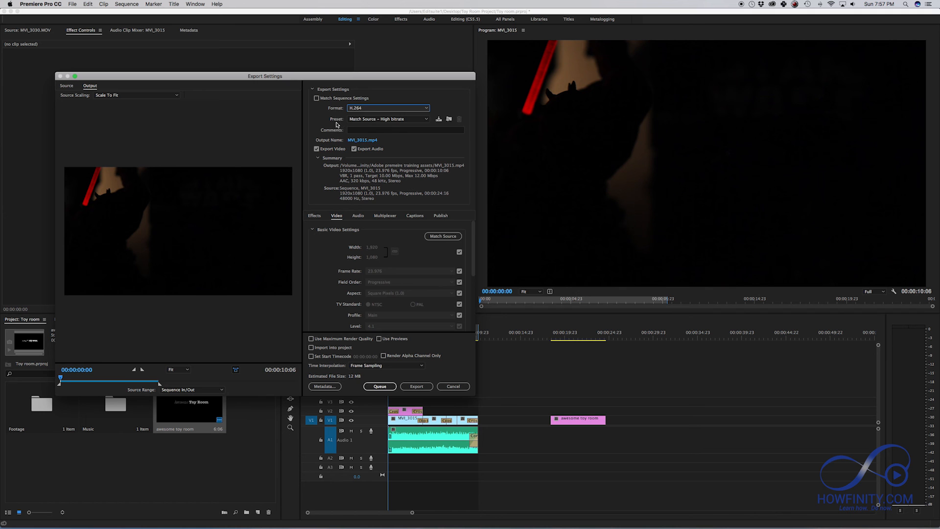
click(387, 119)
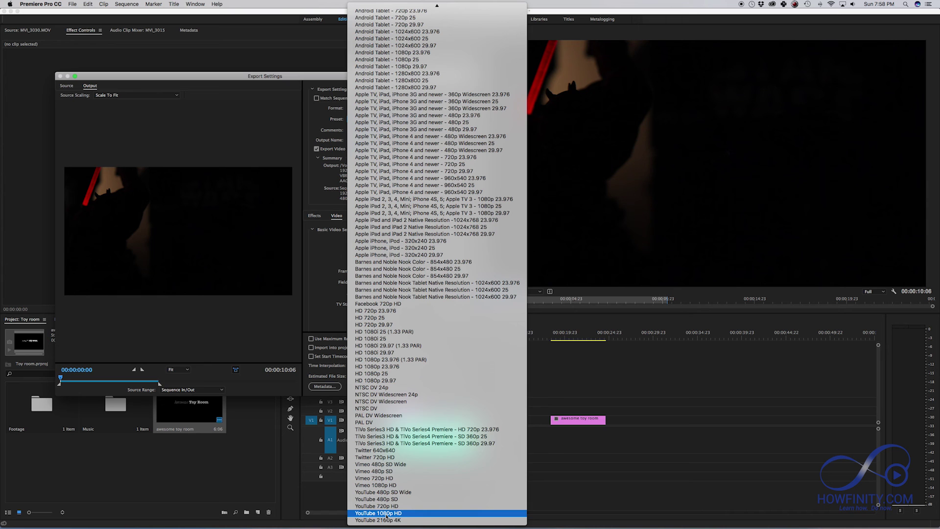
click(379, 513)
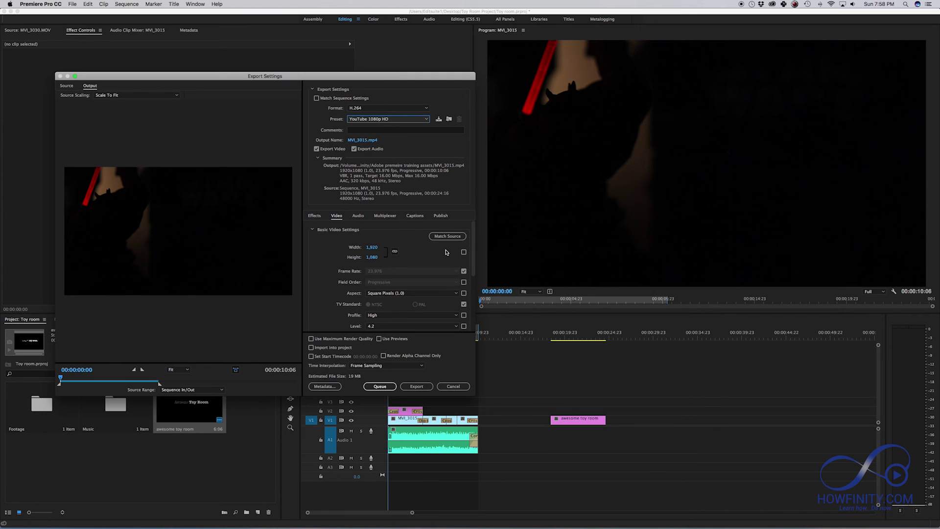
scroll(down, 3)
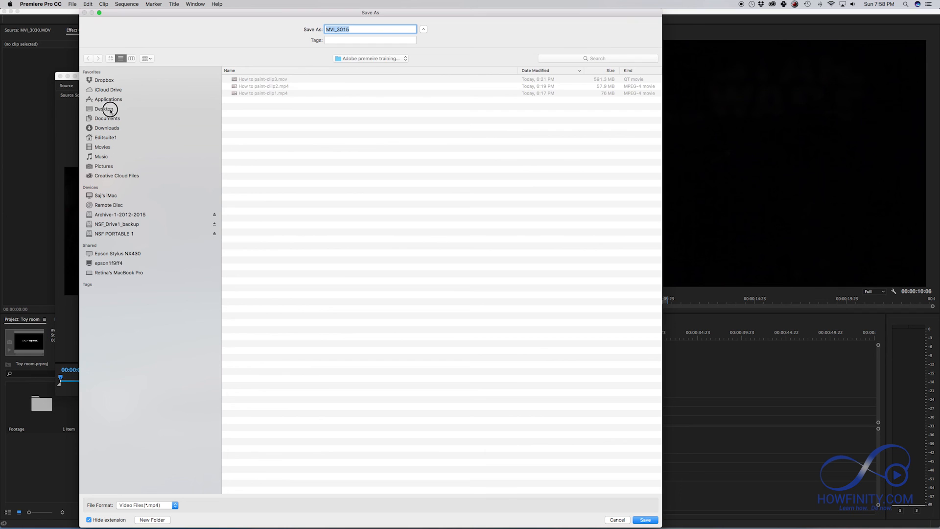
- Name the output 'awesome toy room' in Desktop > Toy Room Project > Finished Files
click(104, 109)
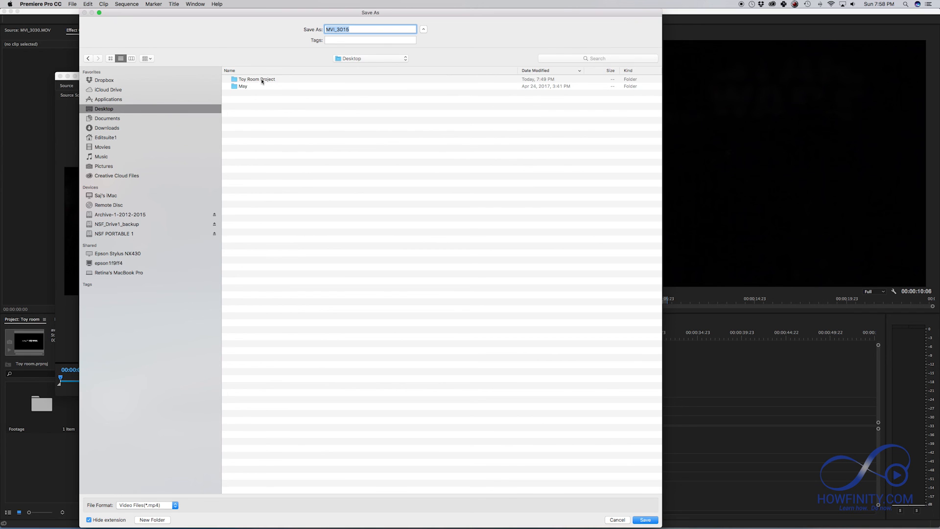
double_click(257, 78)
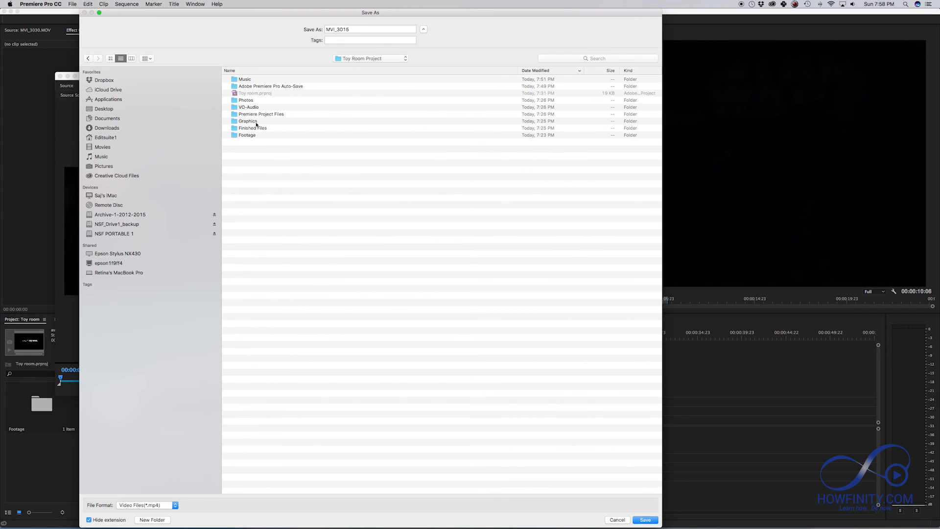
double_click(252, 128)
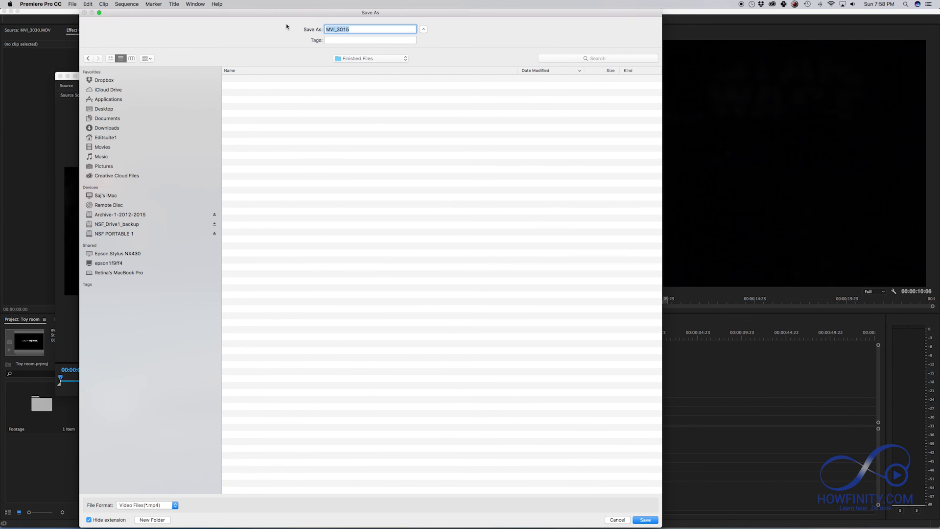
text(awesome to)
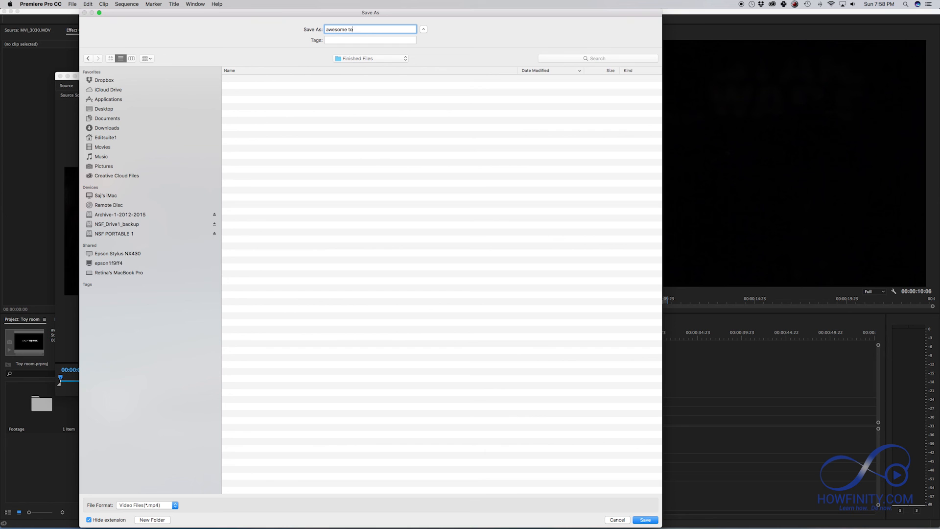
text(y room)
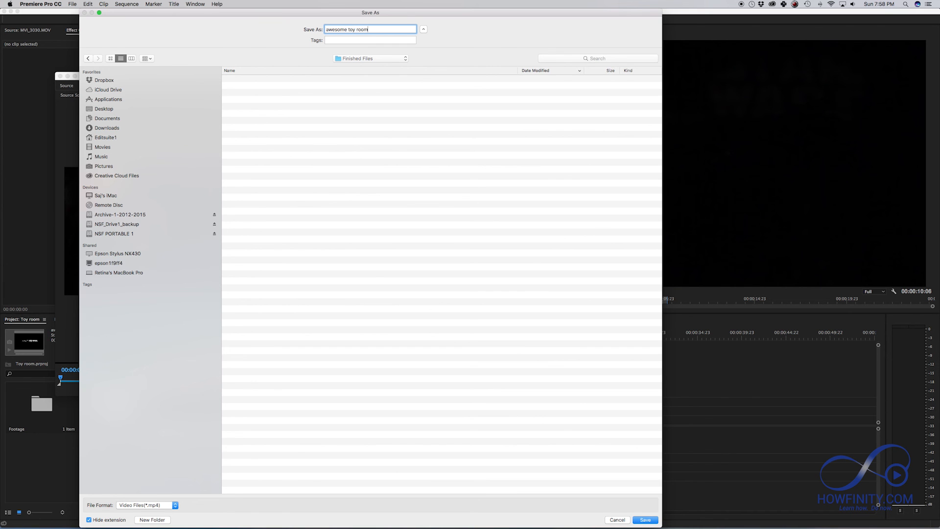
click(646, 520)
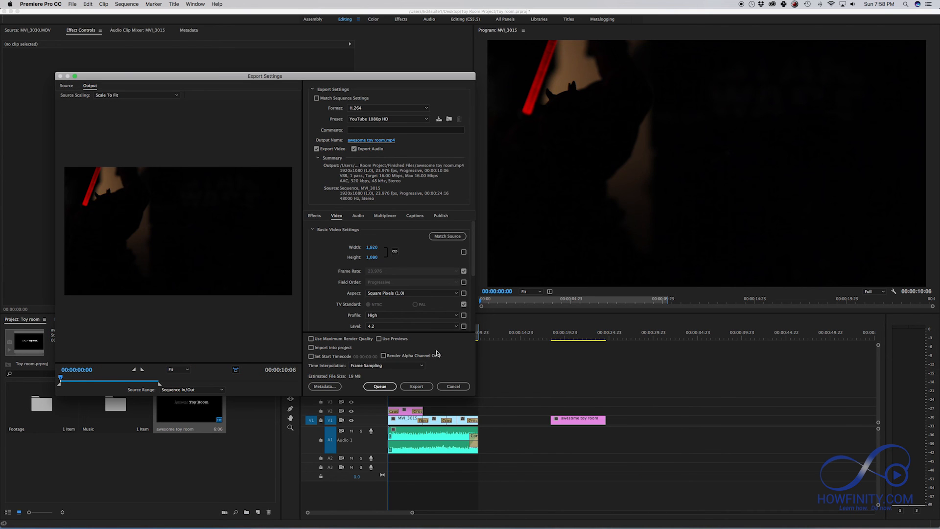
mouse_move(416, 387)
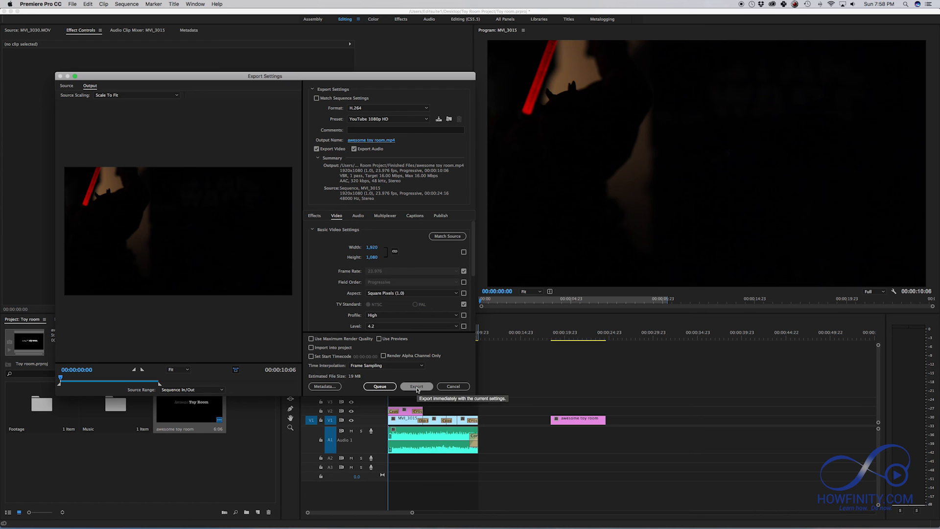
- Encode the sequence to awesome toy room.mp4 and bring up the Toy Room Project folder
click(416, 386)
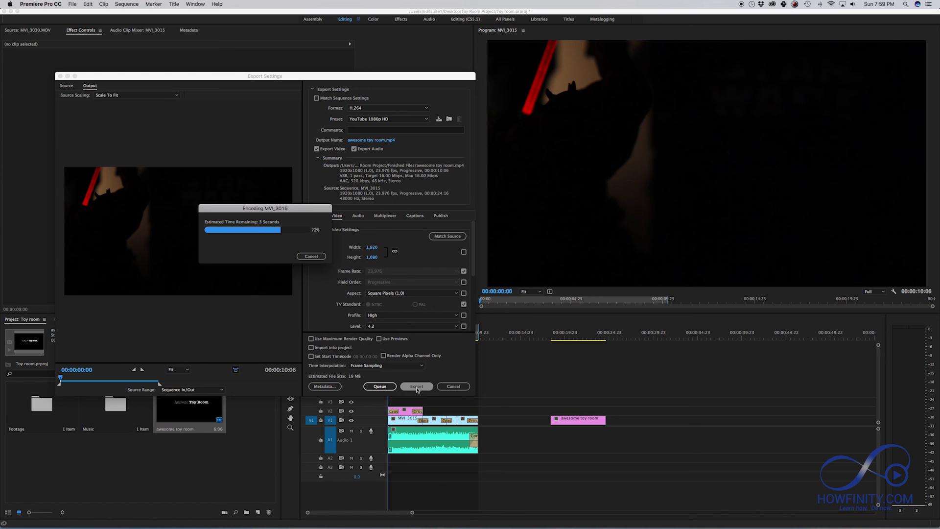
click(417, 387)
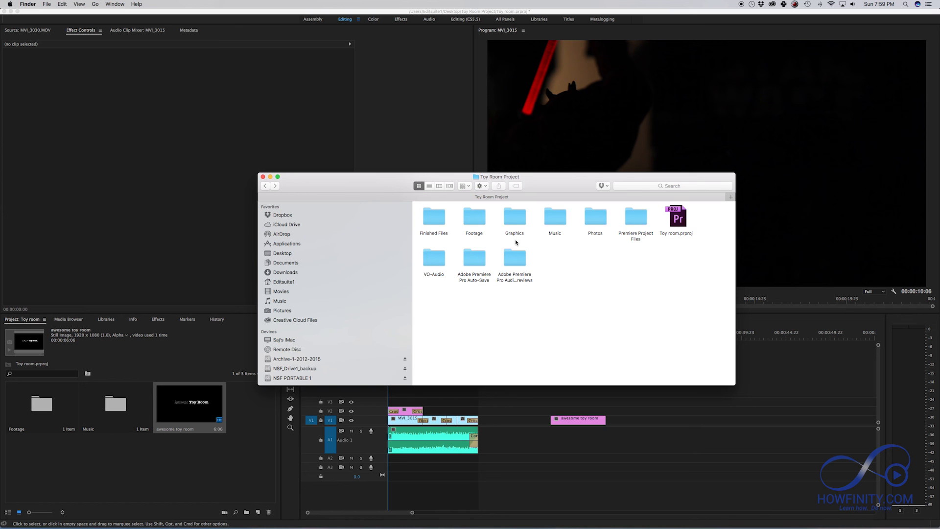
- Open awesome toy room.mp4 from Finished Files in QuickTime and play it
double_click(433, 217)
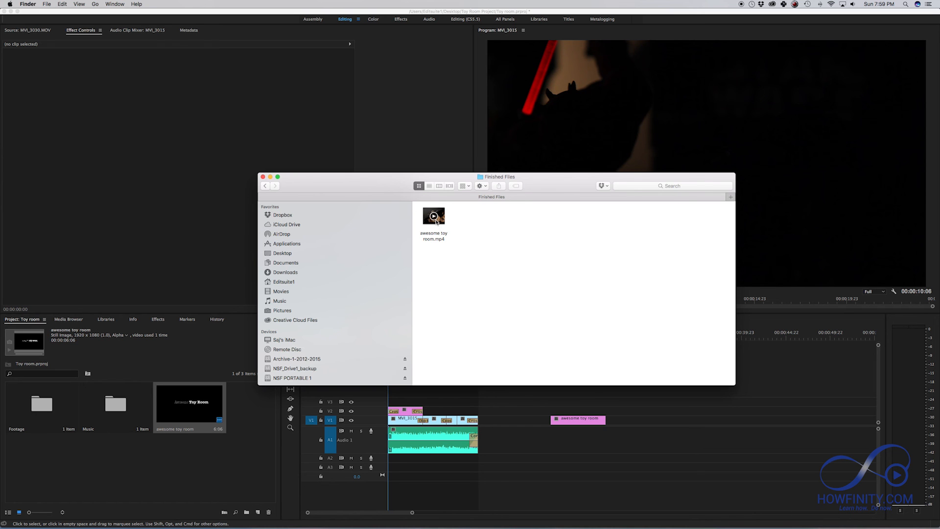
double_click(433, 219)
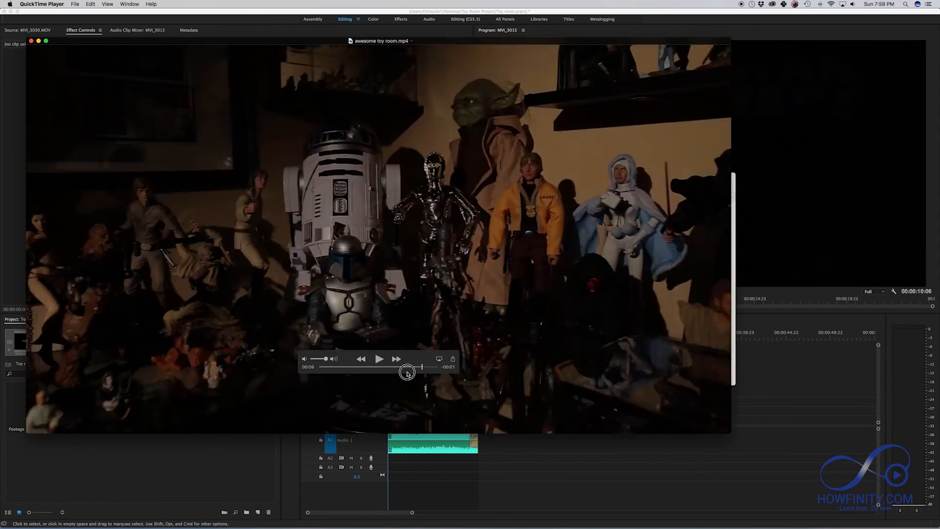
click(379, 359)
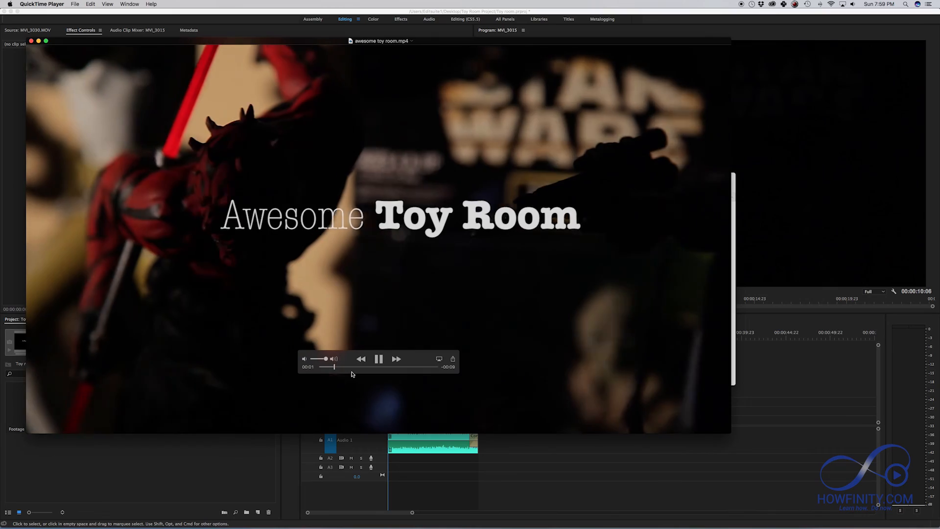